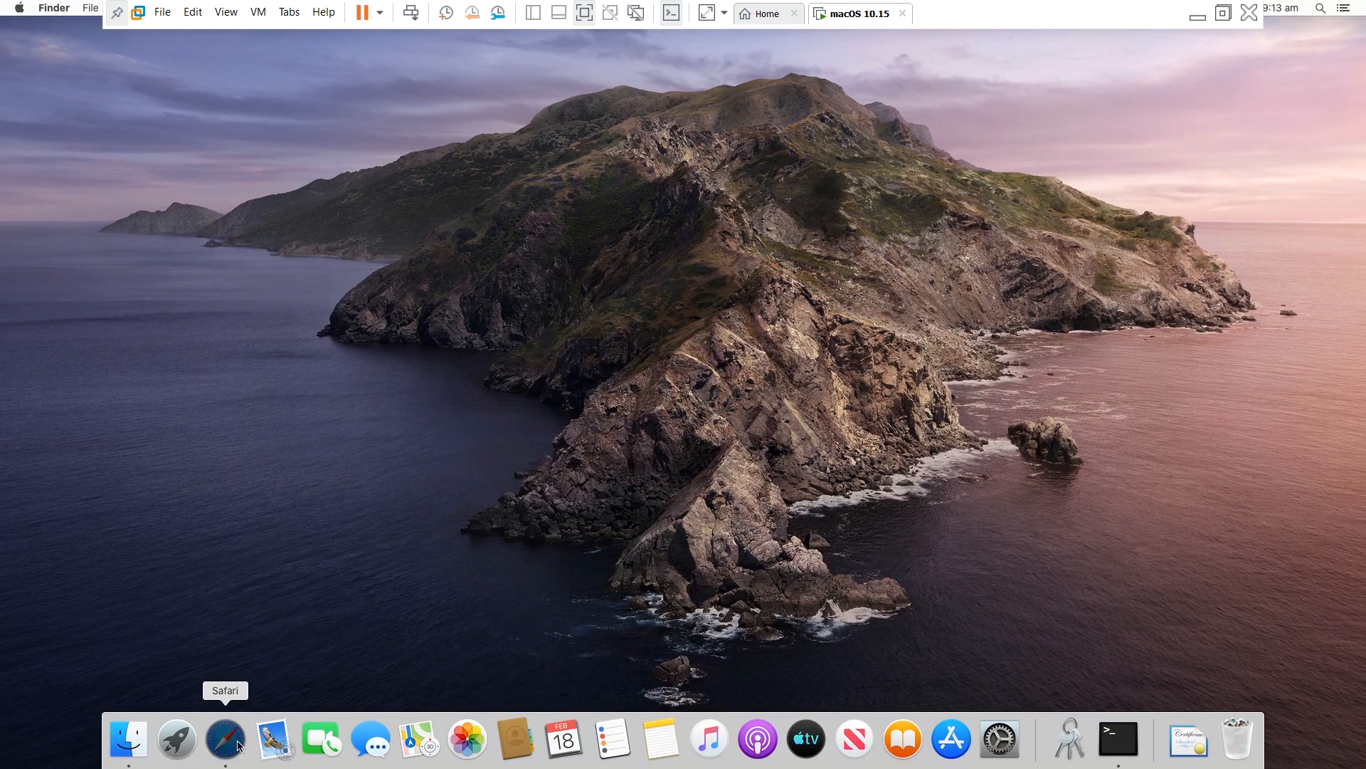
Launch Safari and load aws.amazon.com/education/awseducate.
left_click(225, 740)
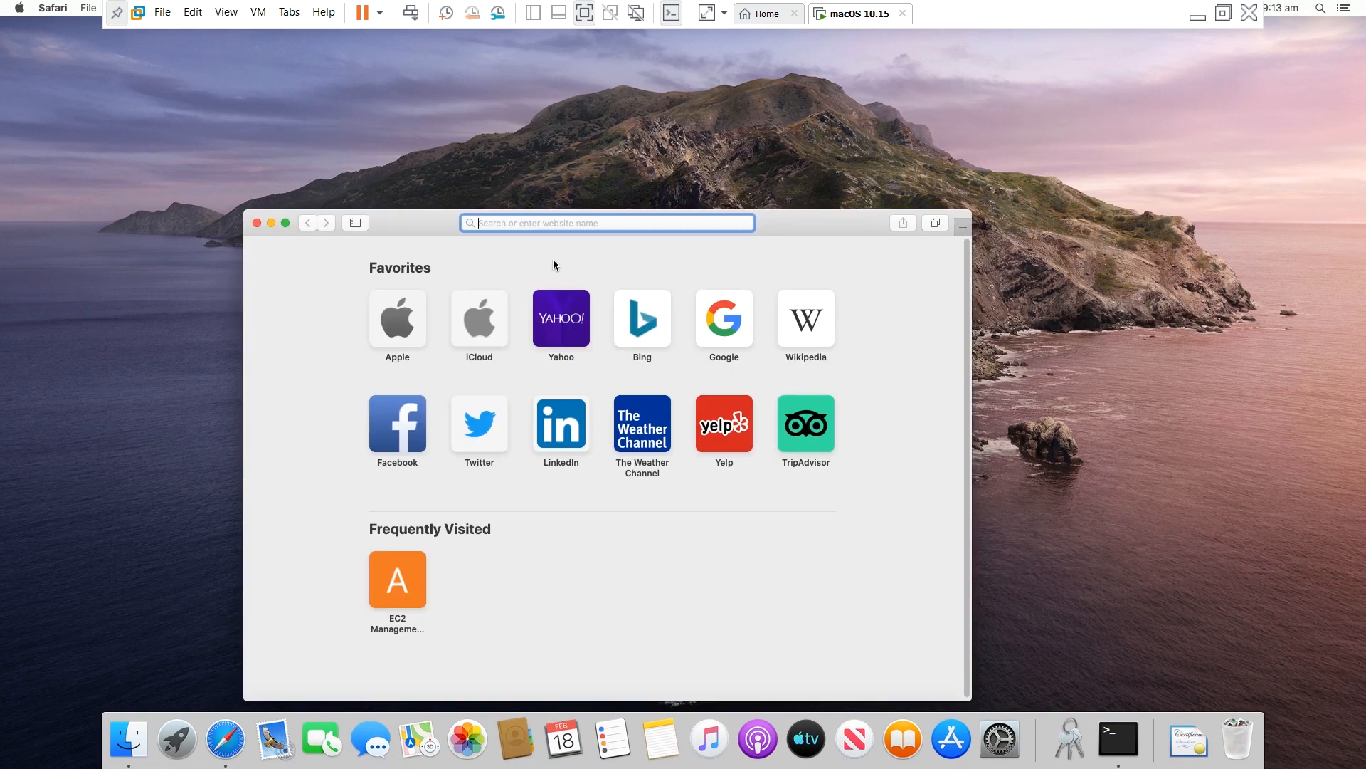
type("aws.amazon.com/")
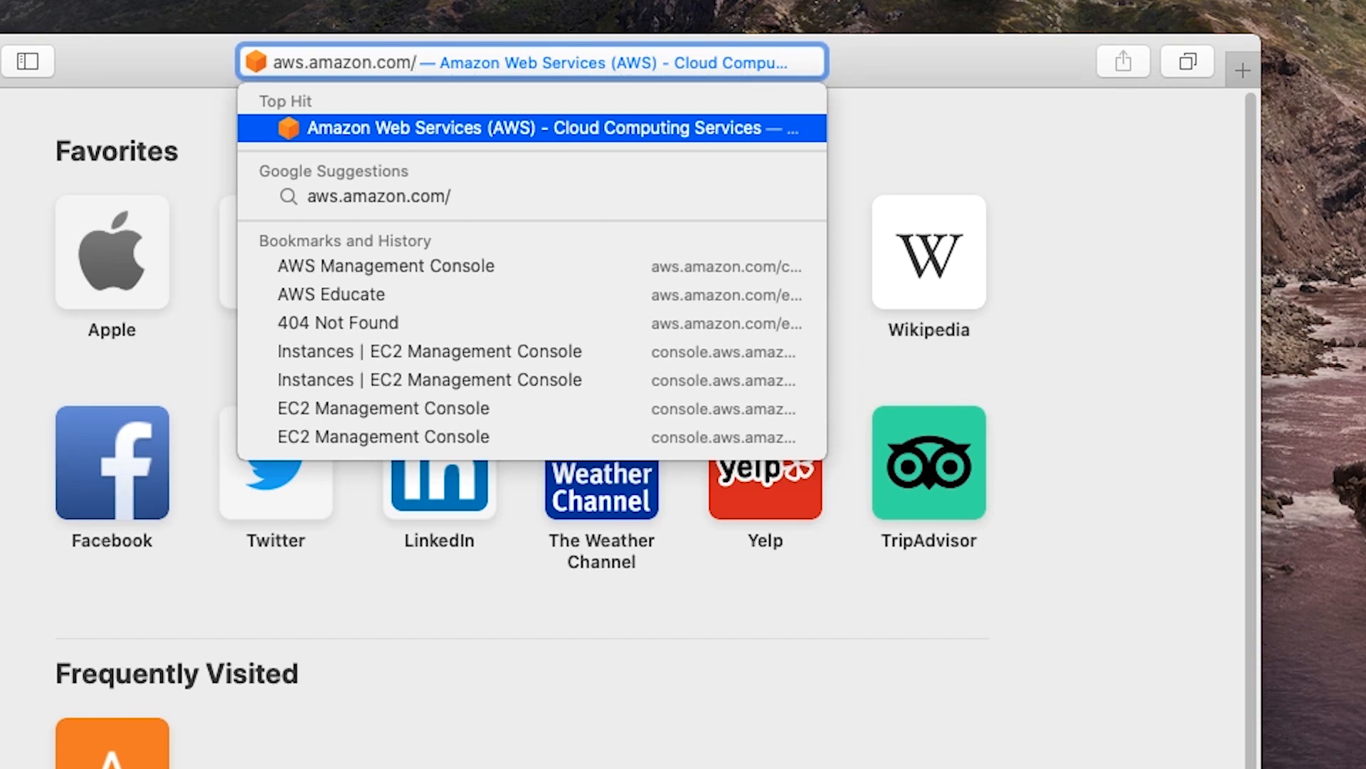
type("education/awse")
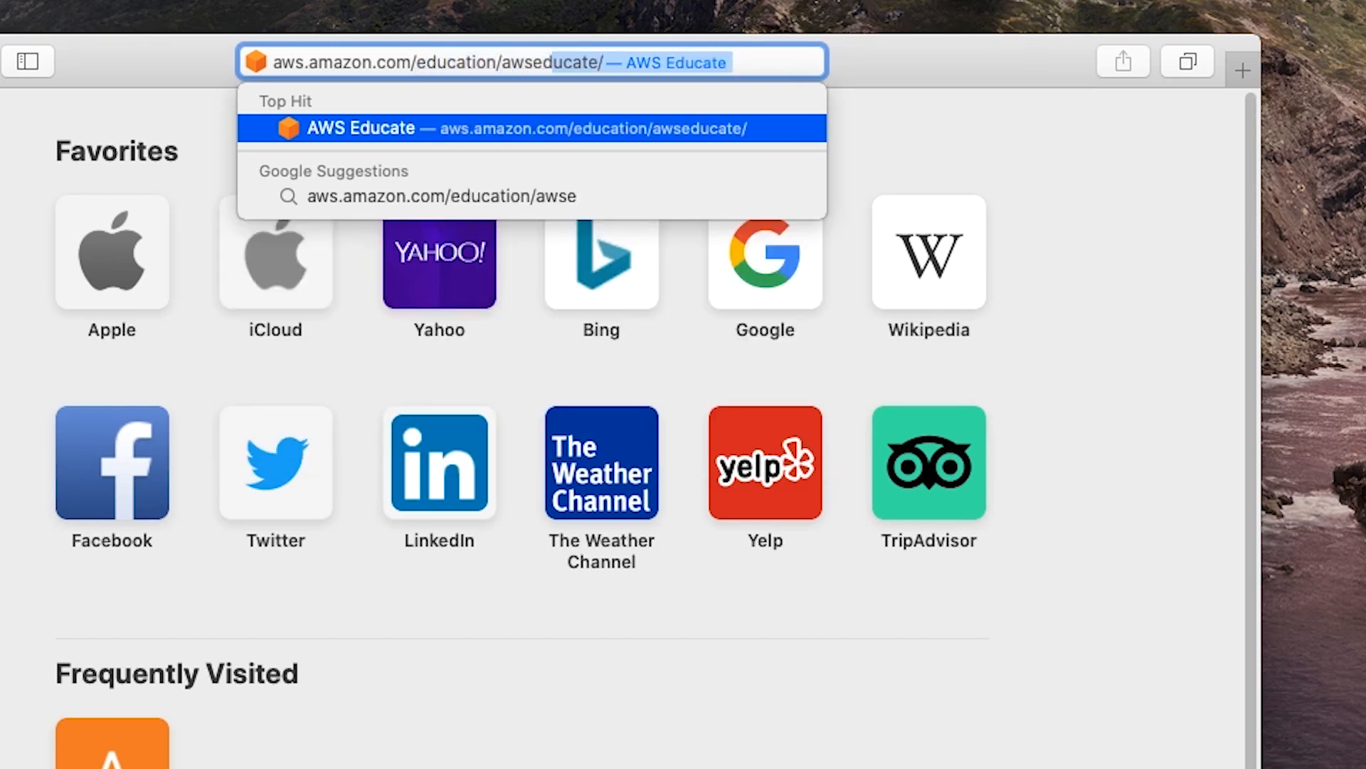
type("ducate")
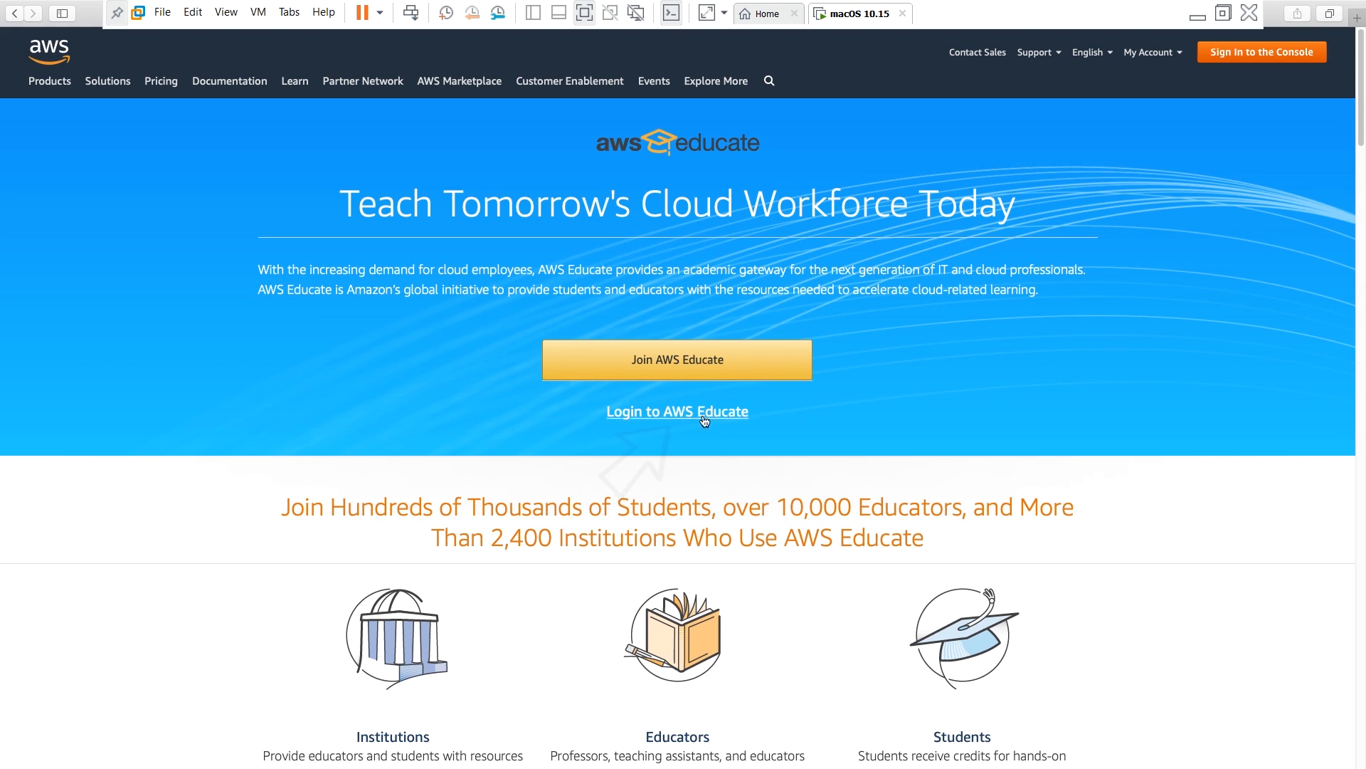
Sign in to AWS Educate and show My Classrooms.
left_click(677, 411)
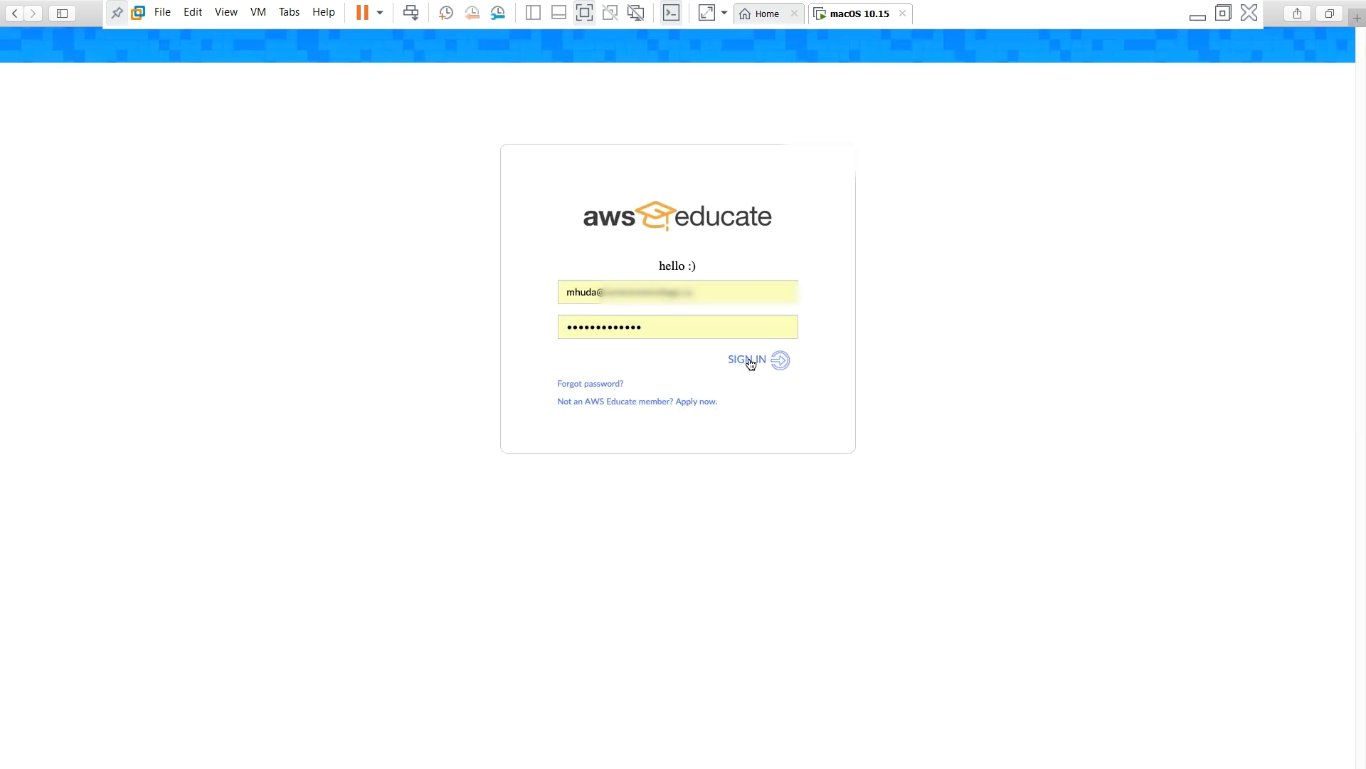
left_click(747, 360)
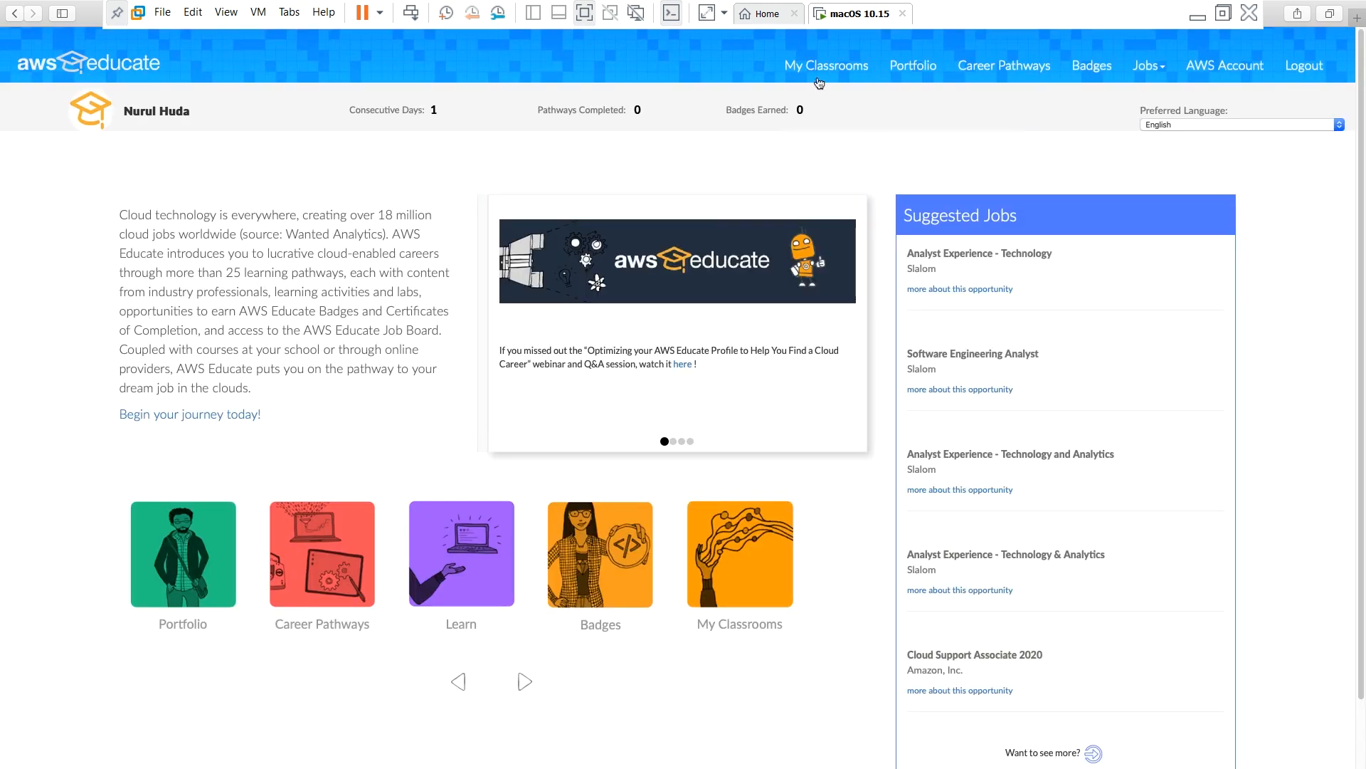
left_click(826, 66)
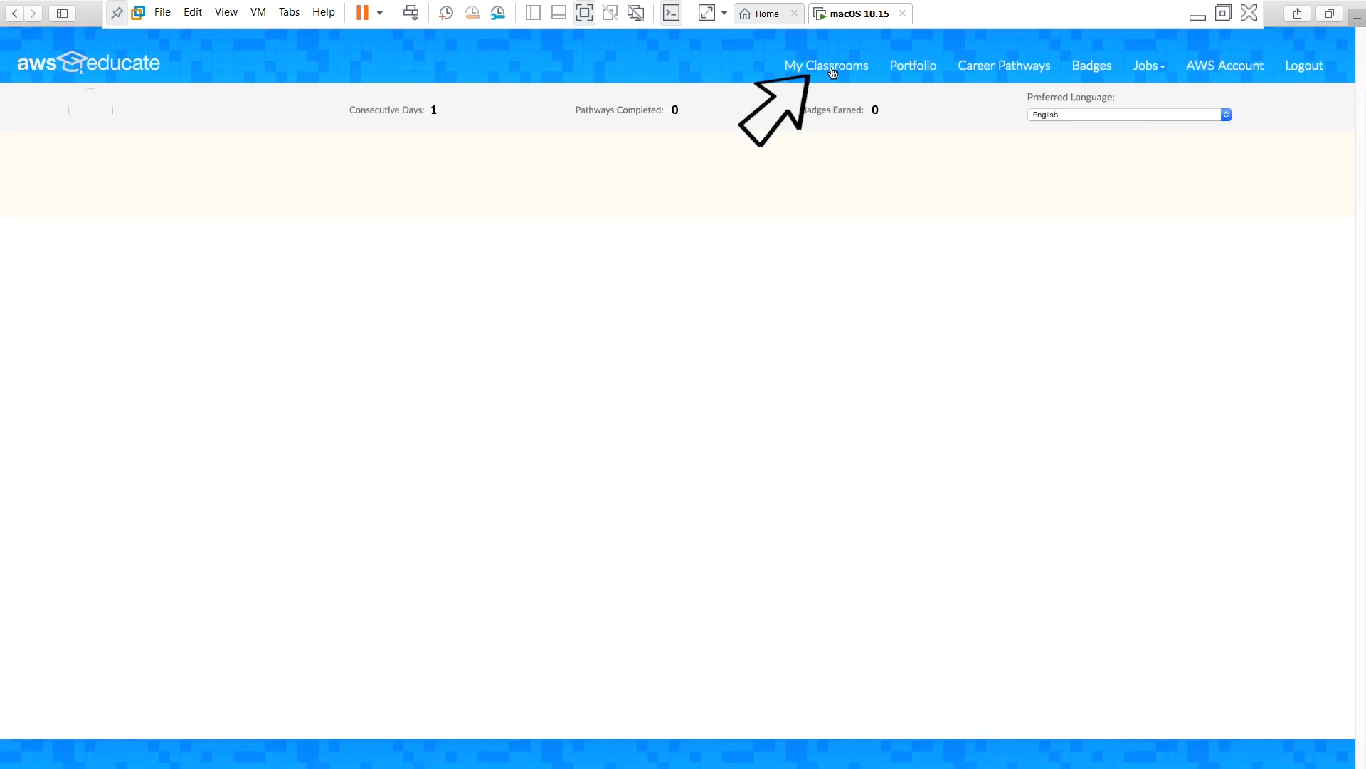
left_click(825, 66)
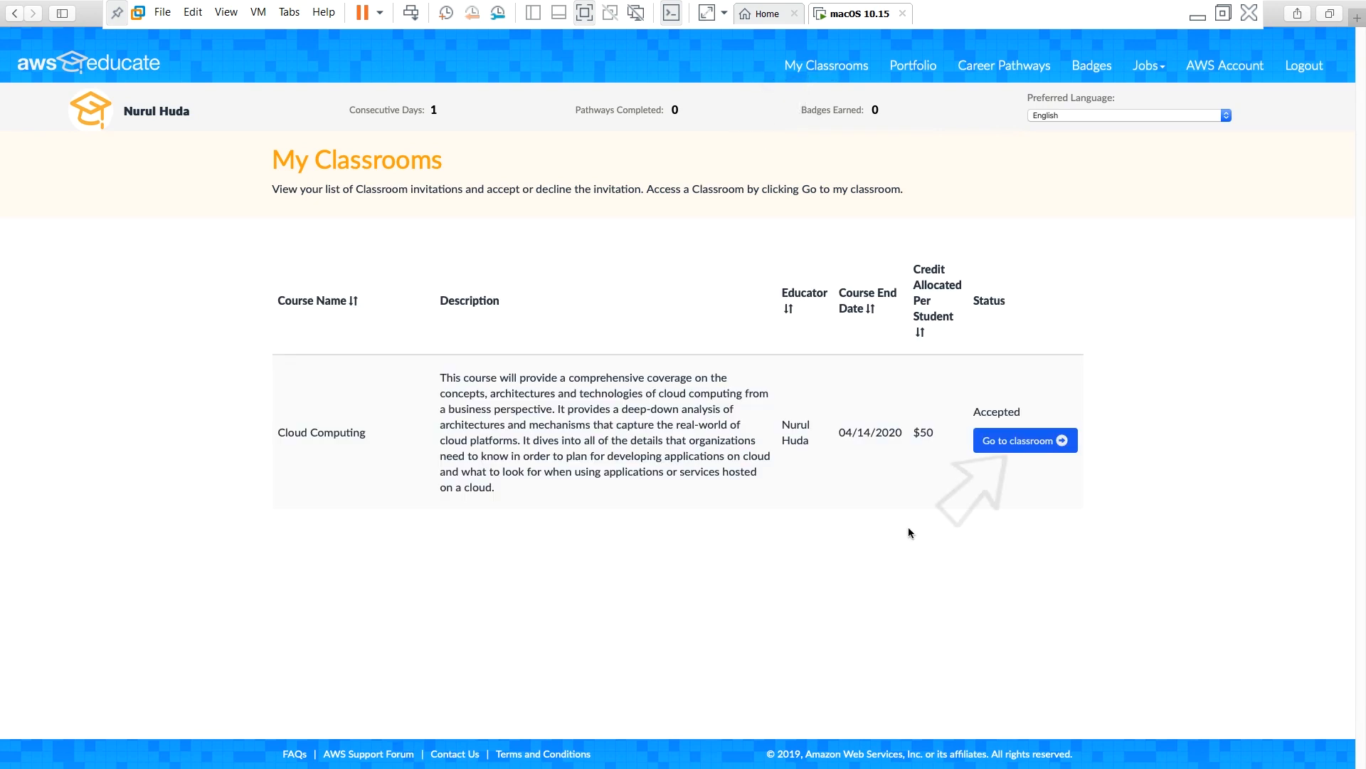
Enter the Cloud Computing classroom, continuing to the third-party Vocareum site.
left_click(1025, 440)
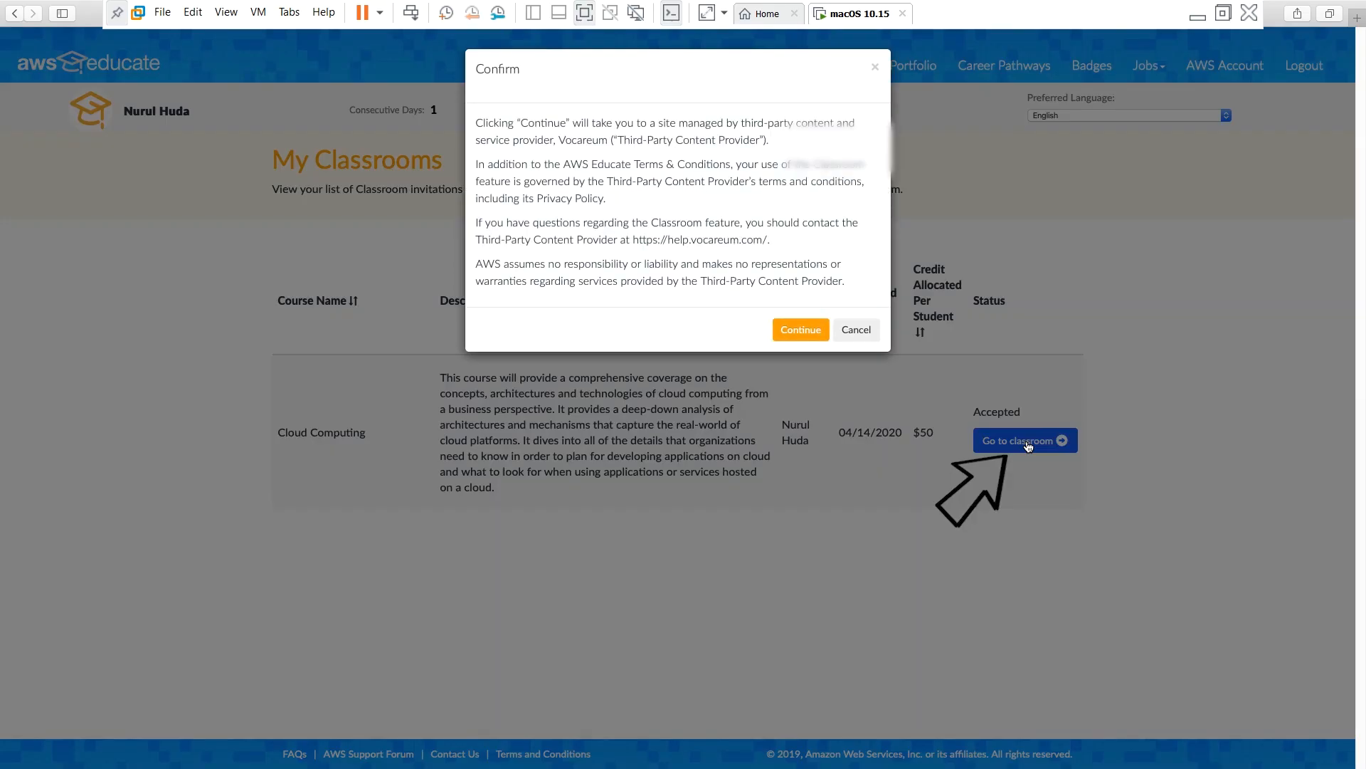
left_click(799, 329)
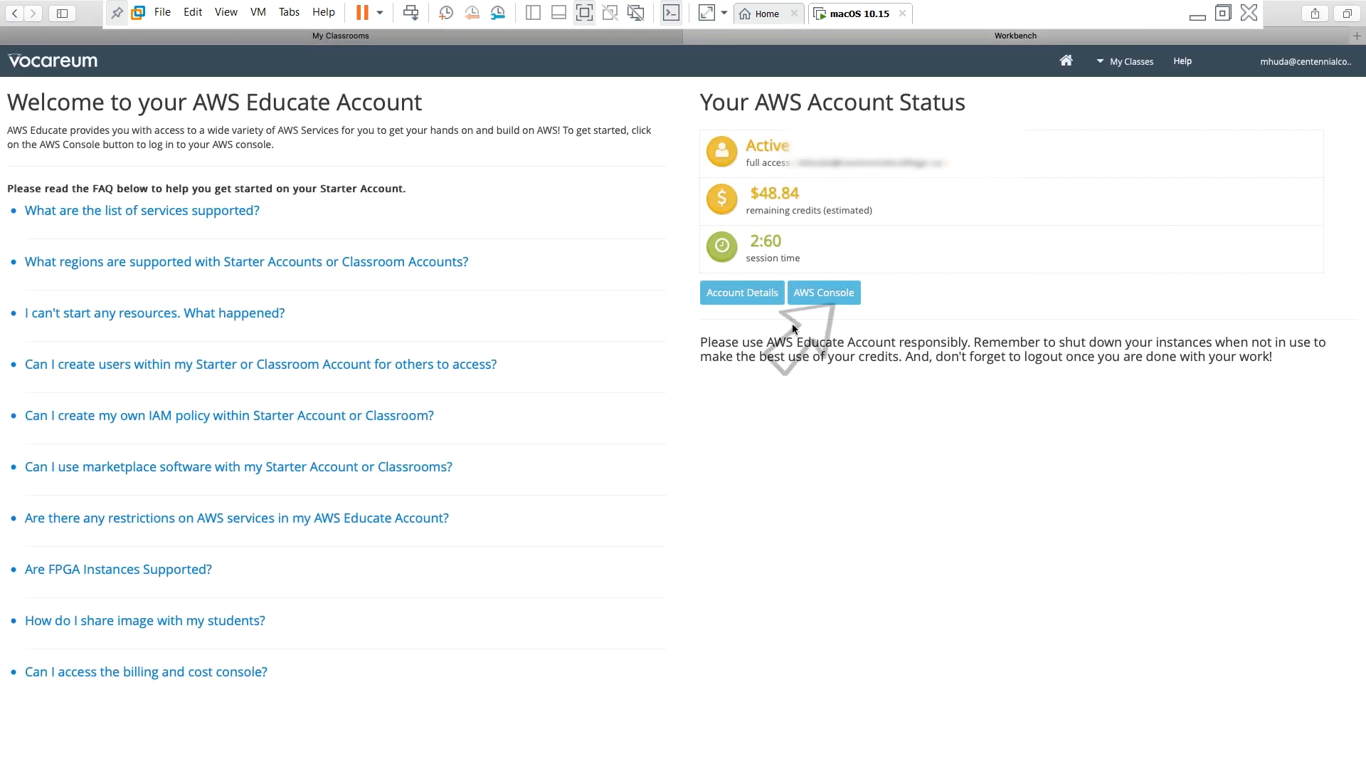
mouse_move(871, 372)
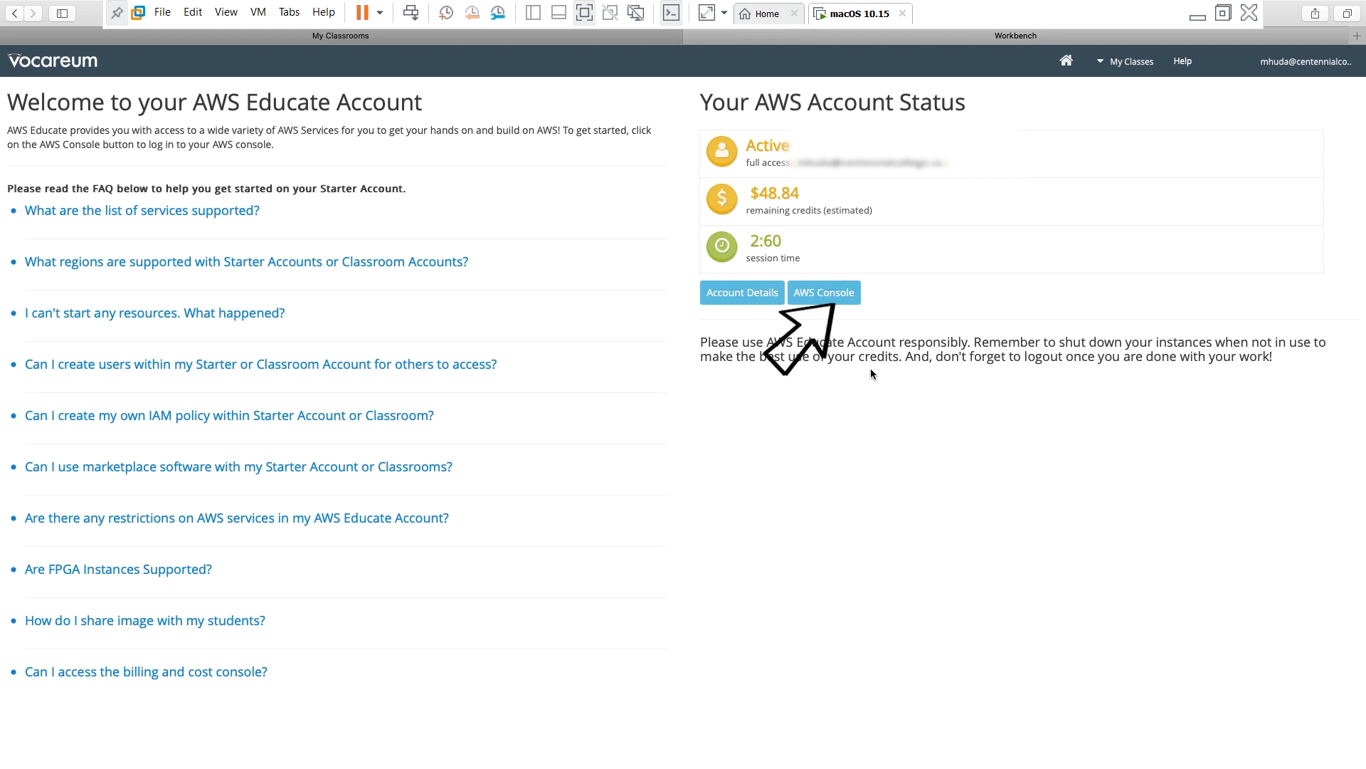
Launch the AWS Console from the Vocareum workbench page.
left_click(824, 292)
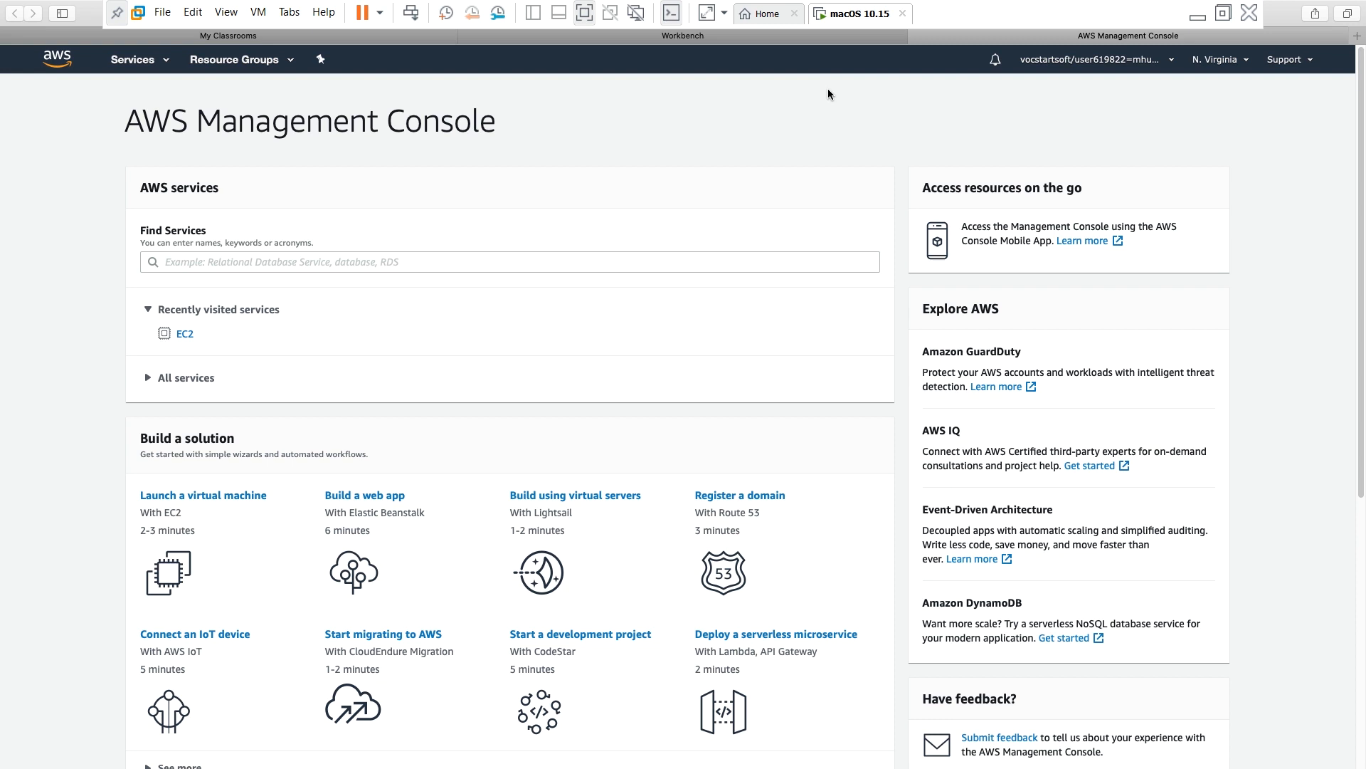
mouse_move(697, 145)
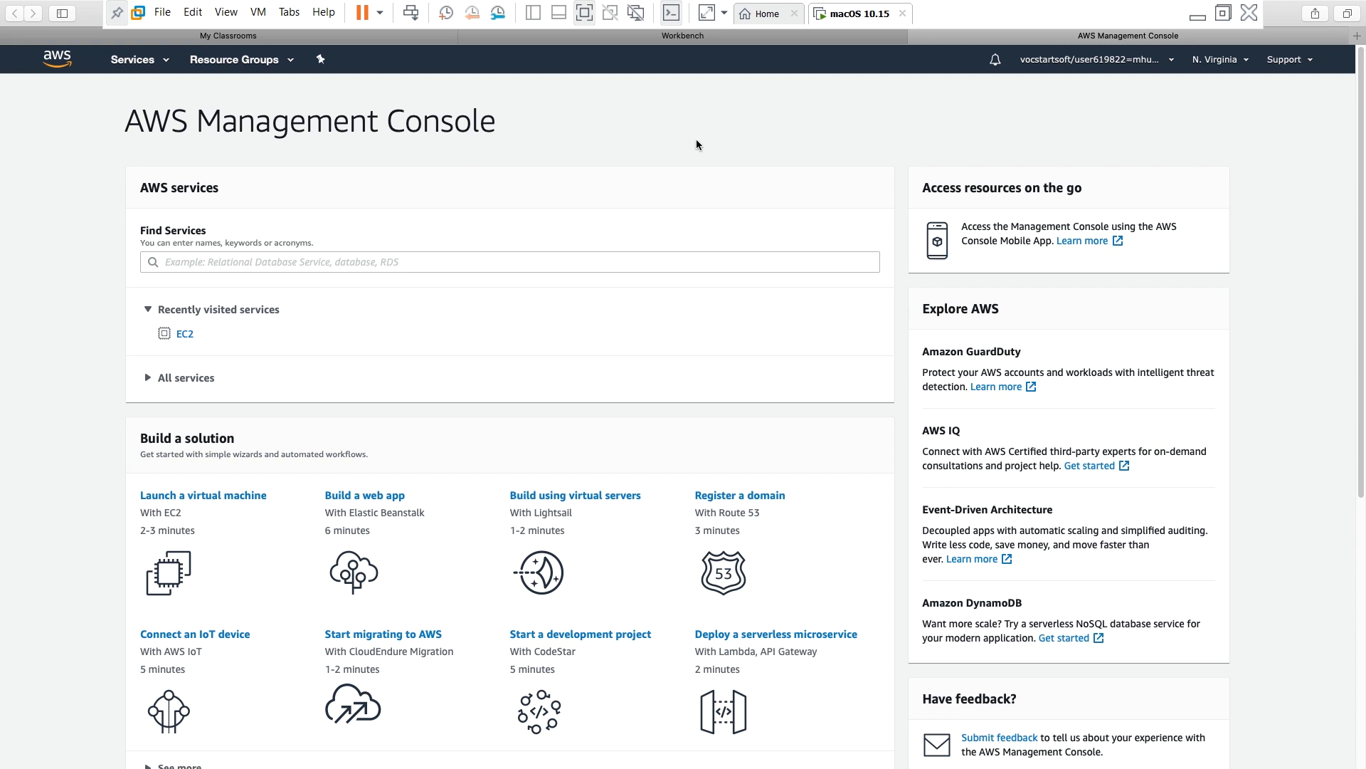
mouse_move(307, 367)
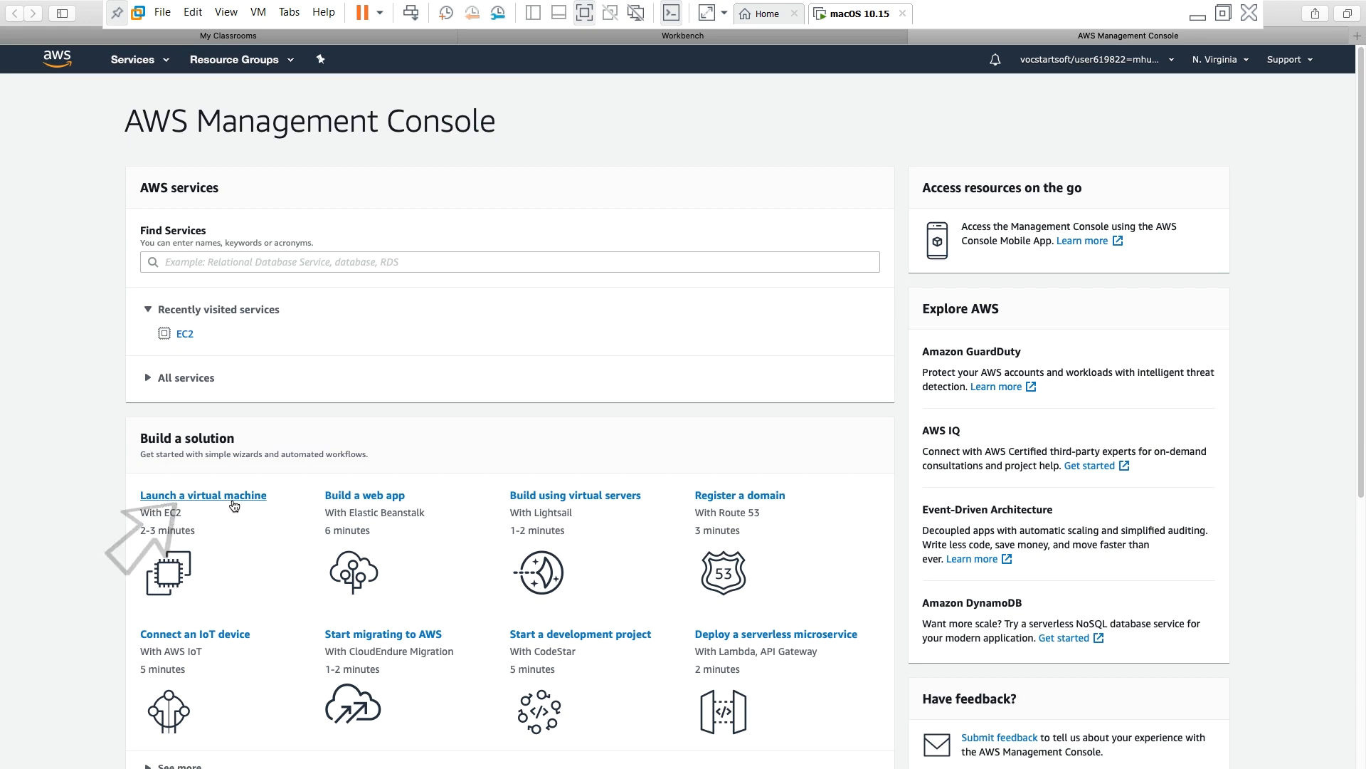
Start the EC2 launch-a-virtual-machine wizard from Build a solution.
left_click(203, 495)
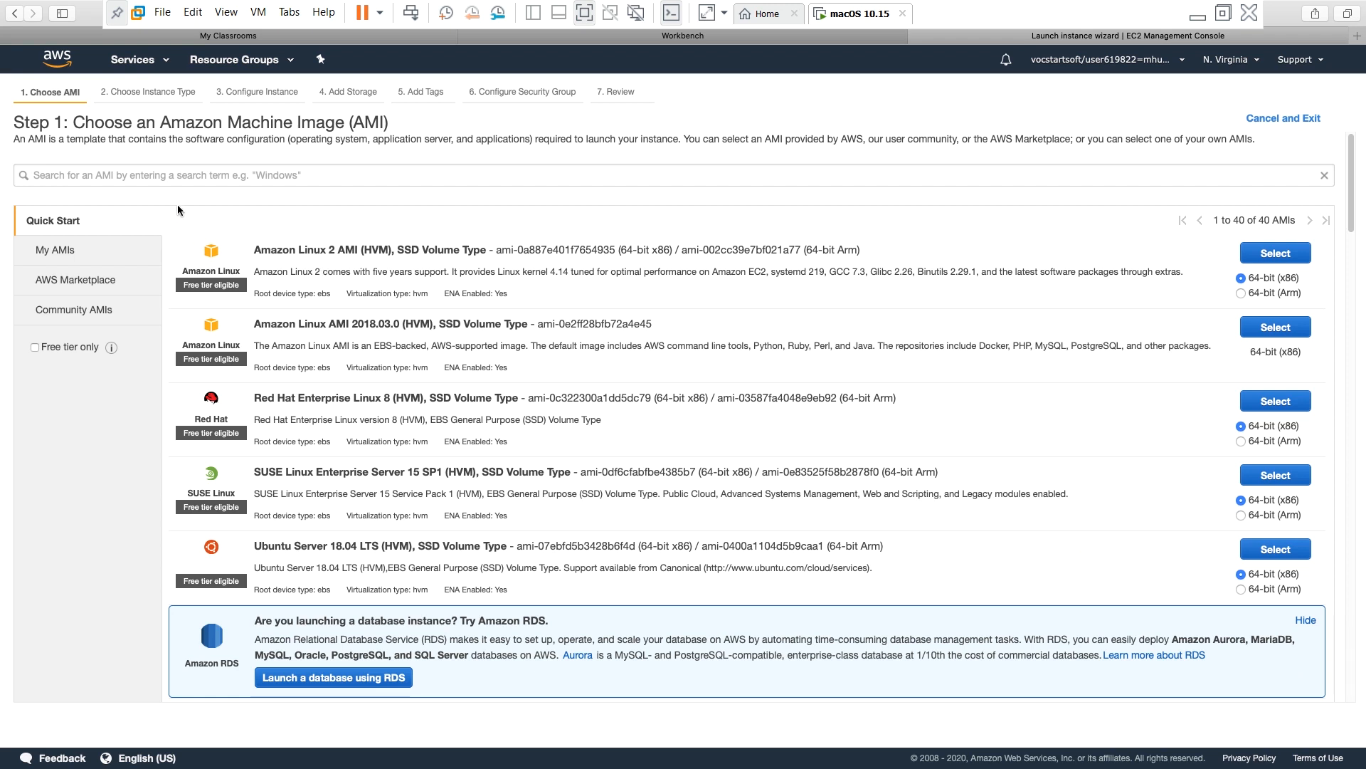
mouse_move(135, 368)
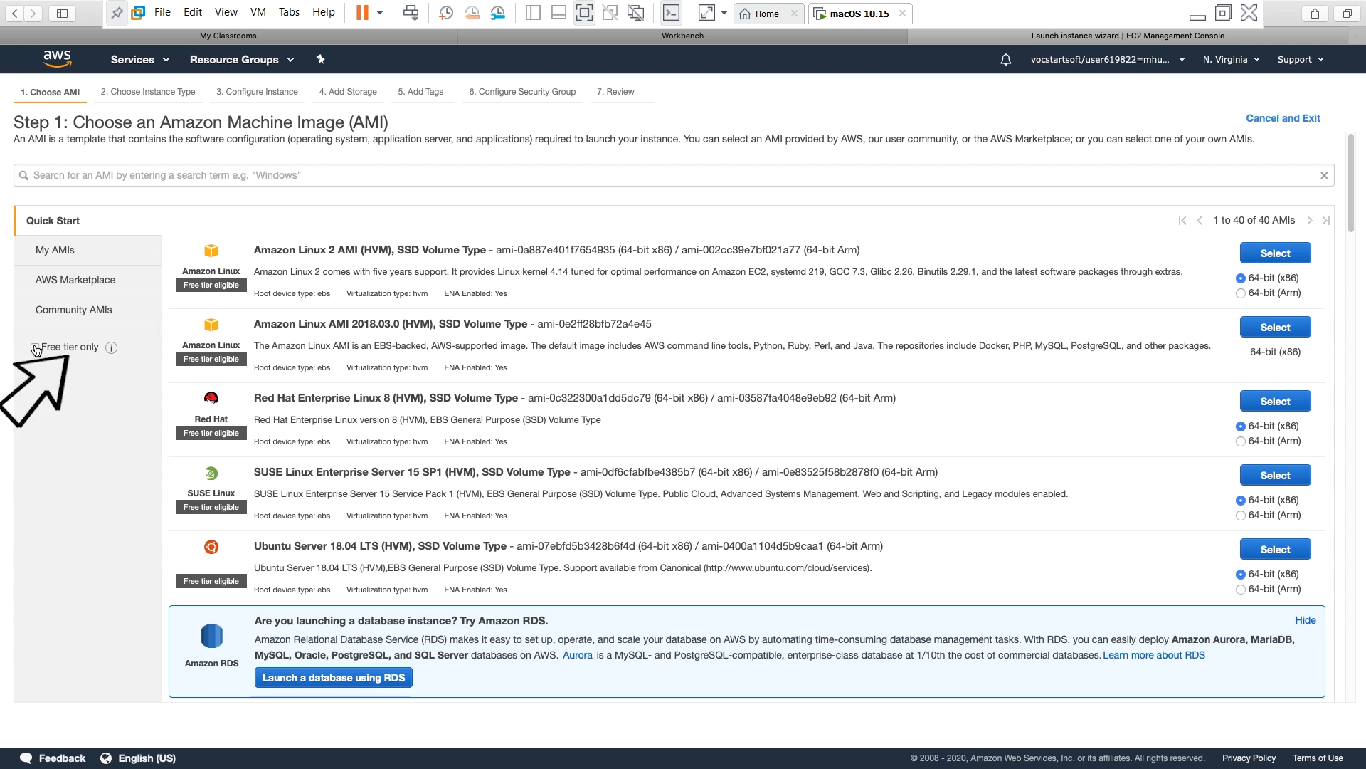
Filter the AMI list to Free tier only and scroll to Ubuntu Server 18.04 LTS.
left_click(32, 348)
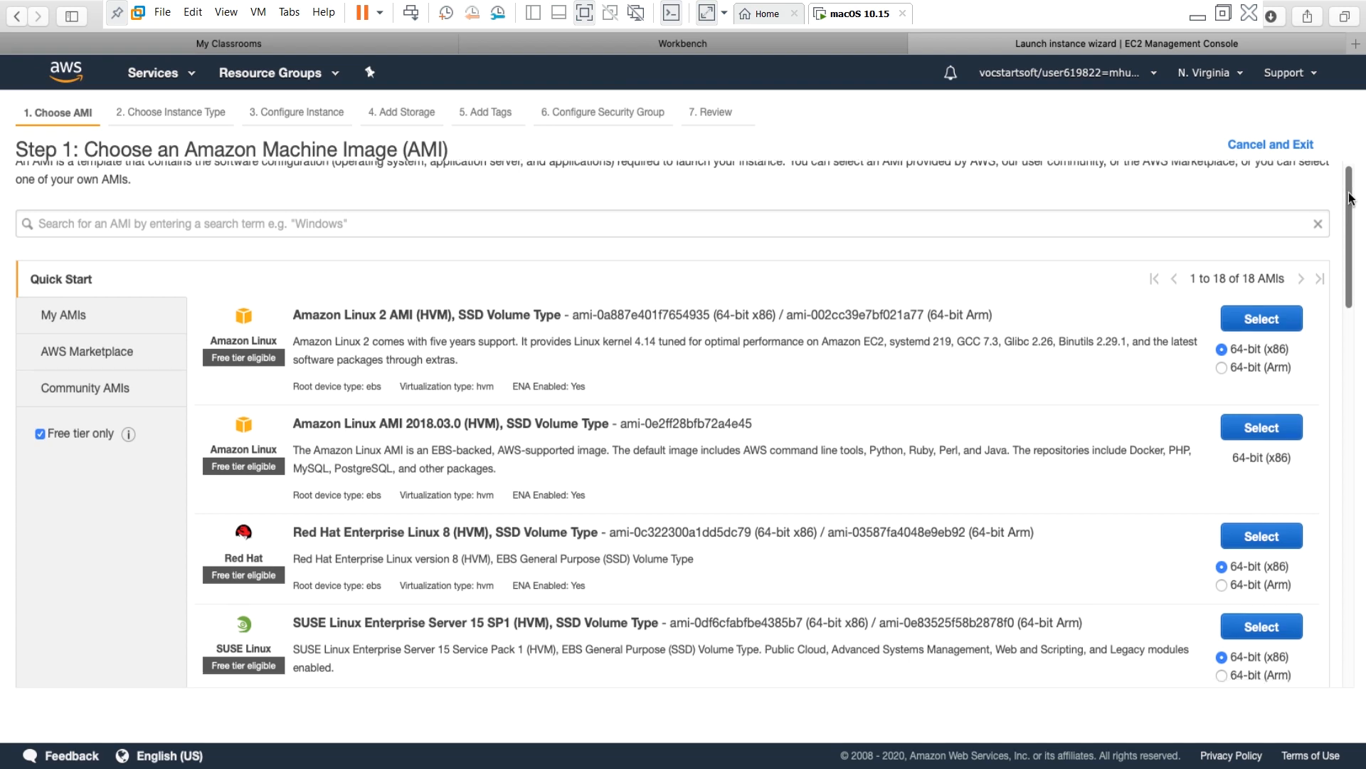
scroll("down", 3)
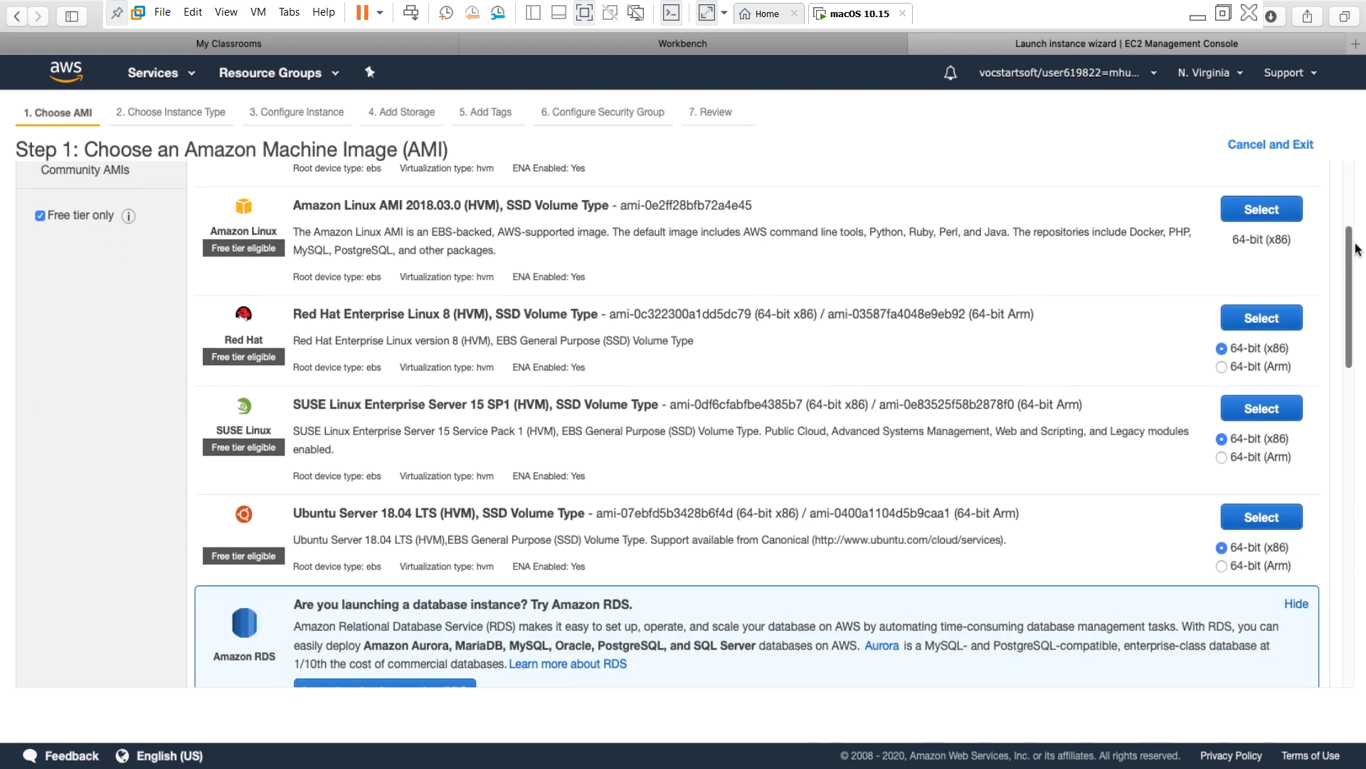
scroll("down", 3)
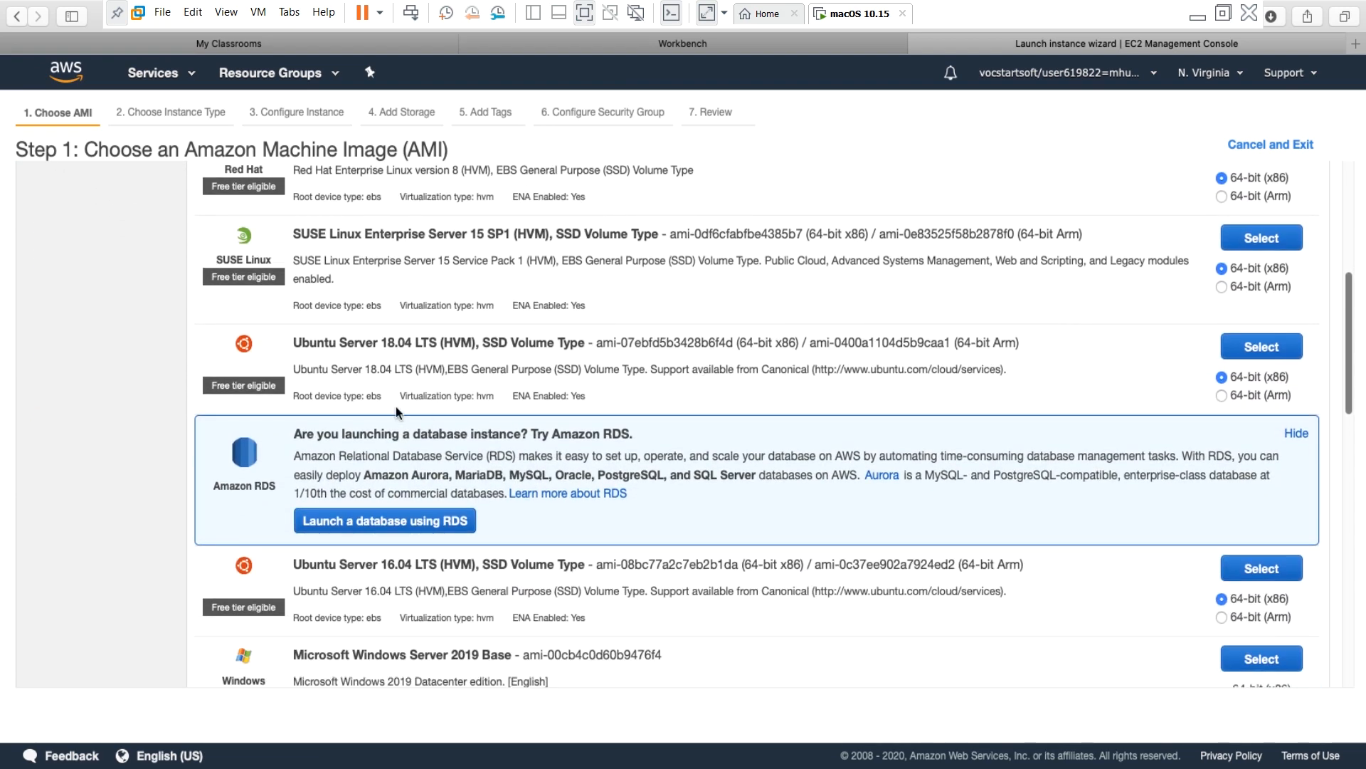
mouse_move(409, 348)
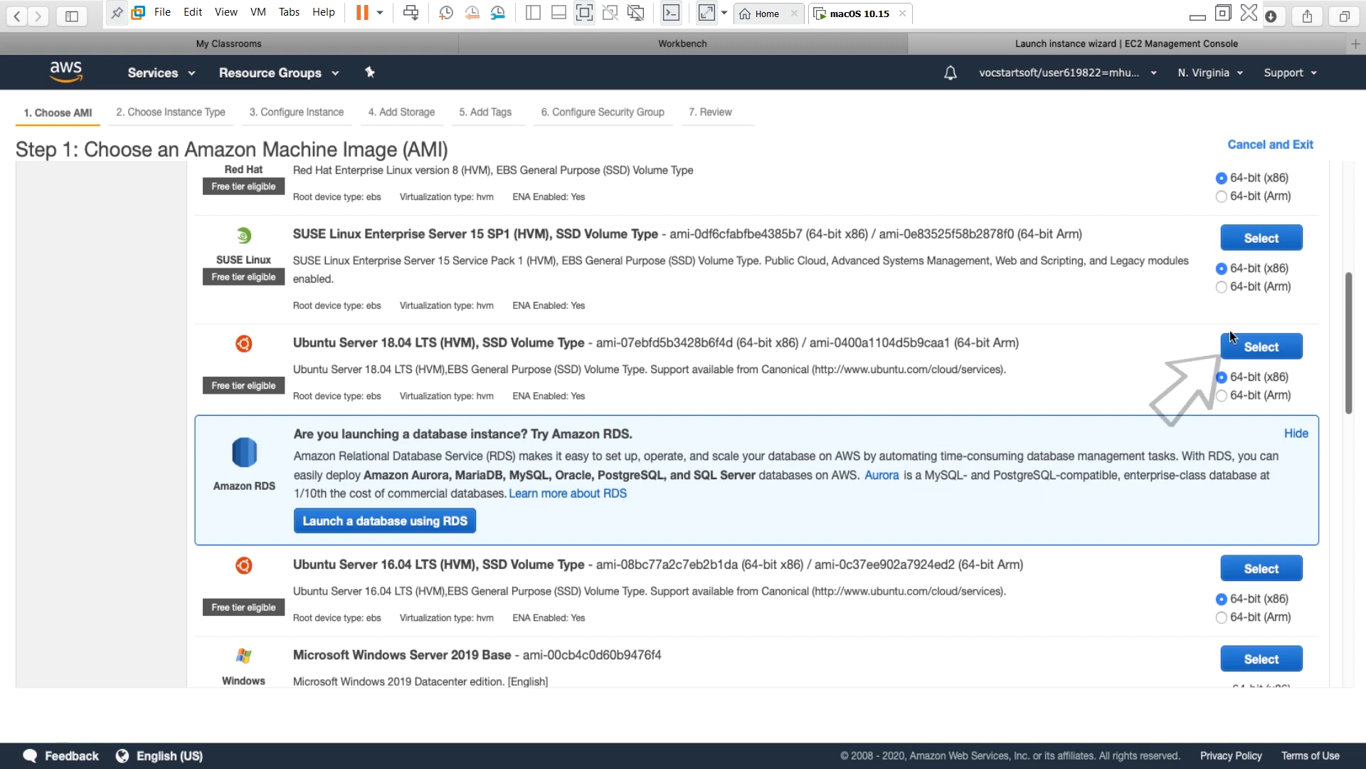
Select Ubuntu Server 18.04 LTS with t2.micro and continue to instance details.
left_click(1260, 346)
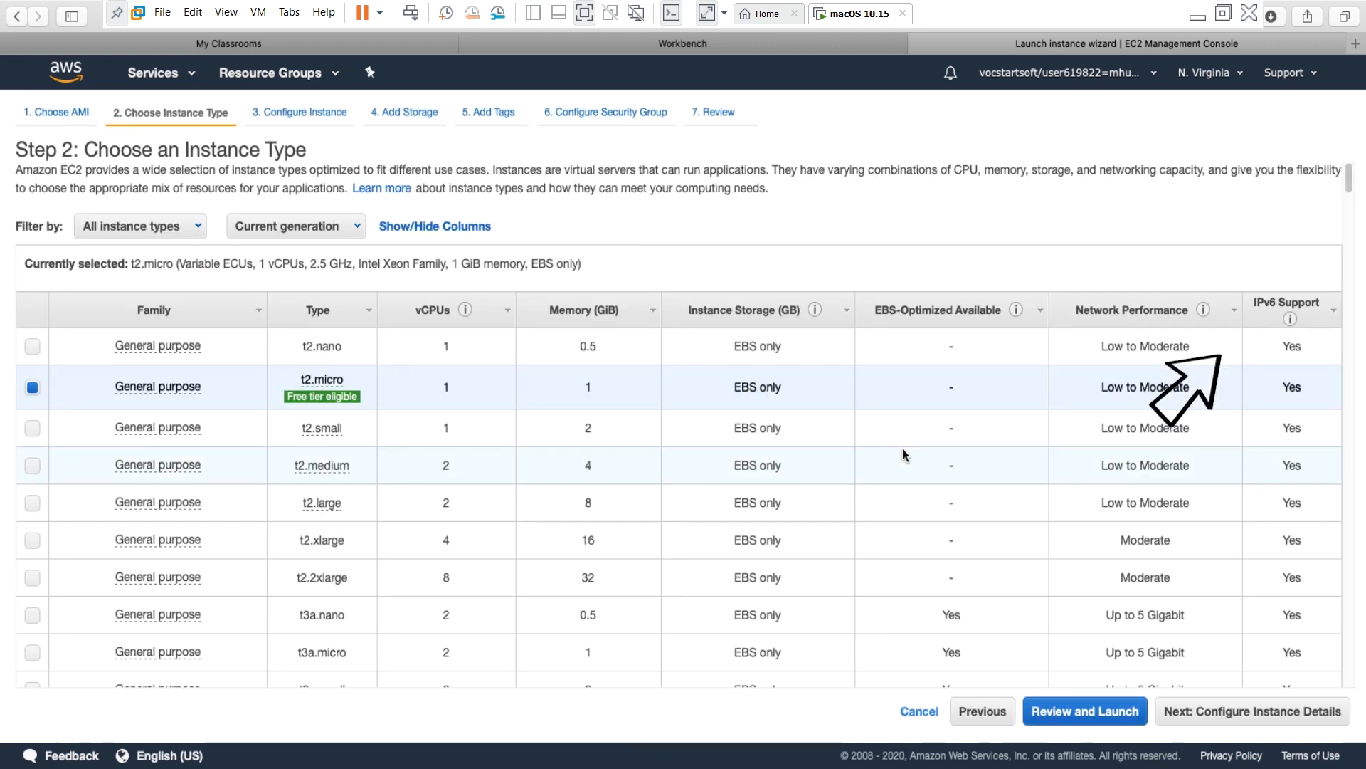
mouse_move(402, 424)
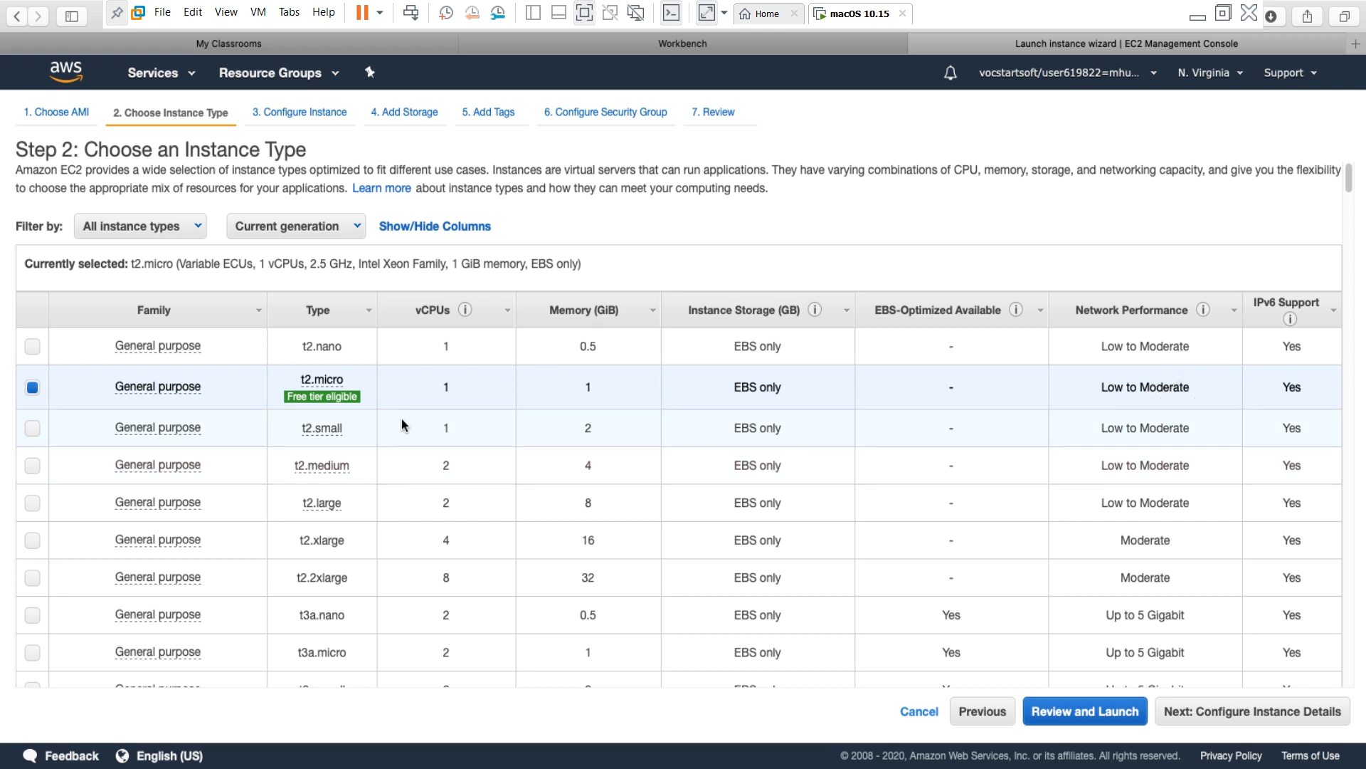
mouse_move(470, 384)
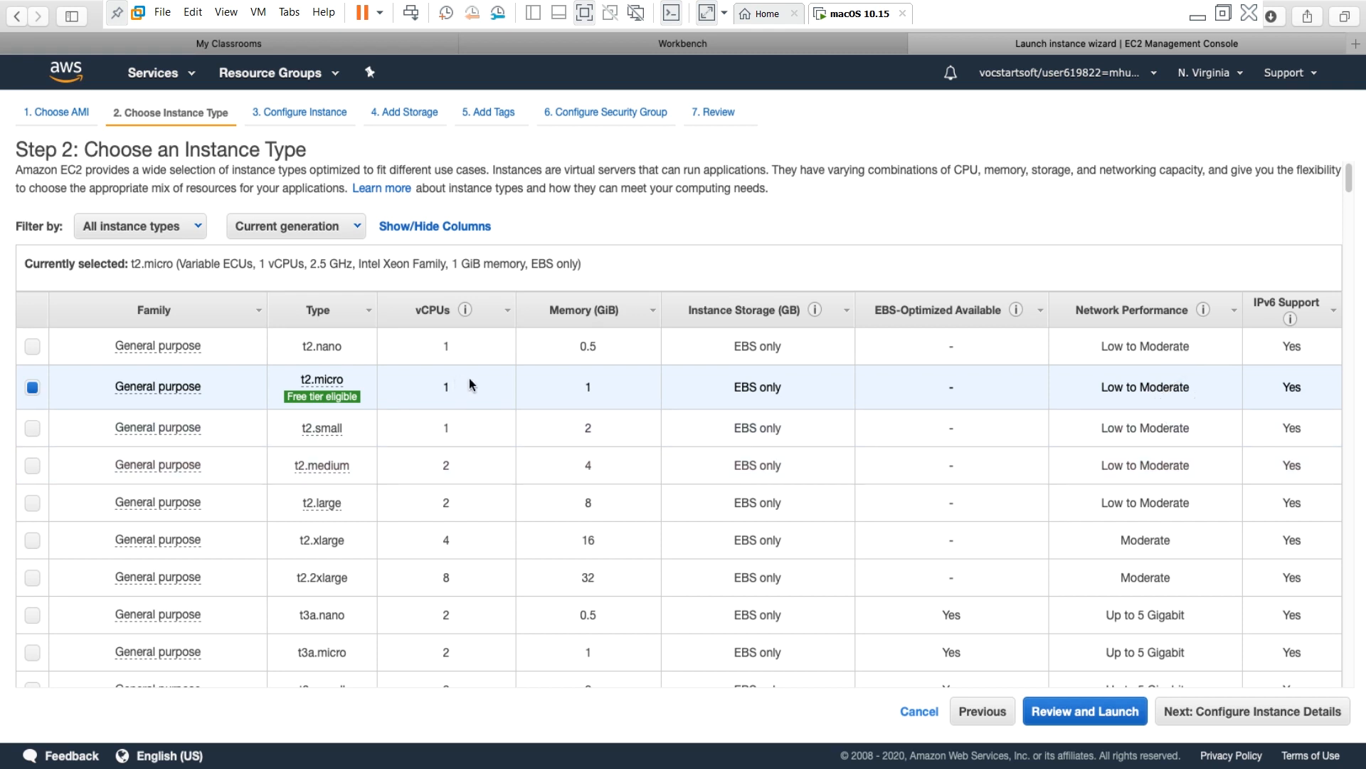
mouse_move(321, 397)
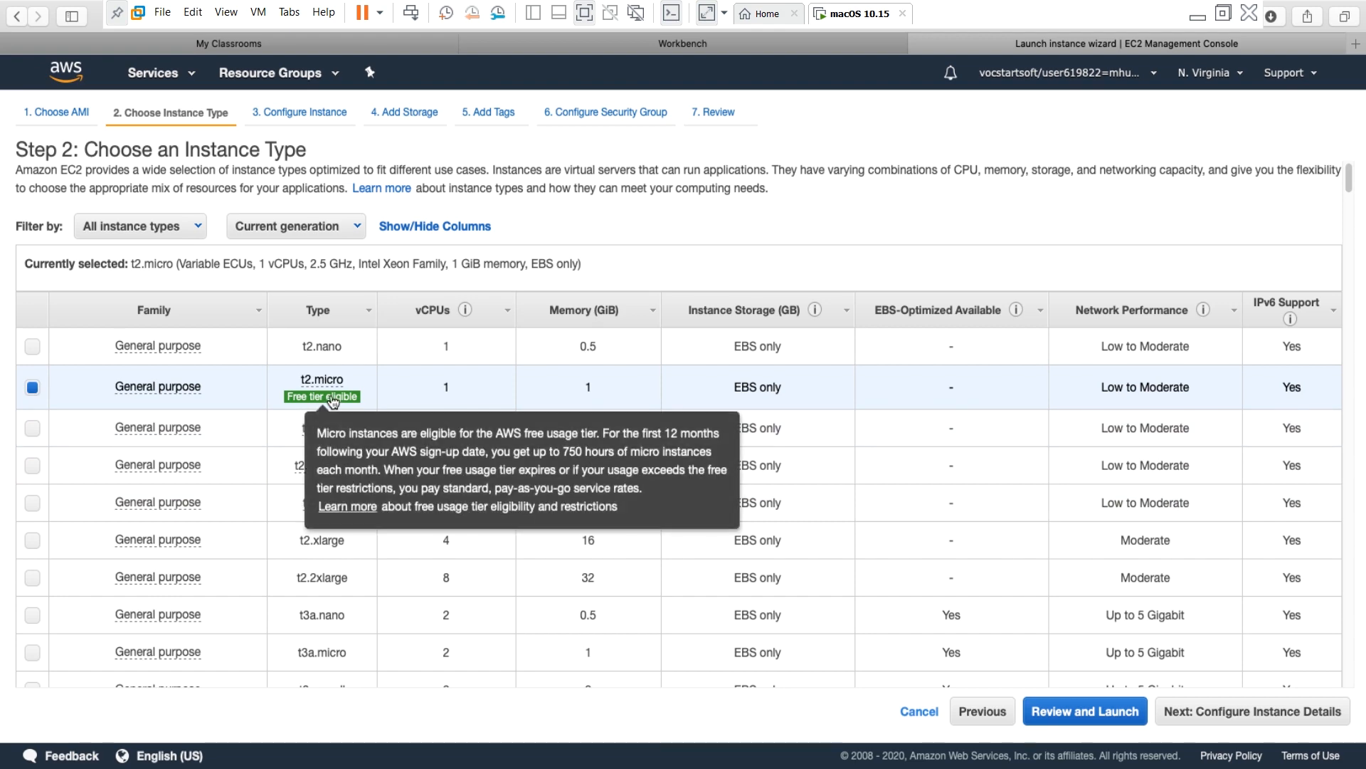
mouse_move(356, 397)
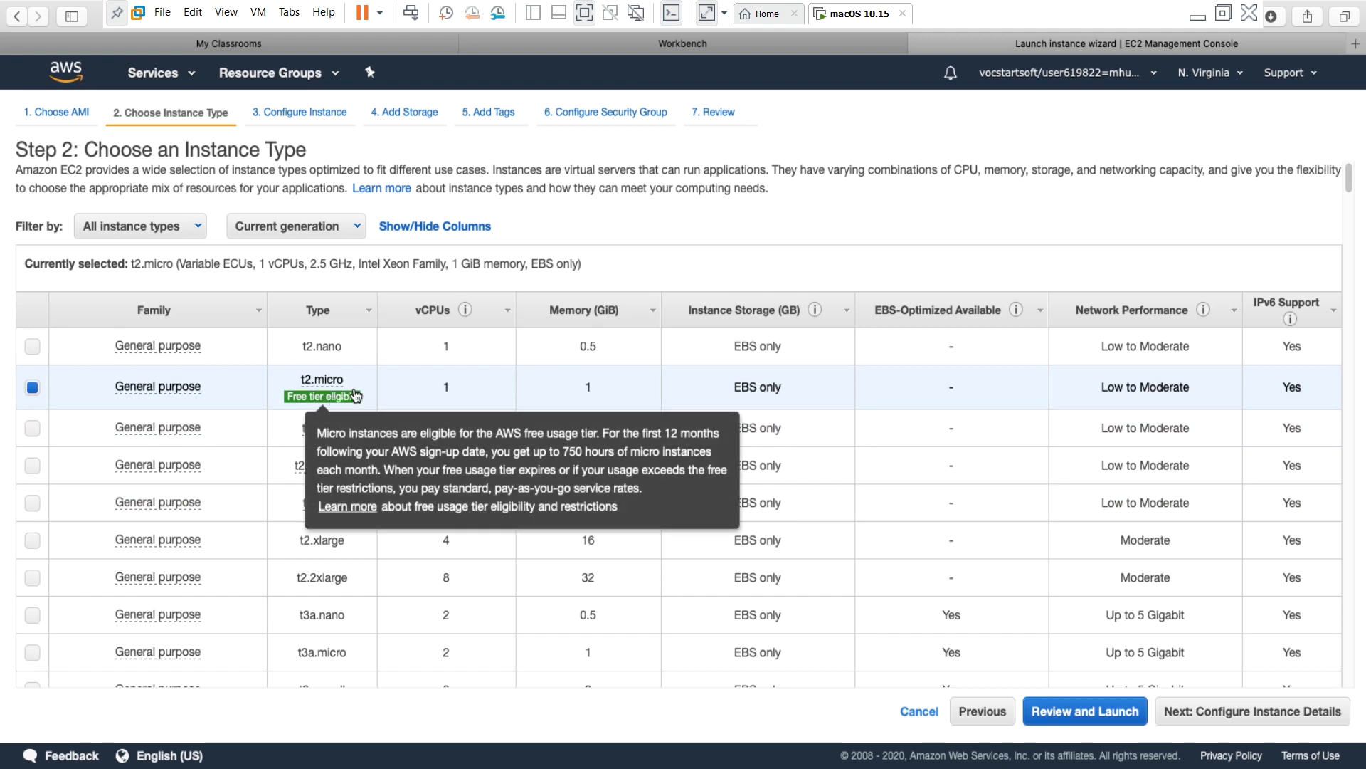
left_click(1249, 710)
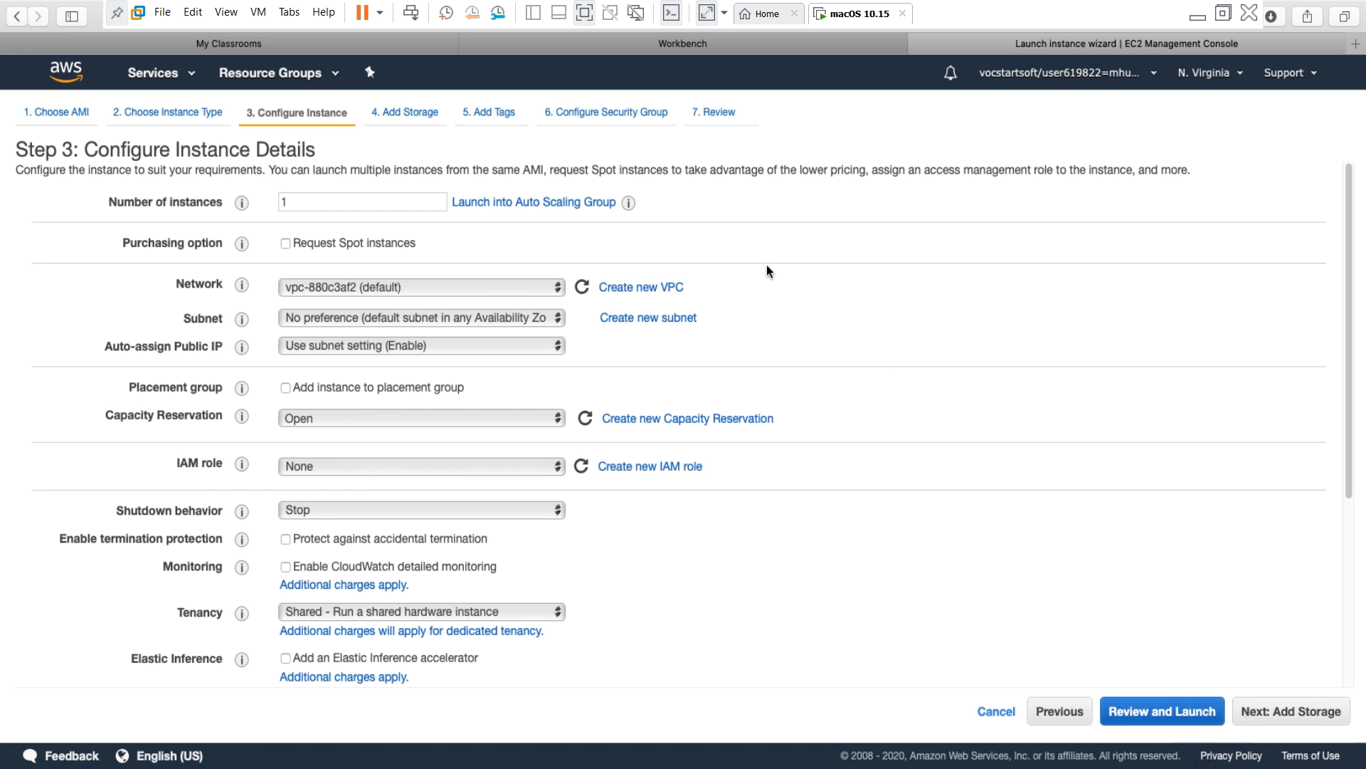
mouse_move(197, 406)
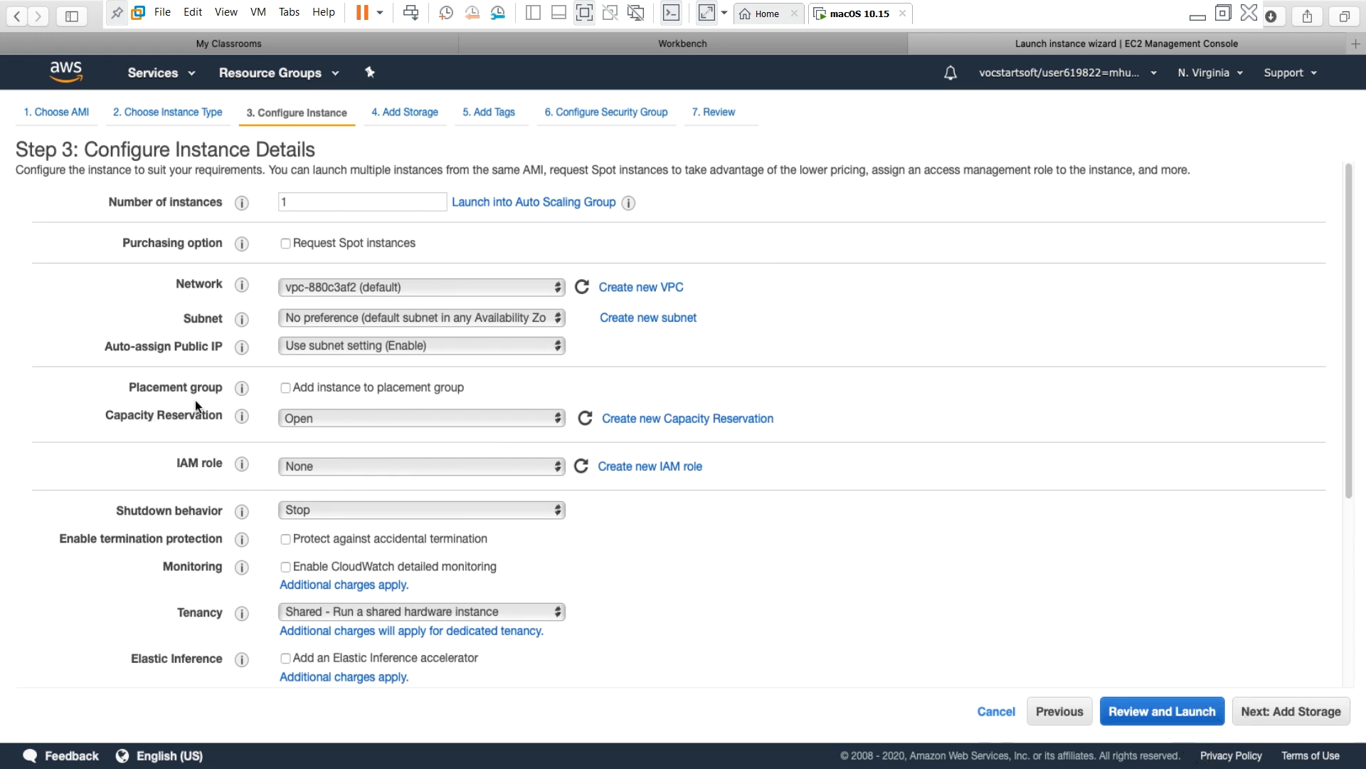
mouse_move(811, 359)
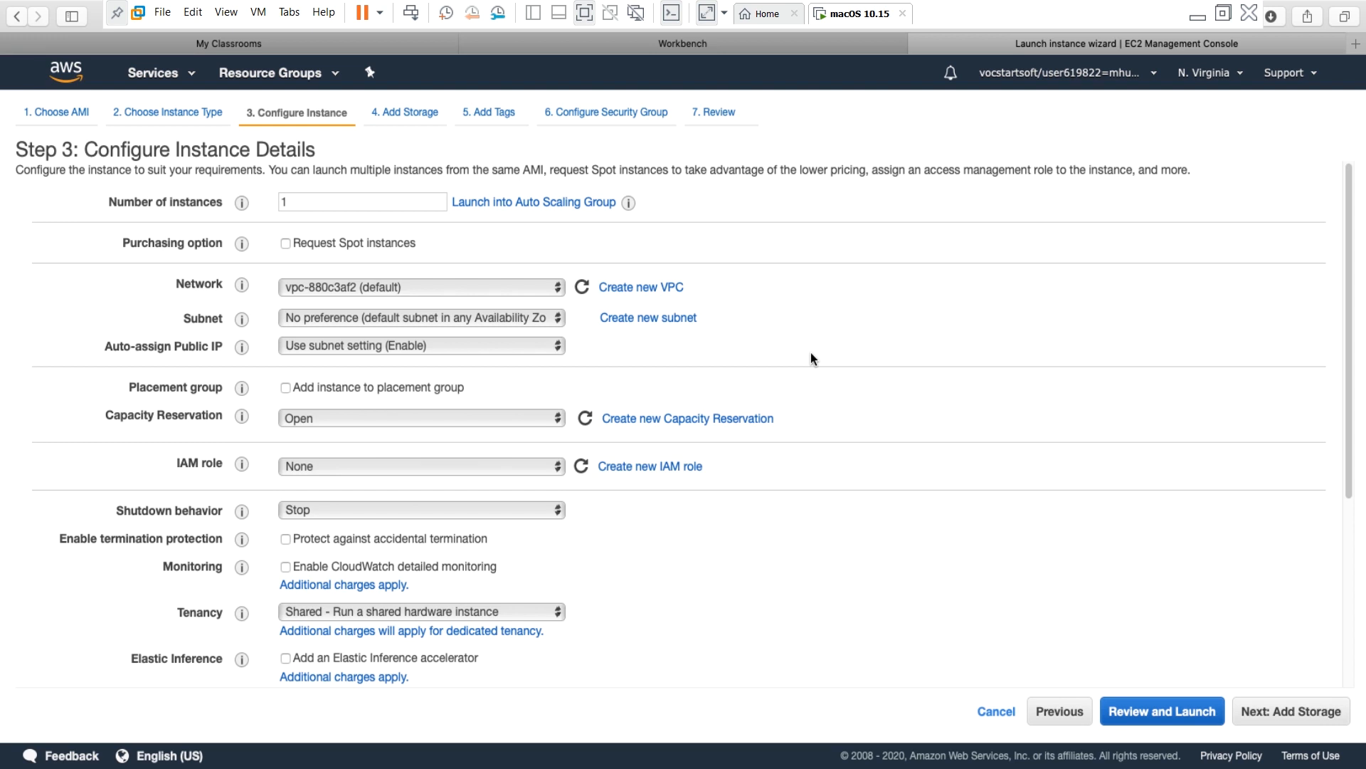
mouse_move(716, 347)
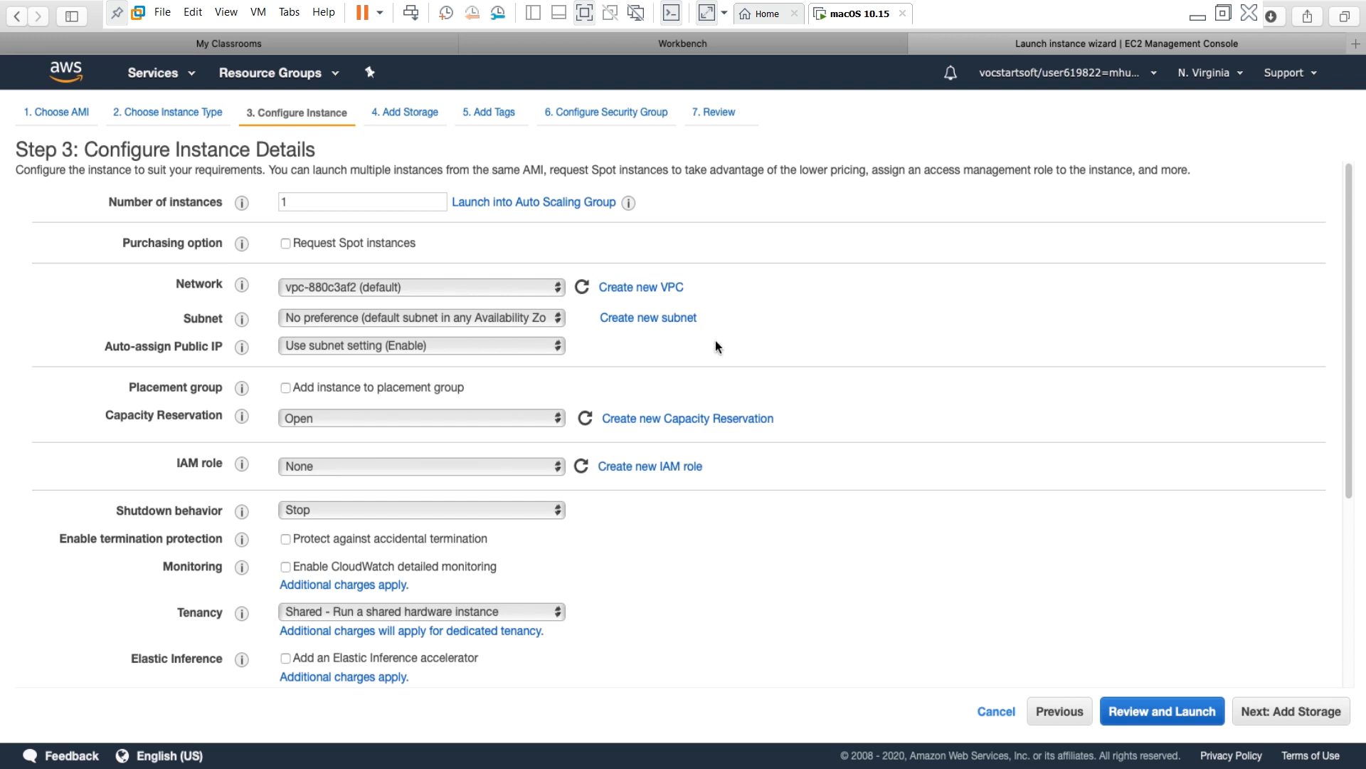
mouse_move(732, 340)
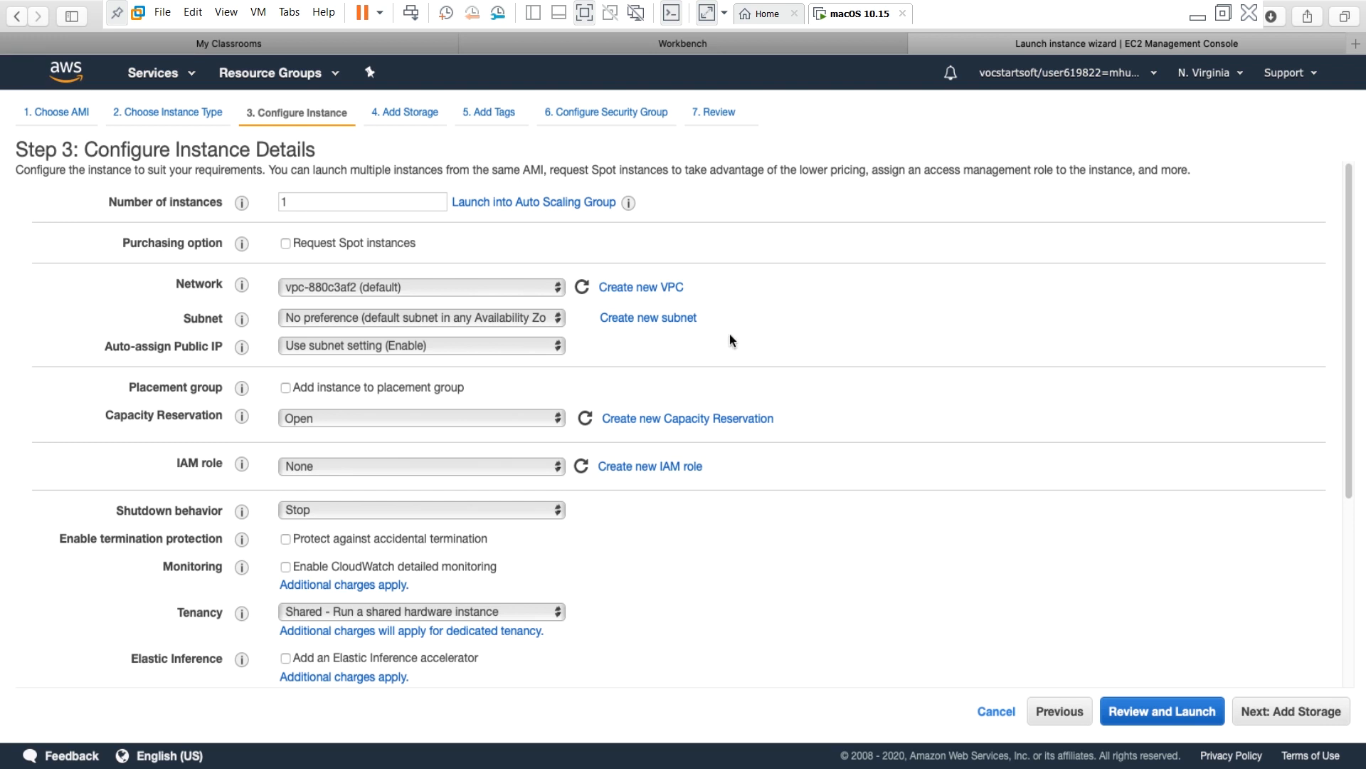
Set Auto-assign Public IP to Enable and continue to Add Storage.
left_click(422, 345)
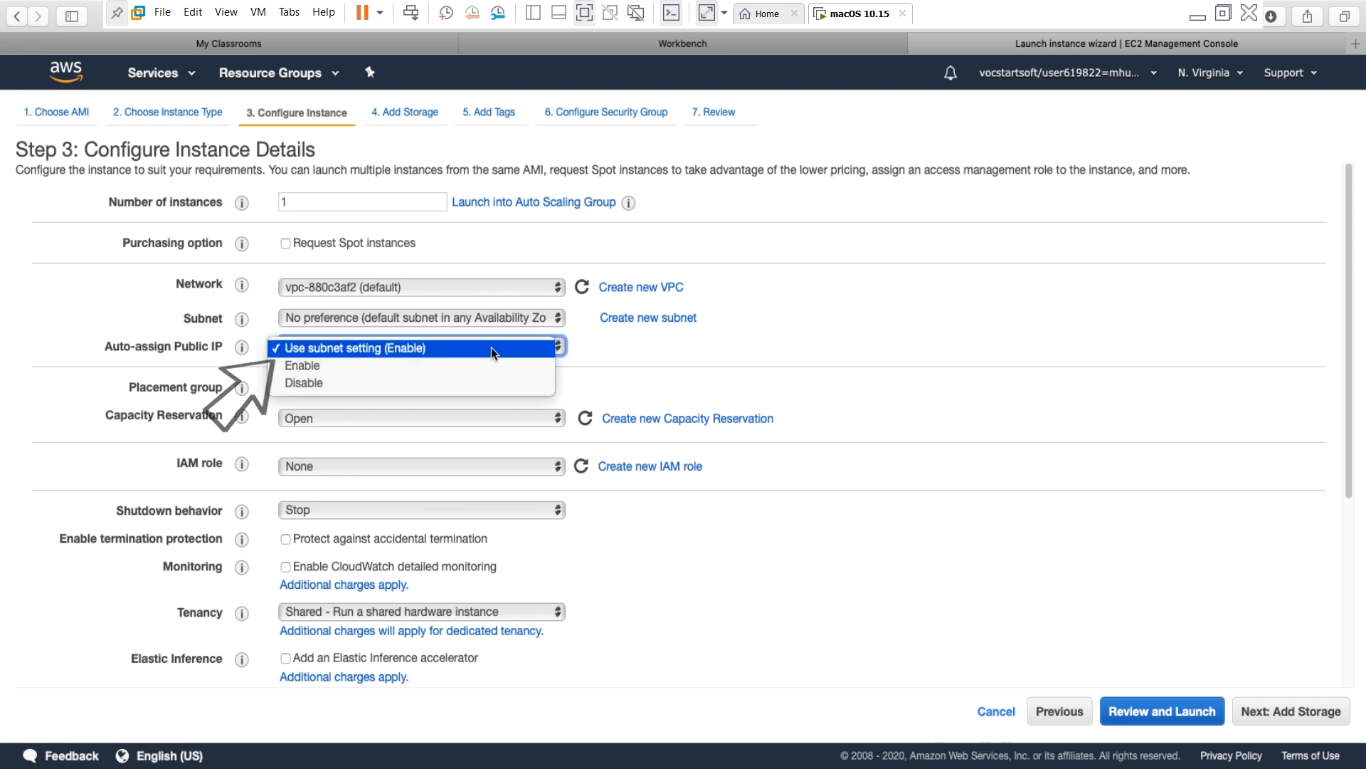
left_click(302, 365)
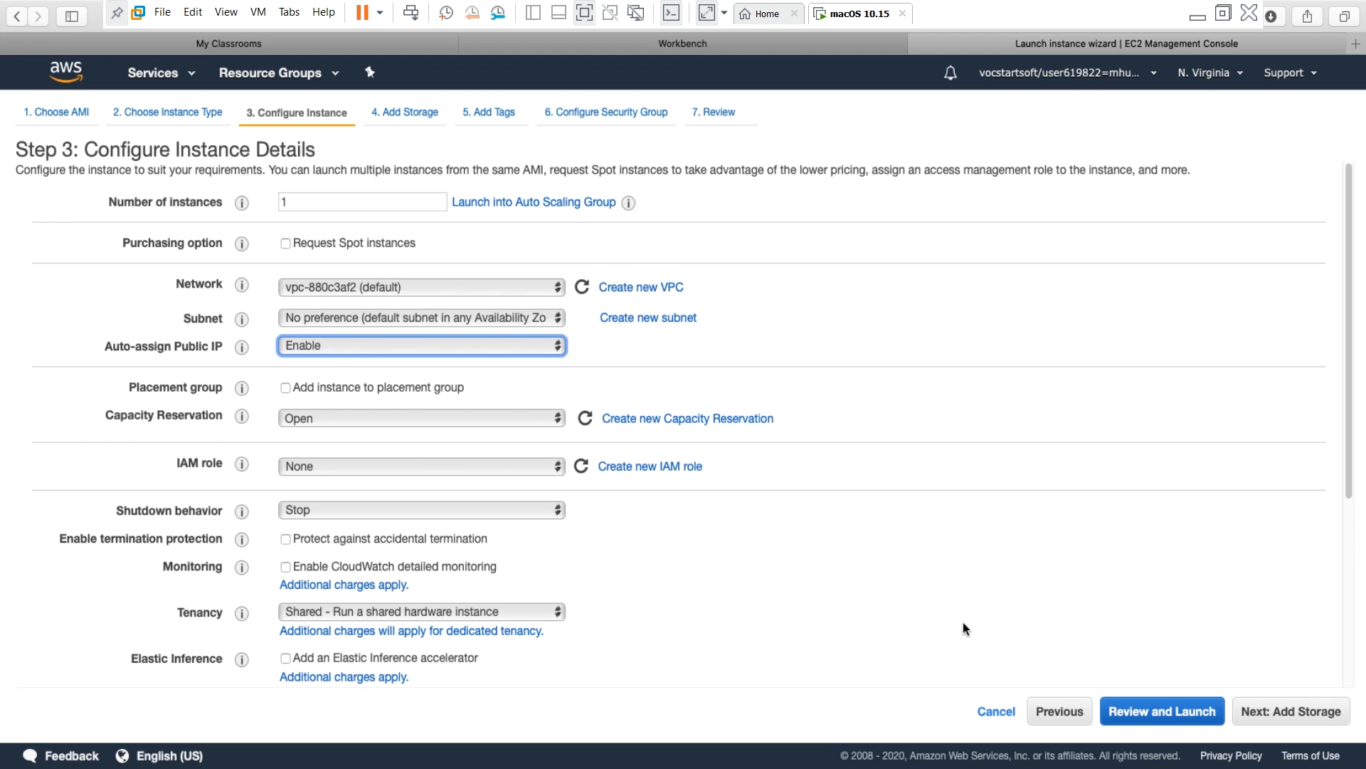
left_click(1291, 711)
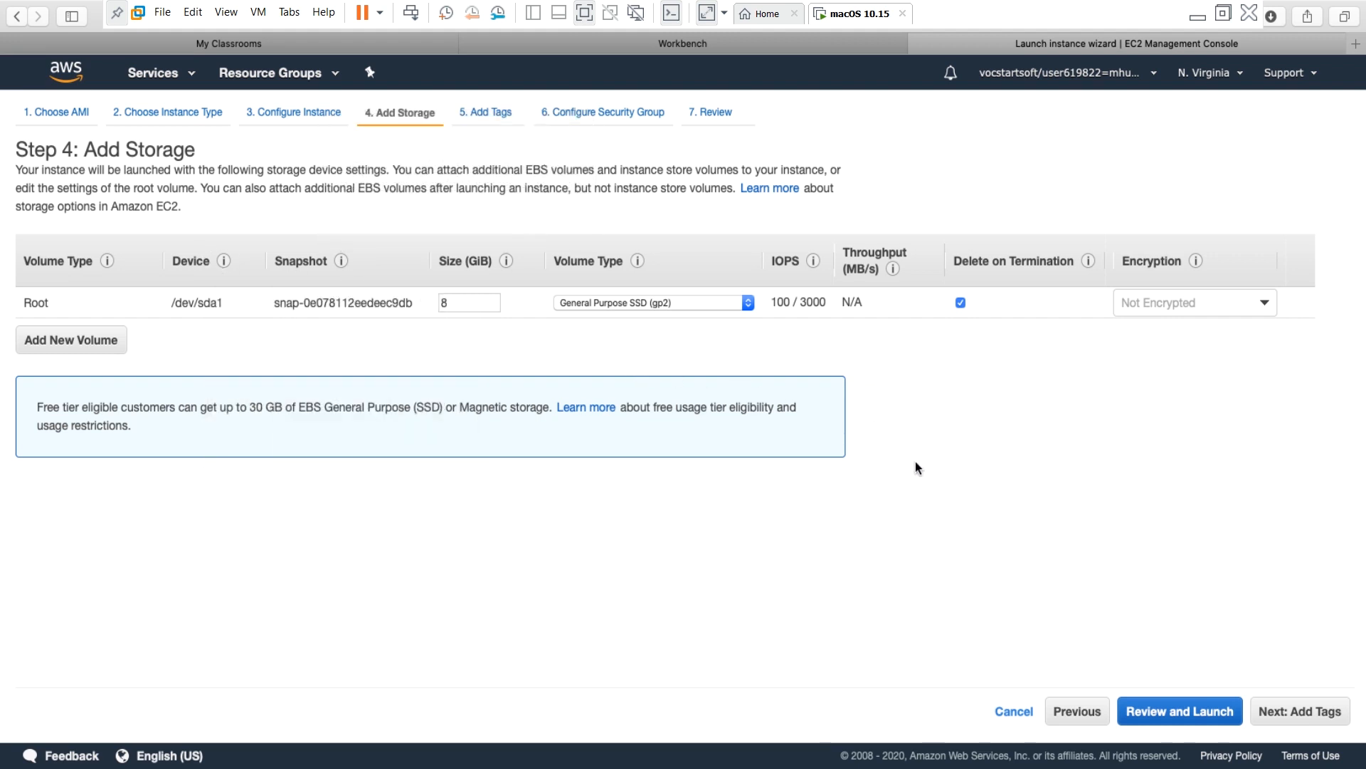
mouse_move(1292, 706)
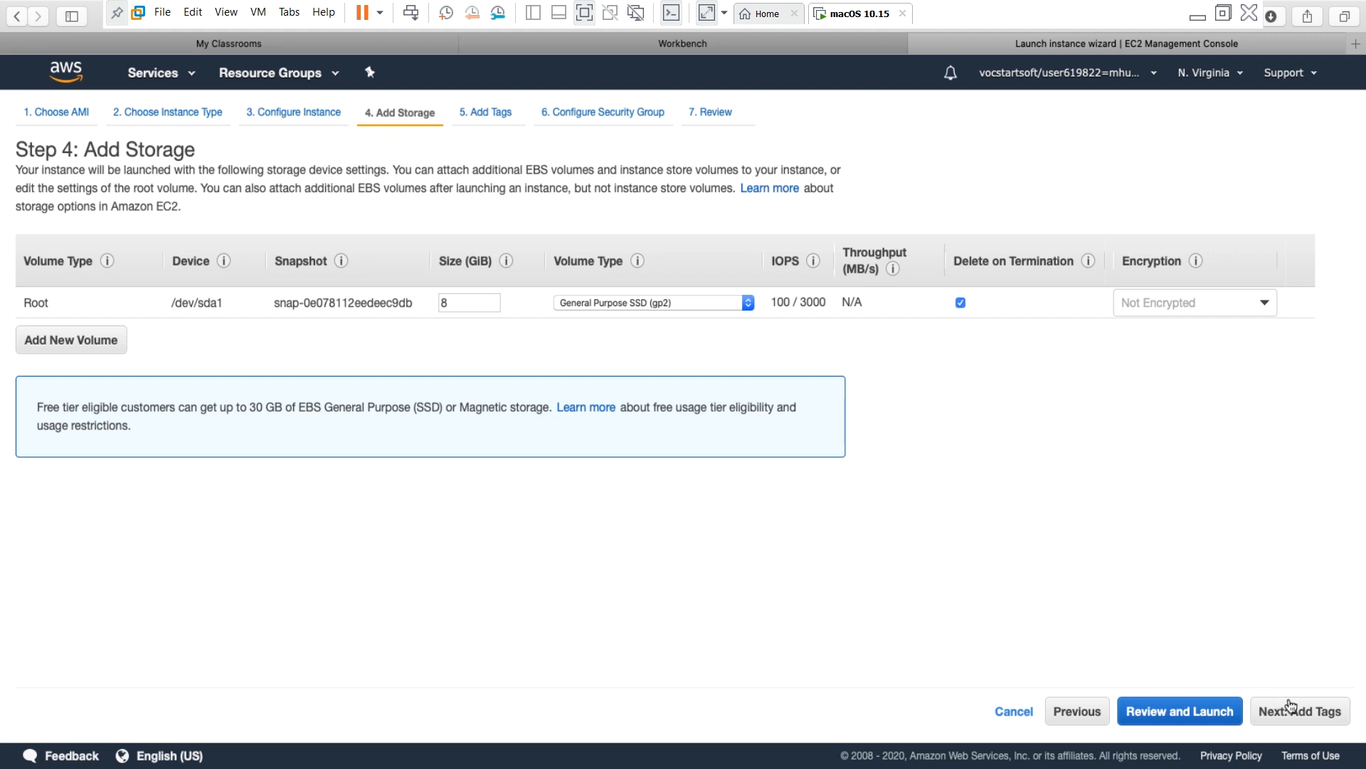
Keep the default 8 GiB root volume and continue to Add Tags.
left_click(1300, 710)
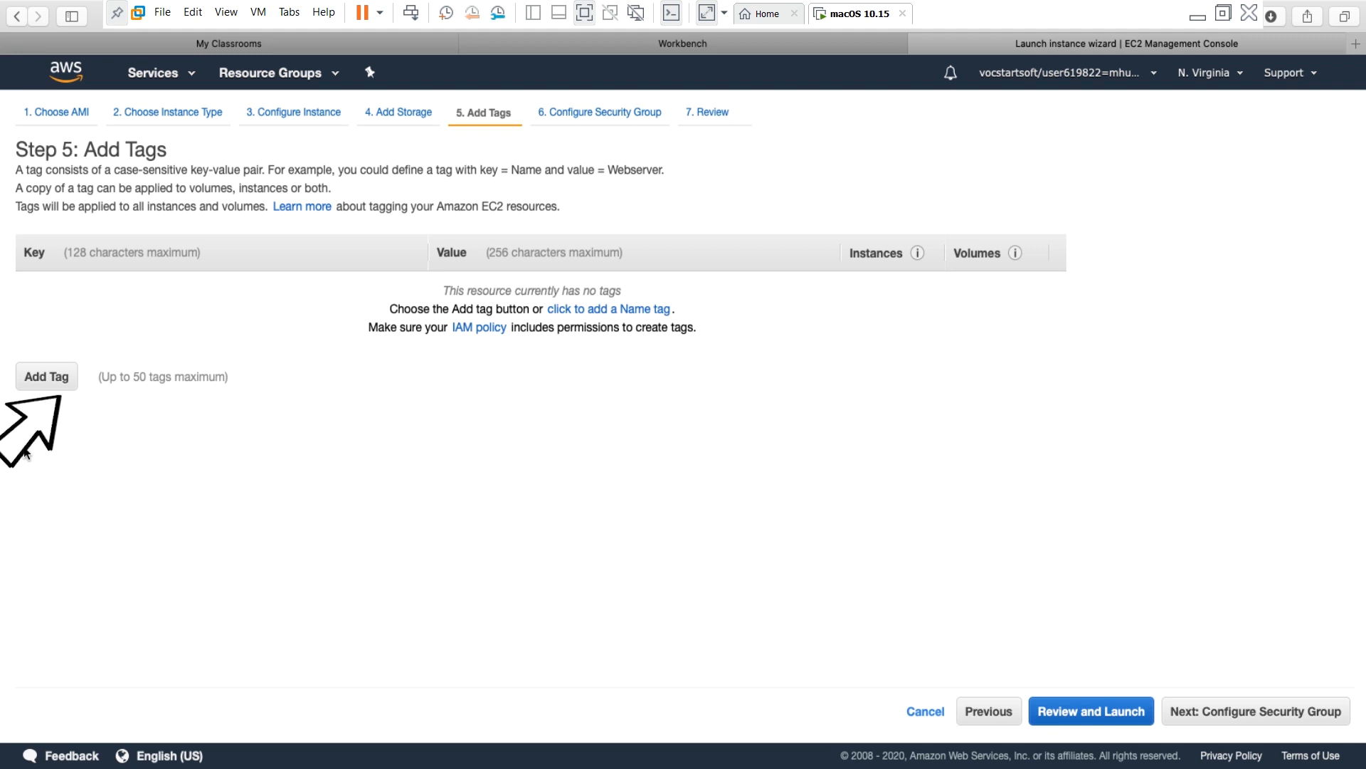
mouse_move(55, 361)
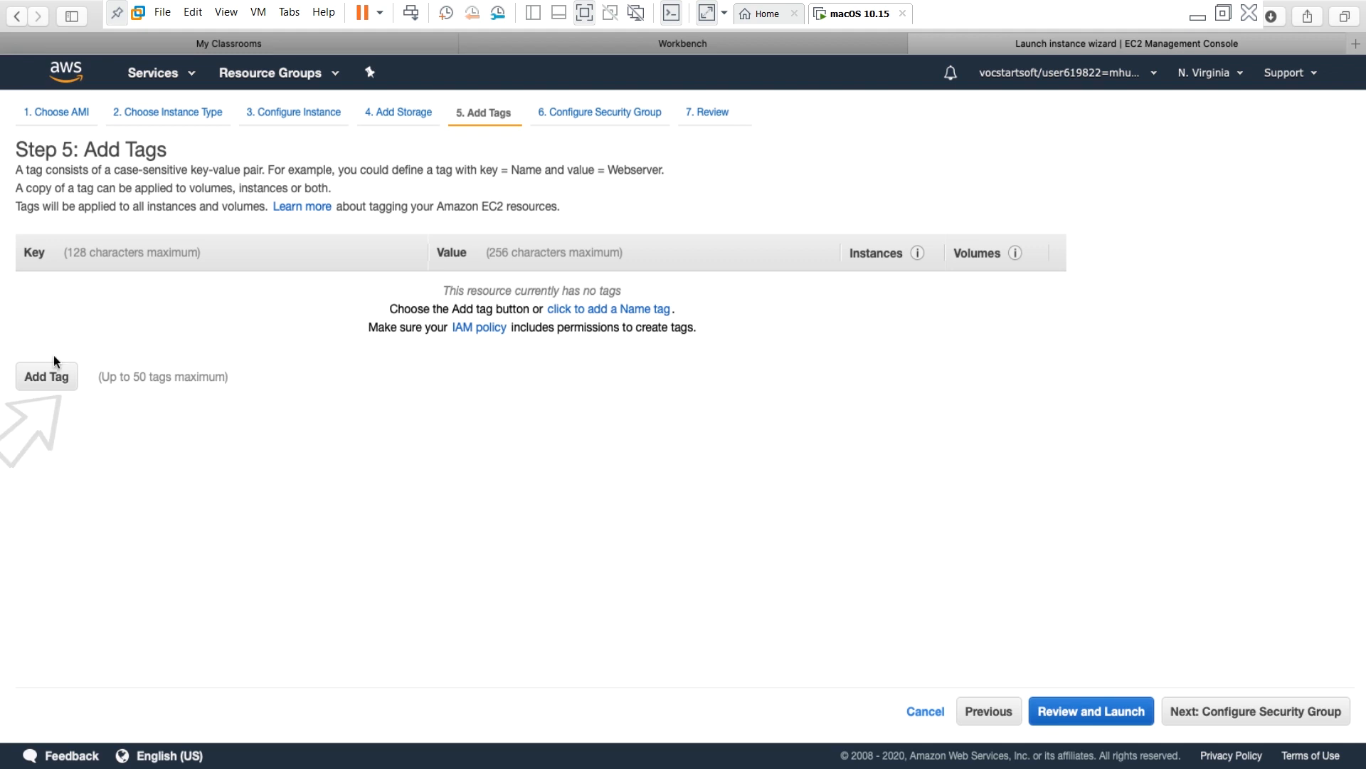
Add tag 'created from' = 'Mac' and continue to Configure Security Group.
type("from")
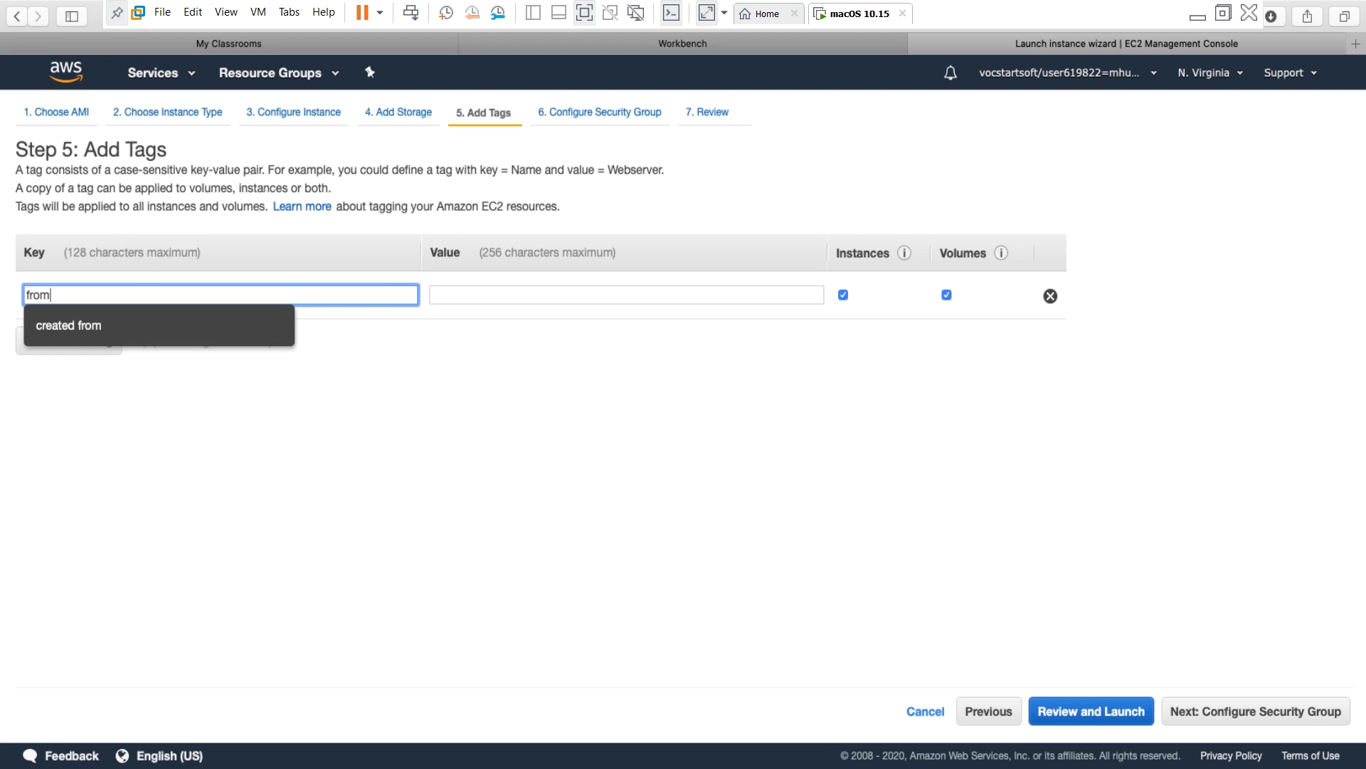
type("c")
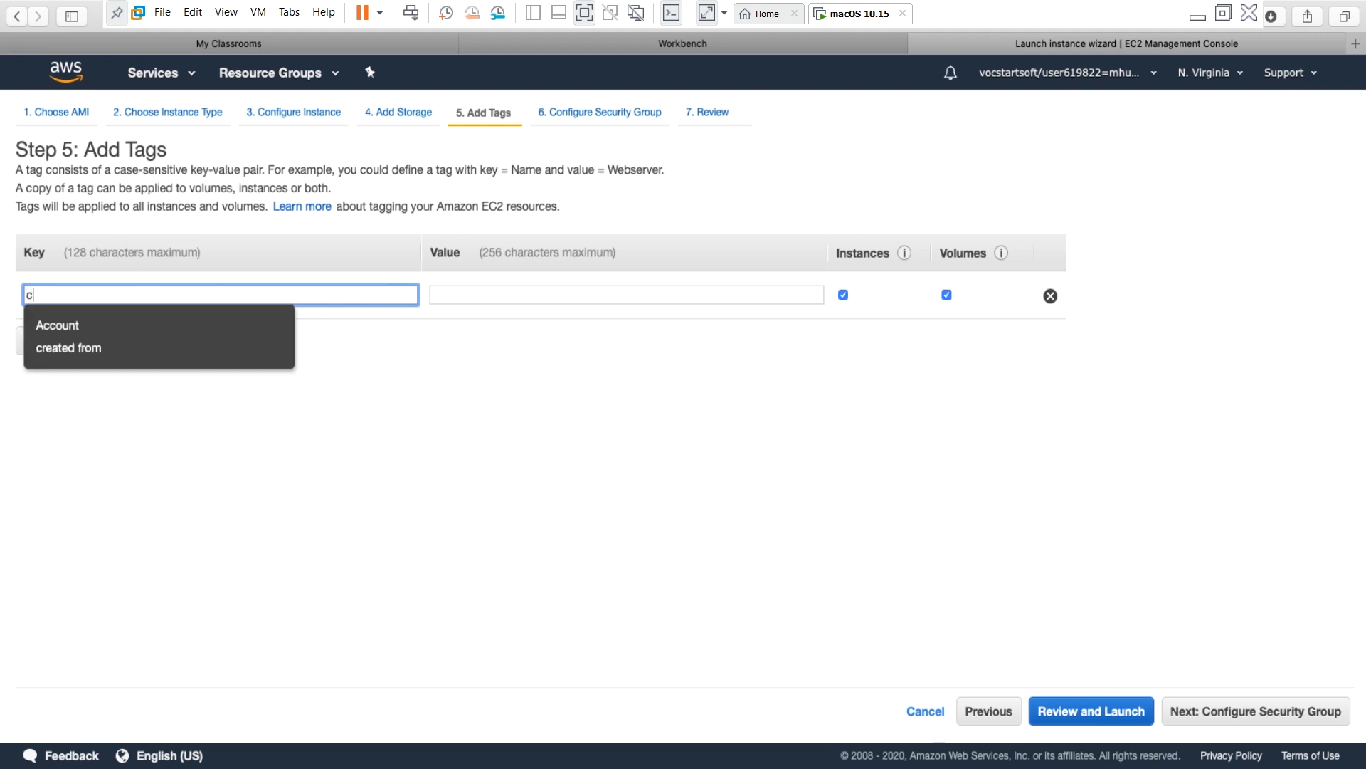
type("rea")
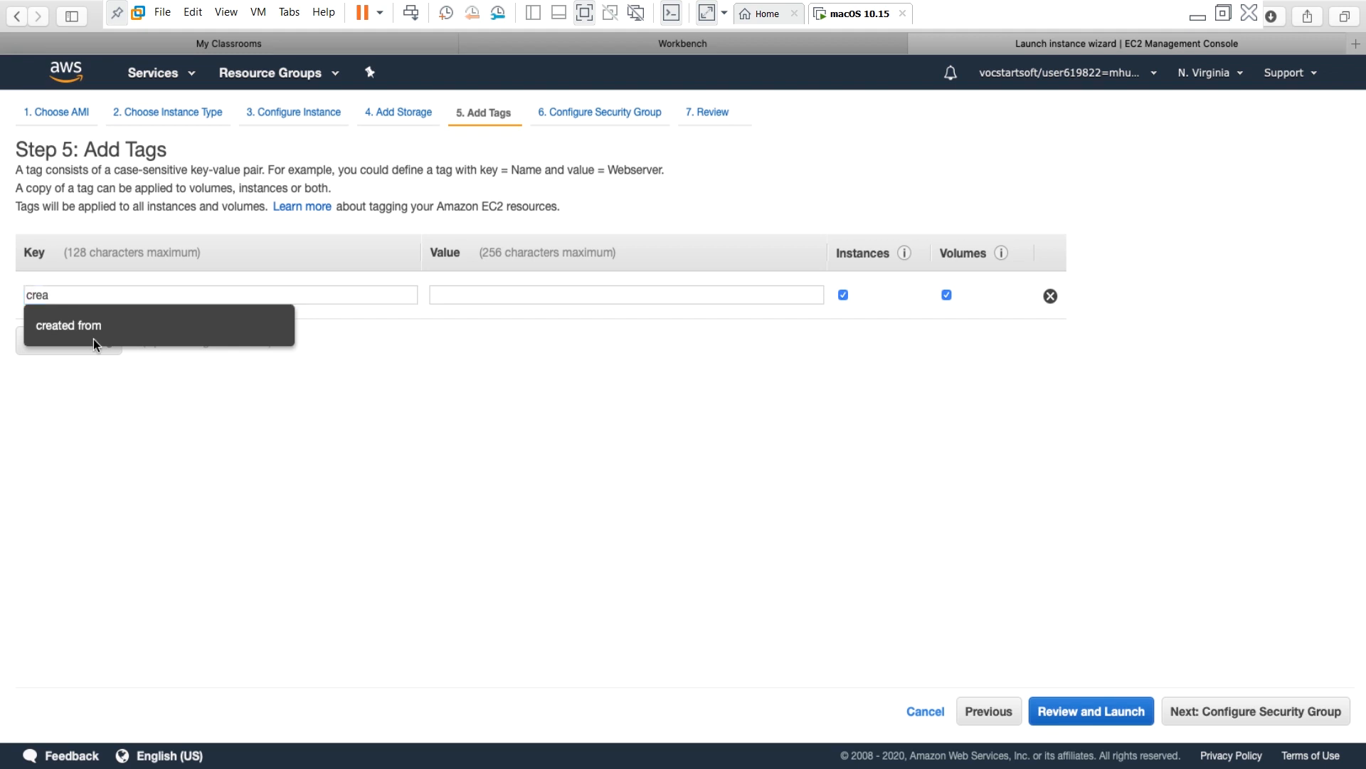
left_click(68, 325)
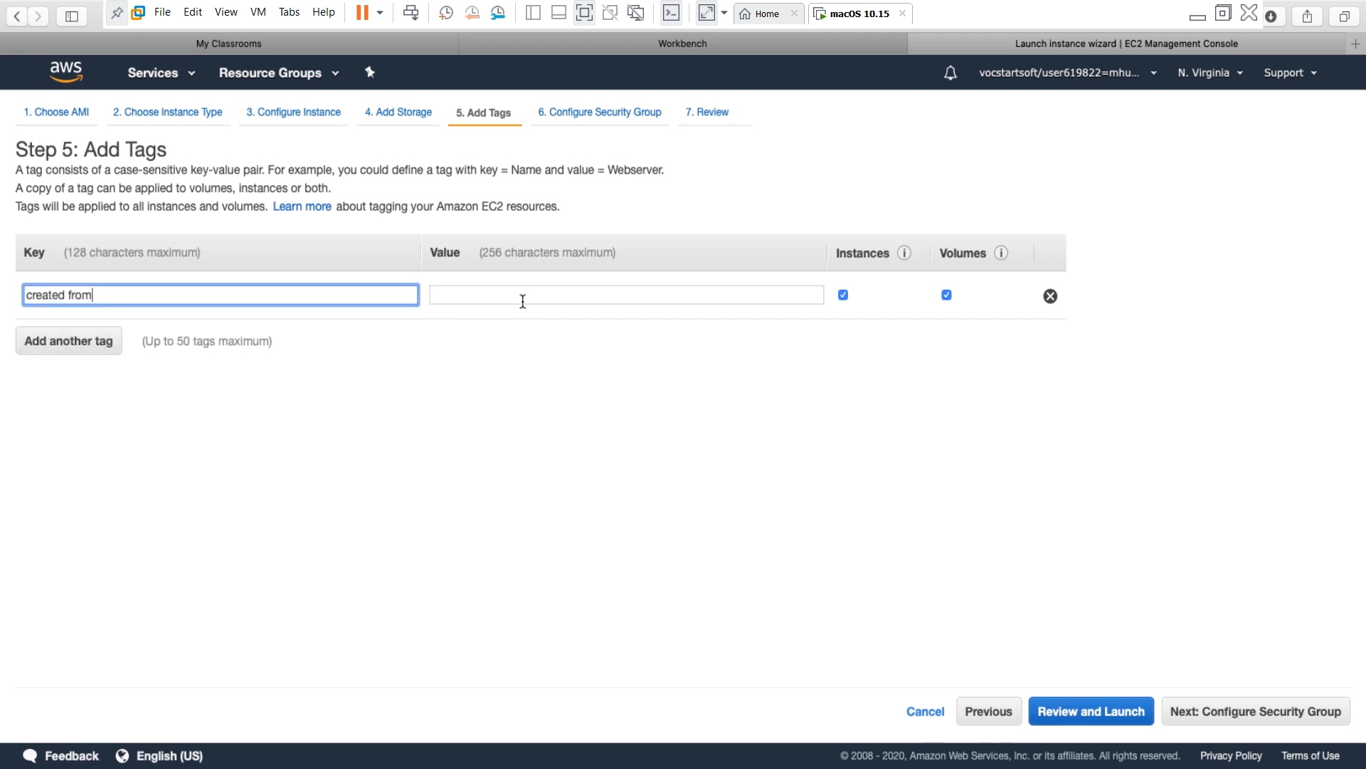
type("Ma")
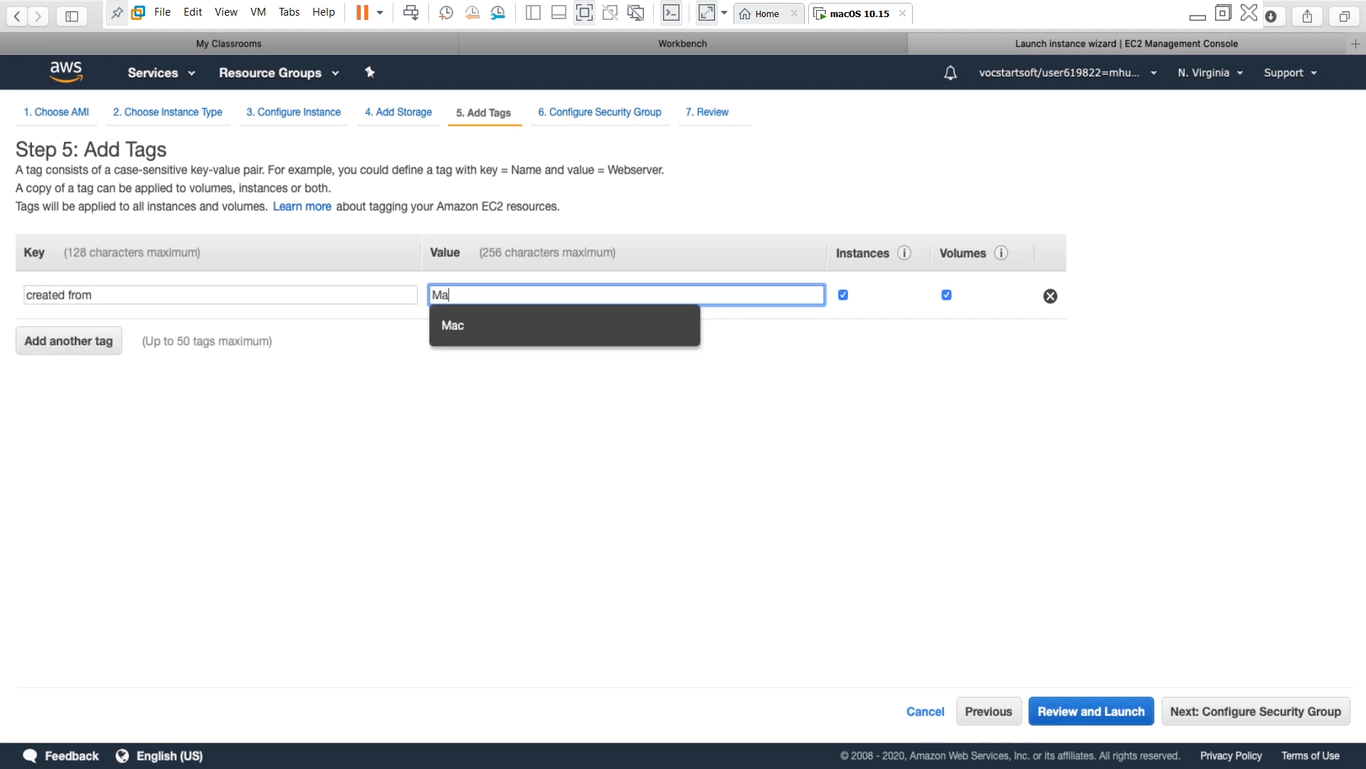
left_click(451, 324)
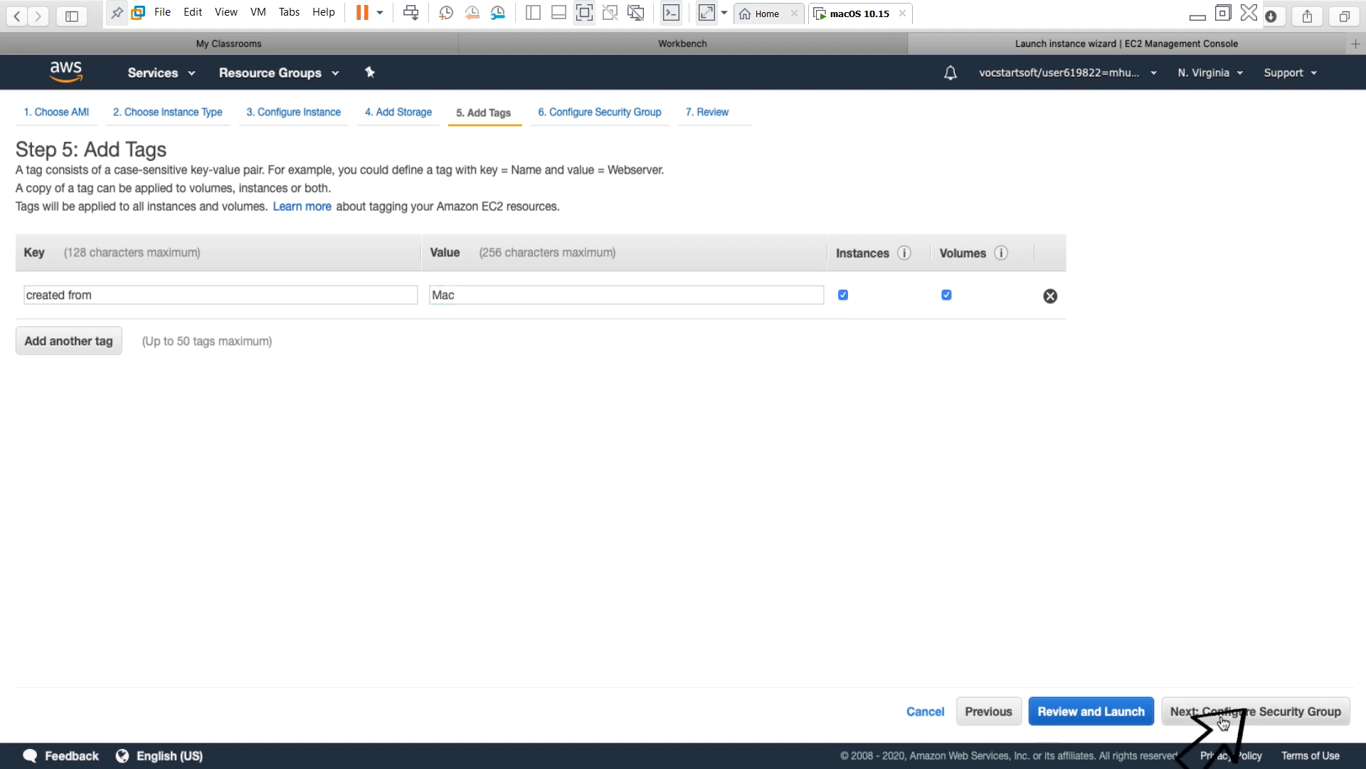
left_click(1256, 711)
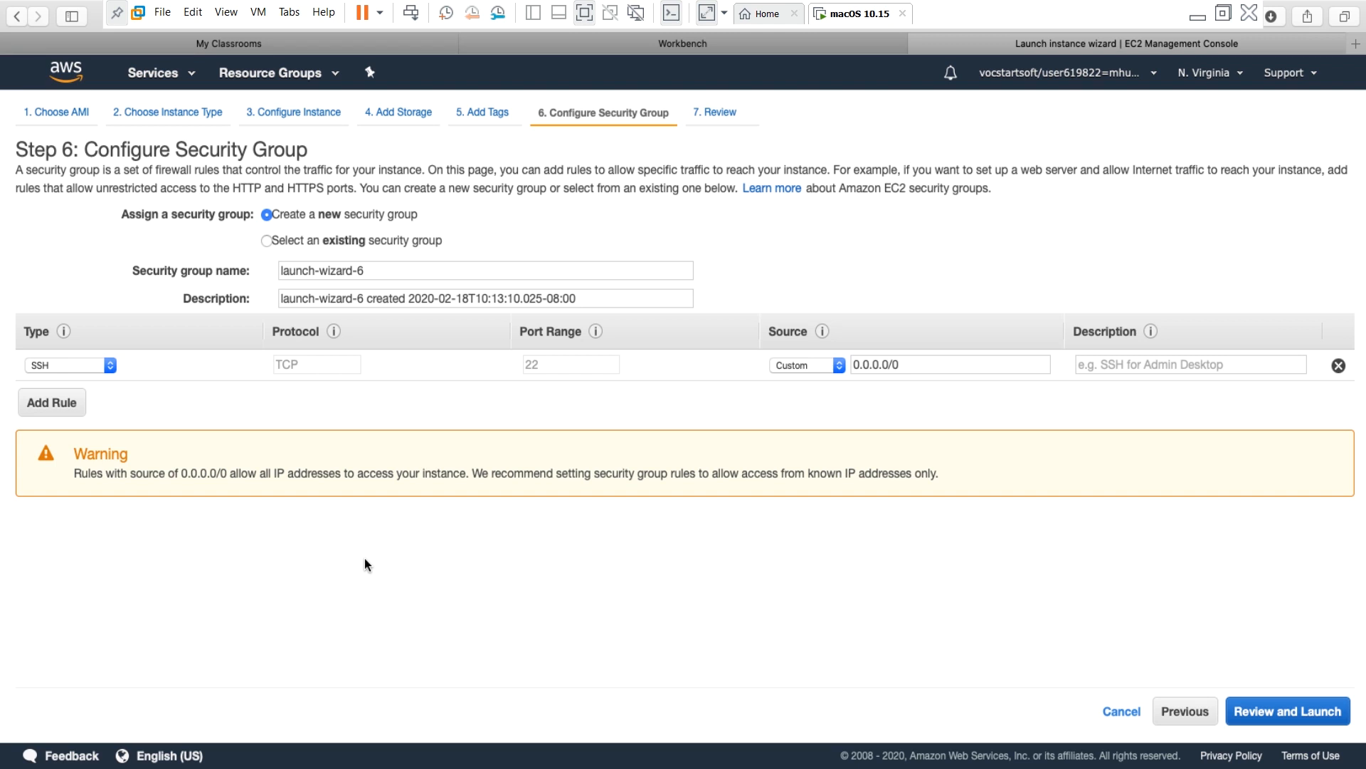
mouse_move(311, 257)
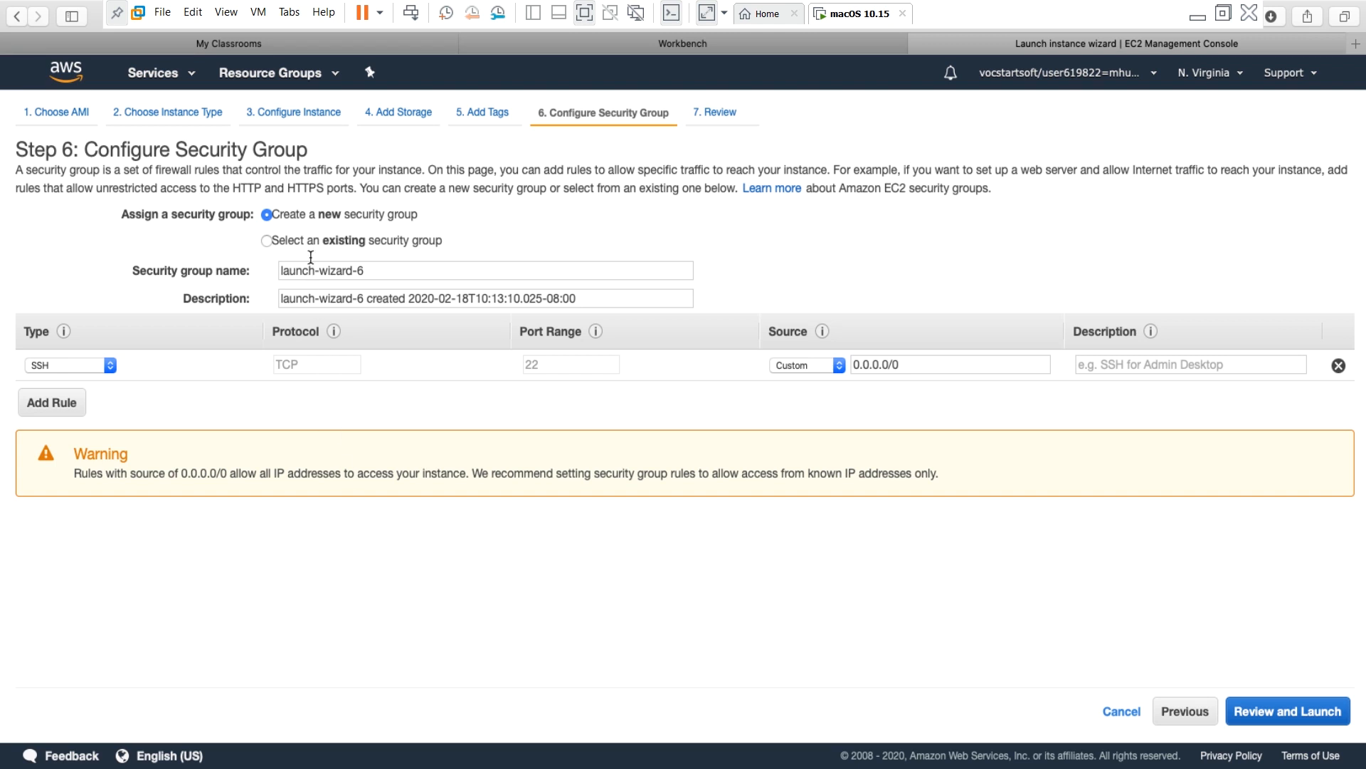
mouse_move(368, 561)
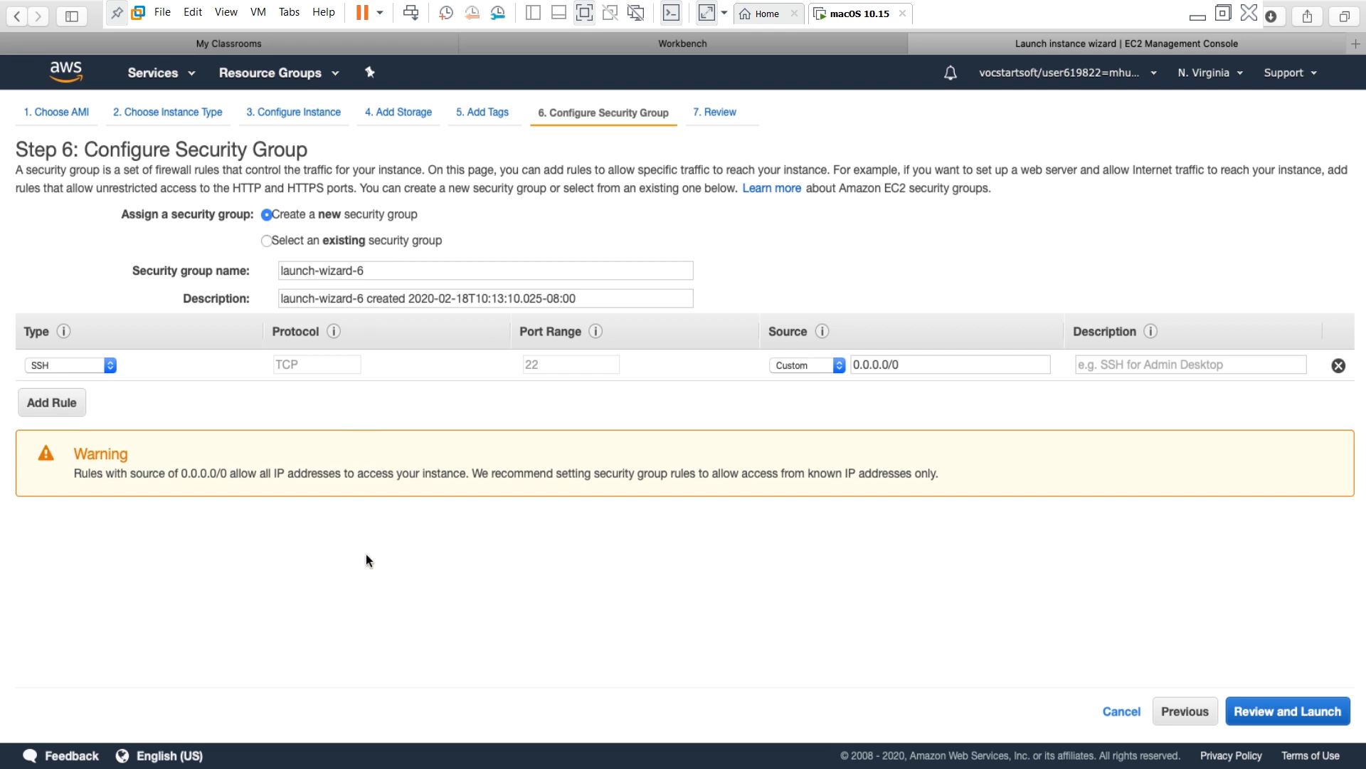
mouse_move(215, 383)
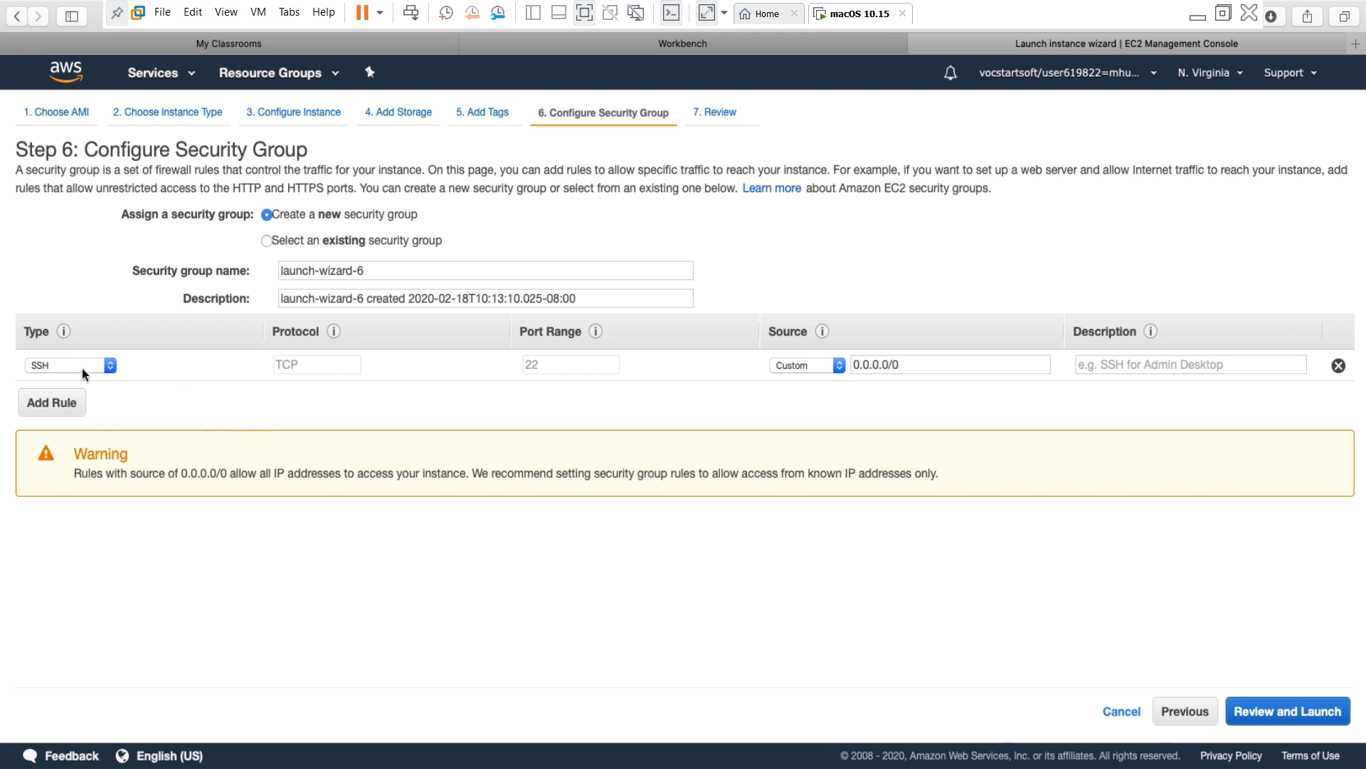
Change the SSH rule's Source from Custom to Anywhere (0.0.0.0/0, ::/0).
left_click(806, 364)
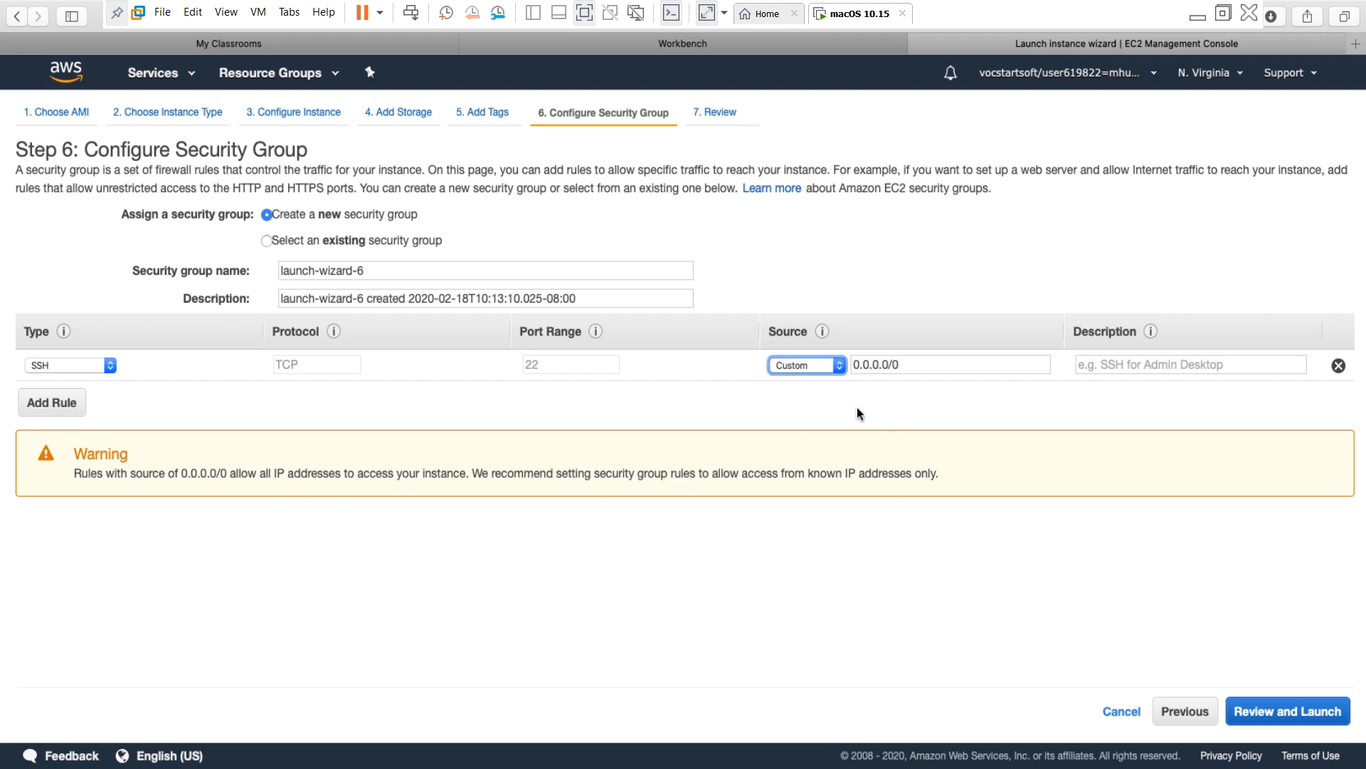
mouse_move(829, 370)
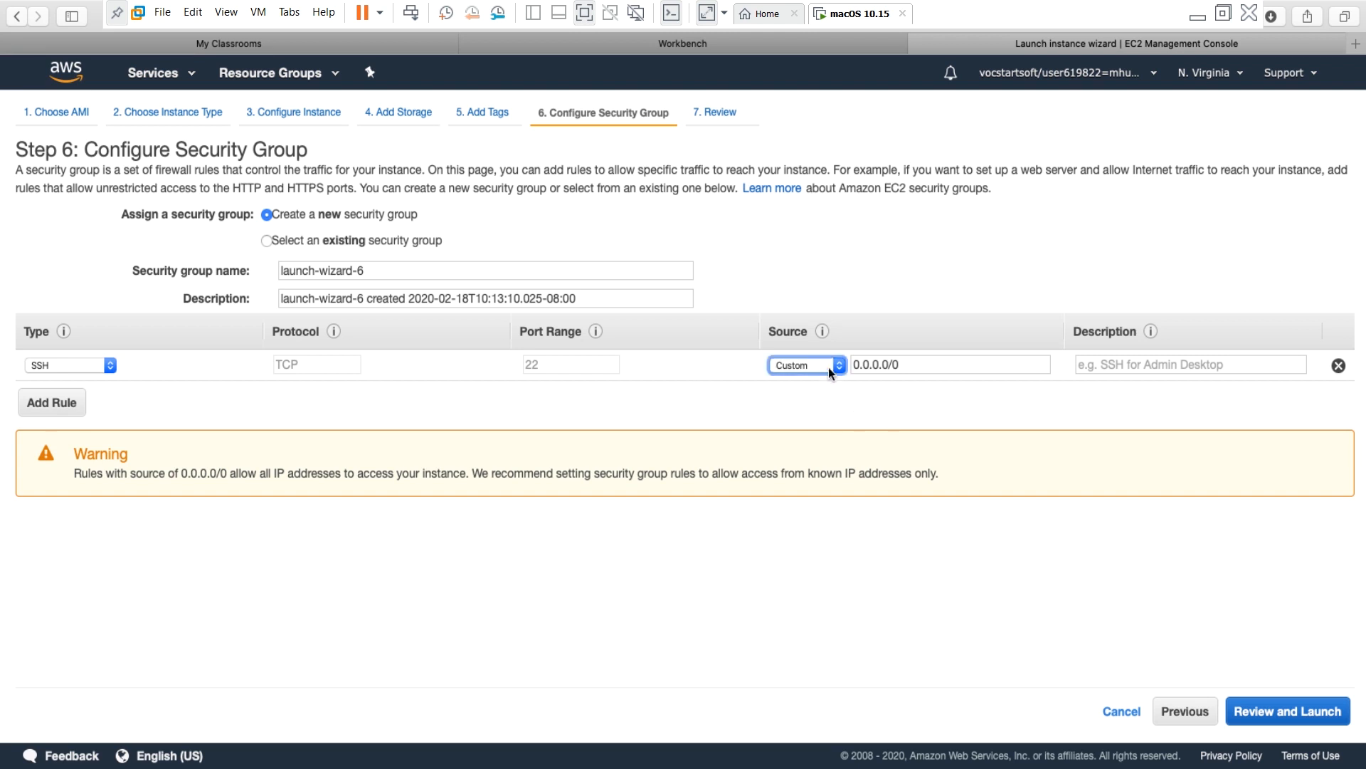
left_click(801, 364)
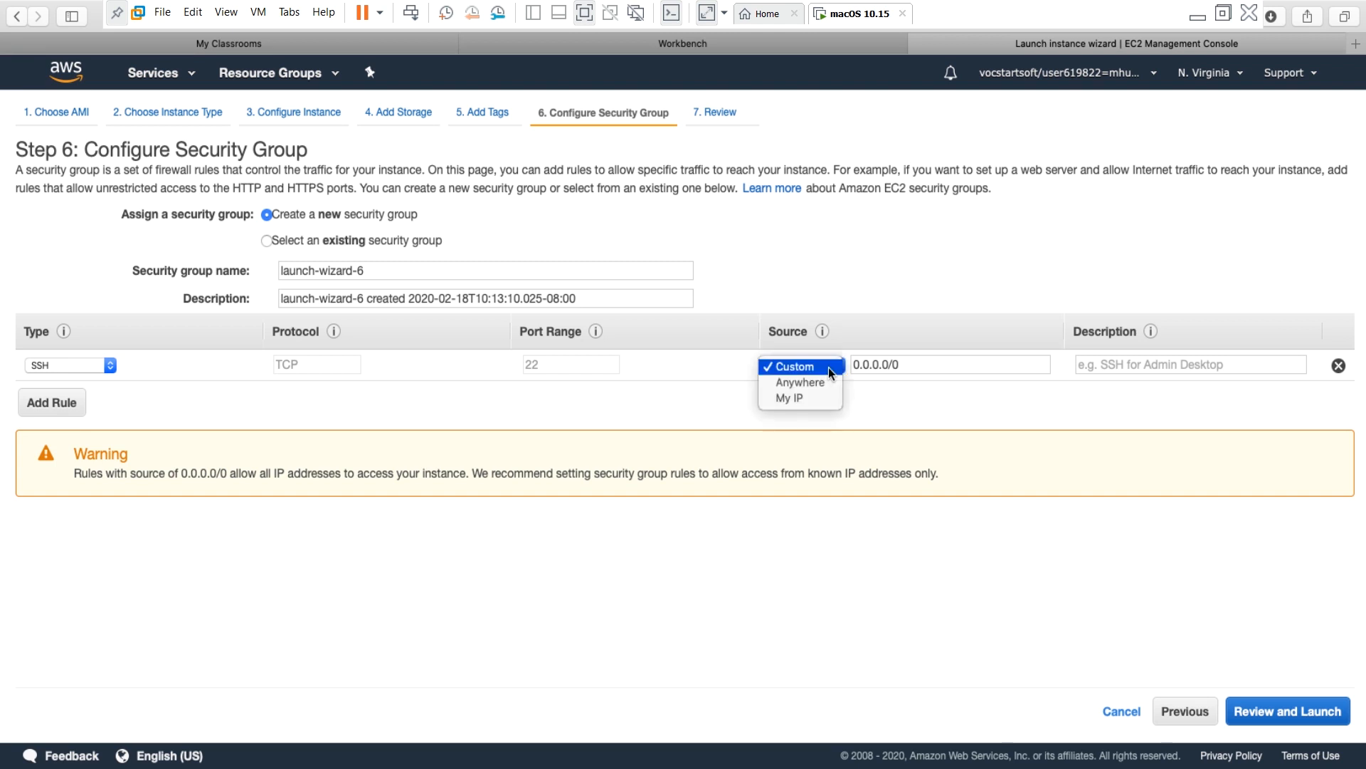
mouse_move(799, 382)
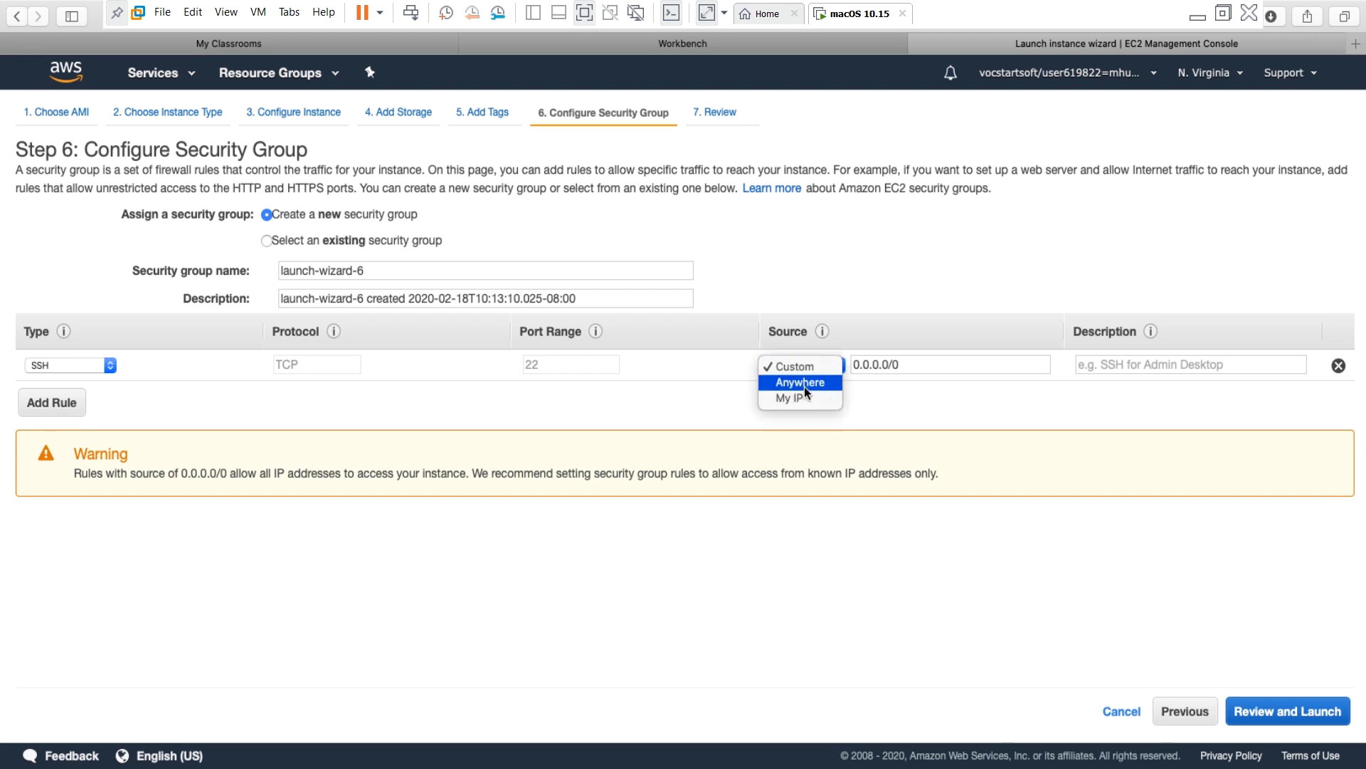
left_click(798, 383)
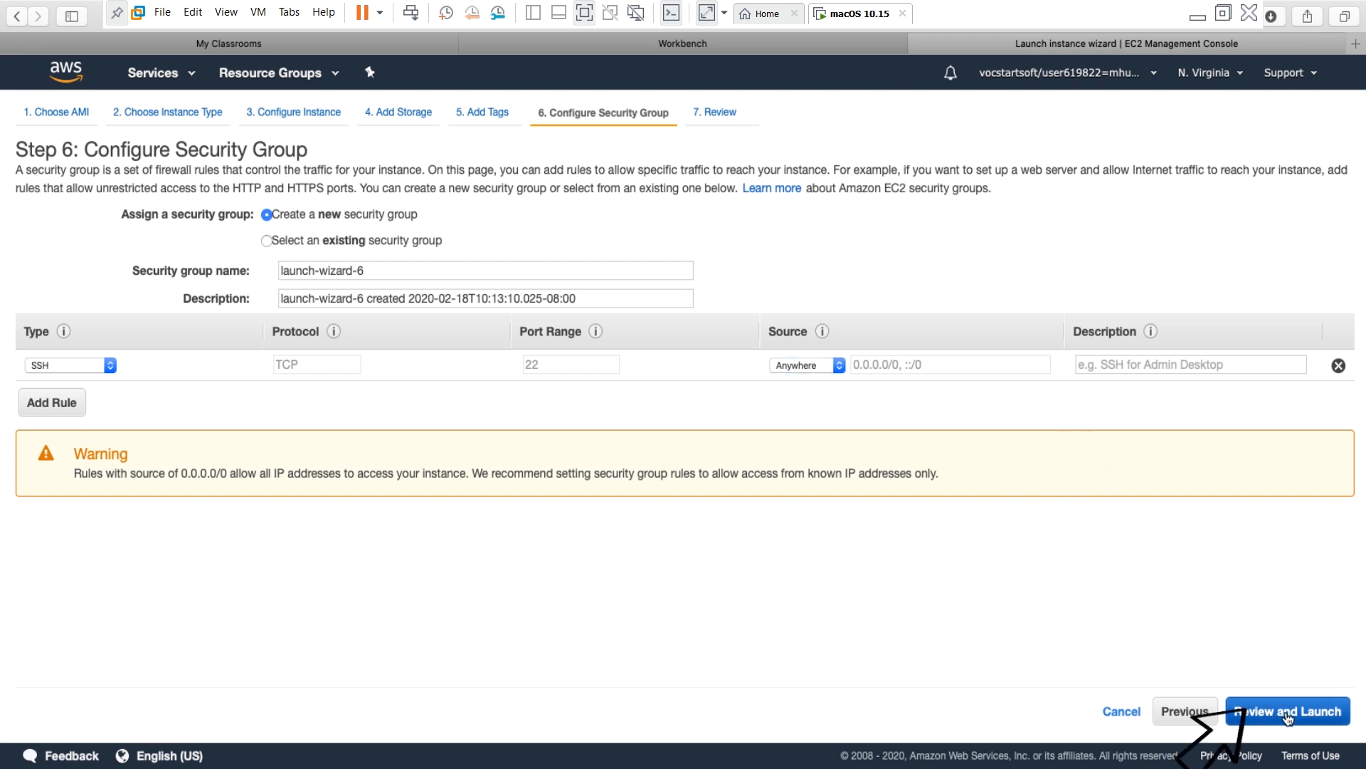
left_click(1286, 712)
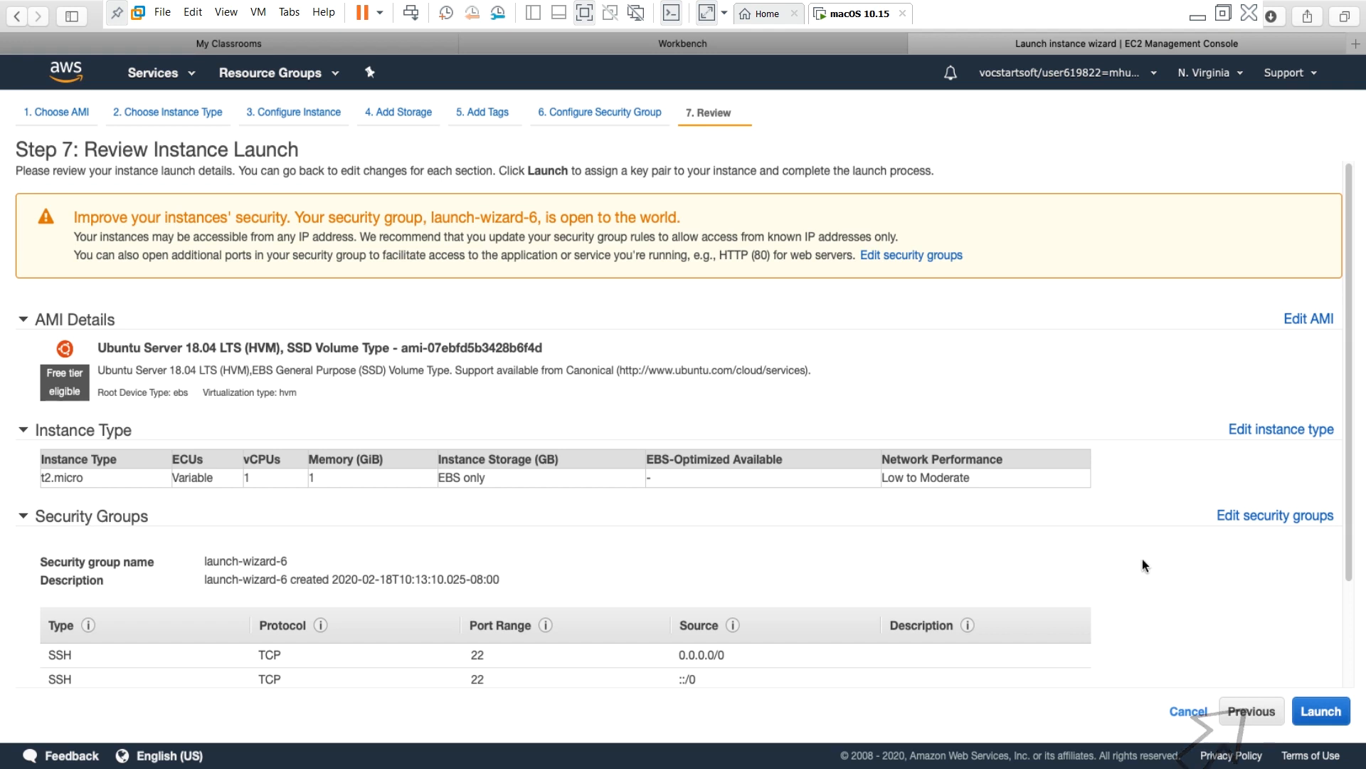
mouse_move(1194, 419)
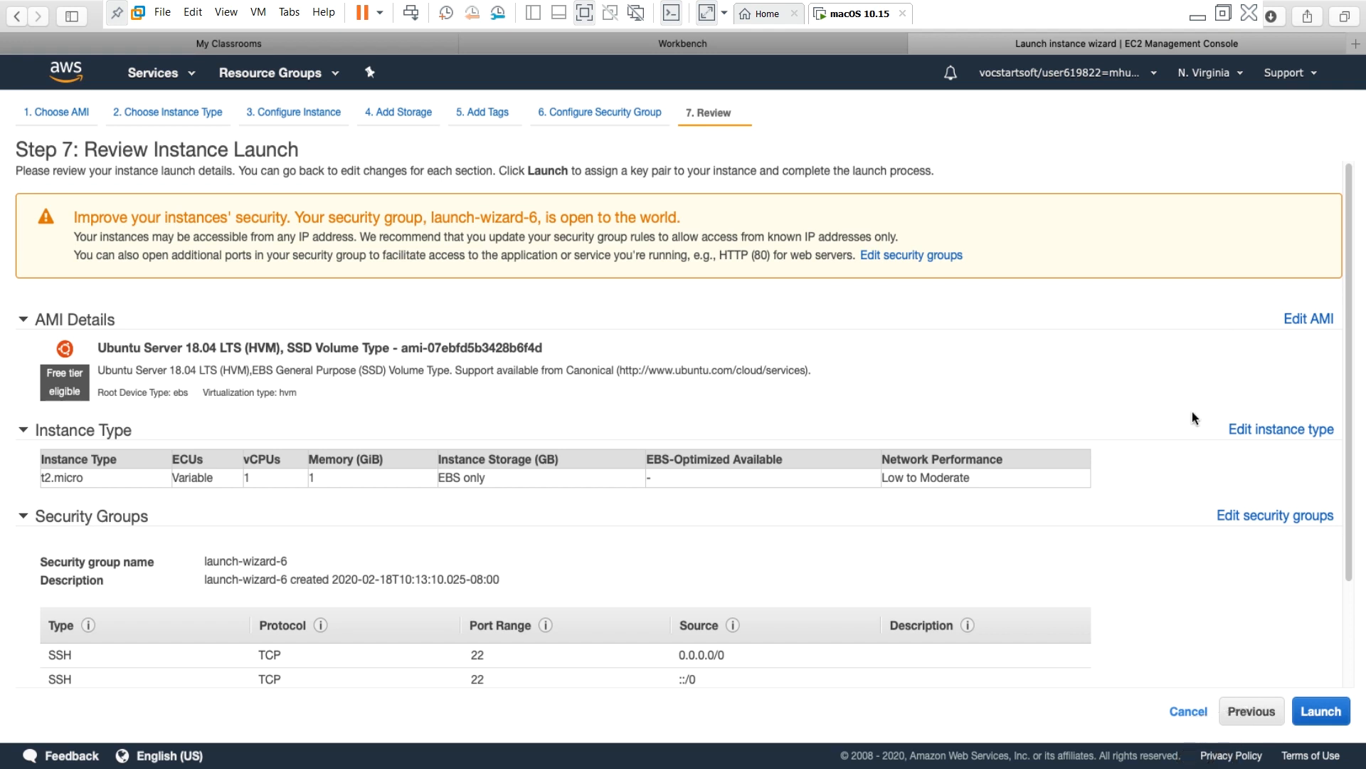
mouse_move(1352, 265)
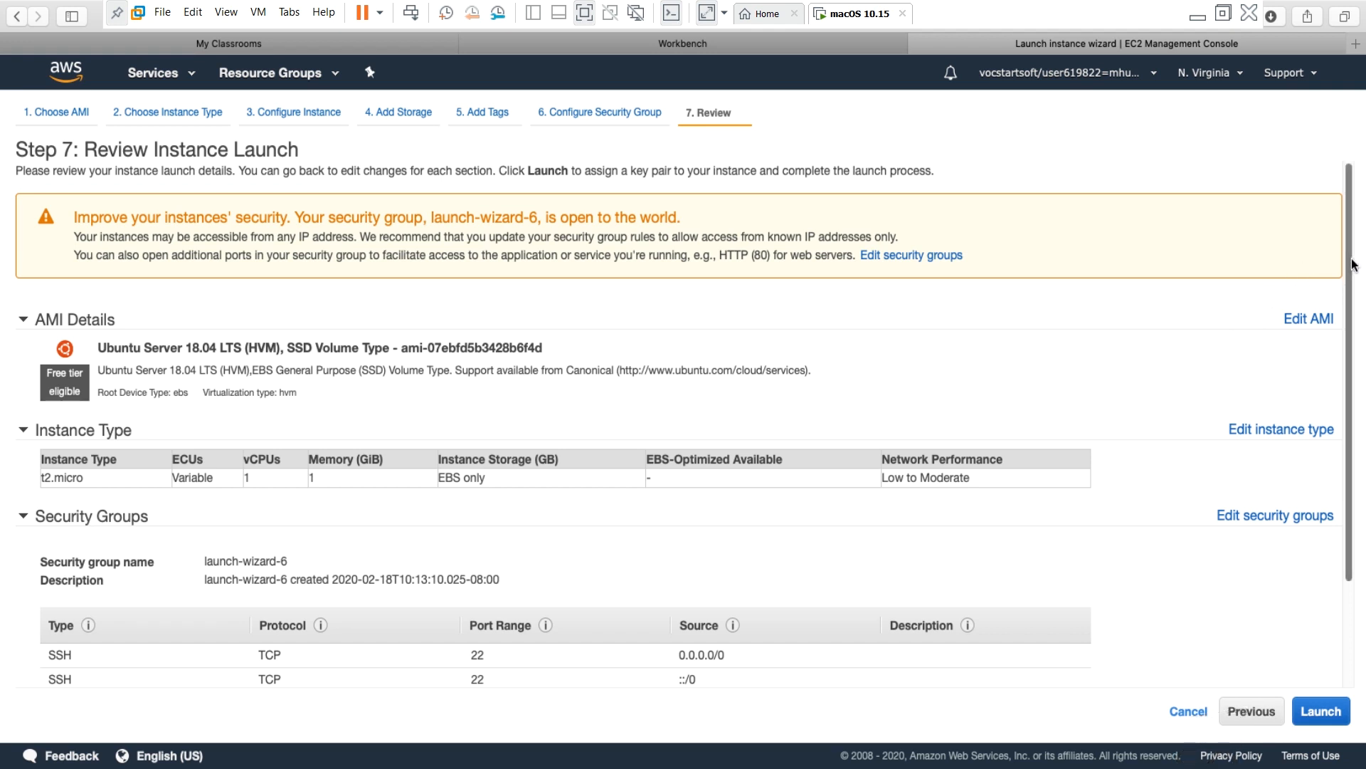
scroll("down", 3)
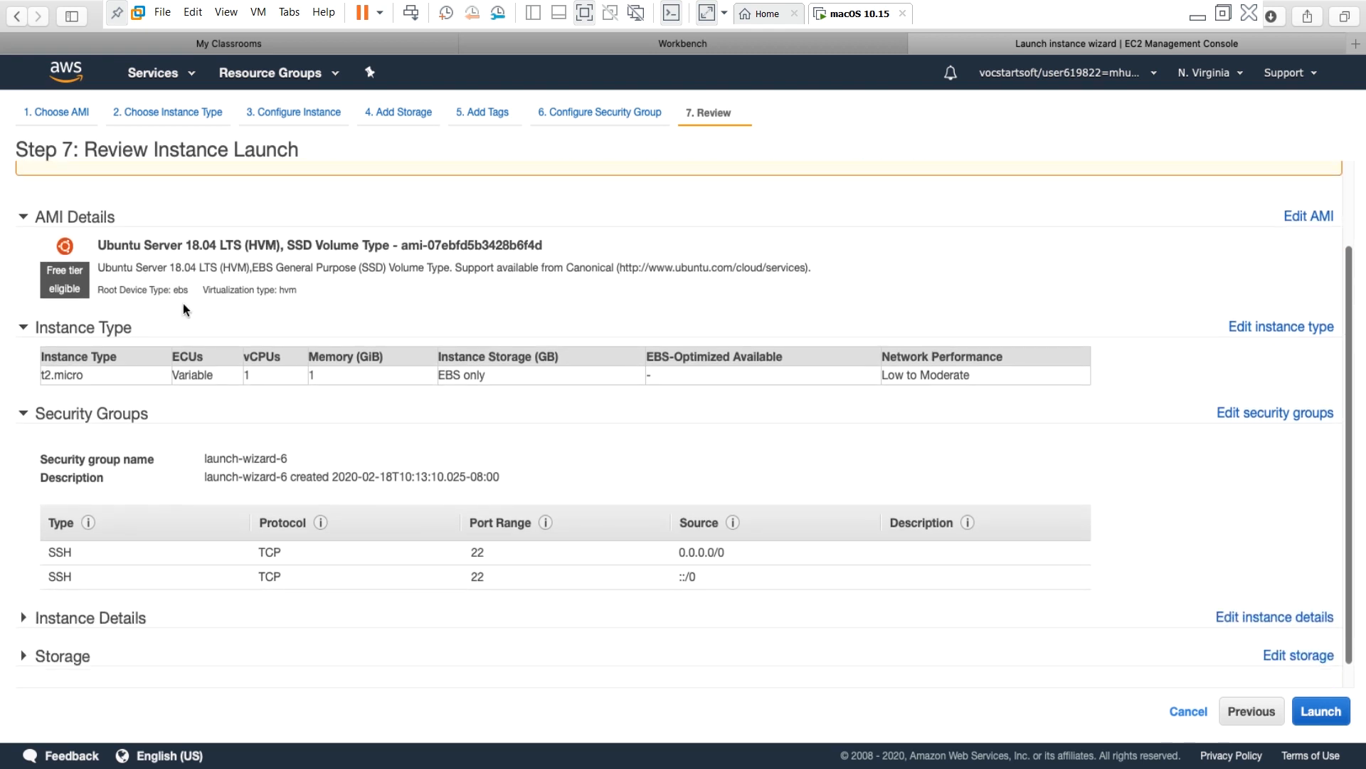
mouse_move(157, 375)
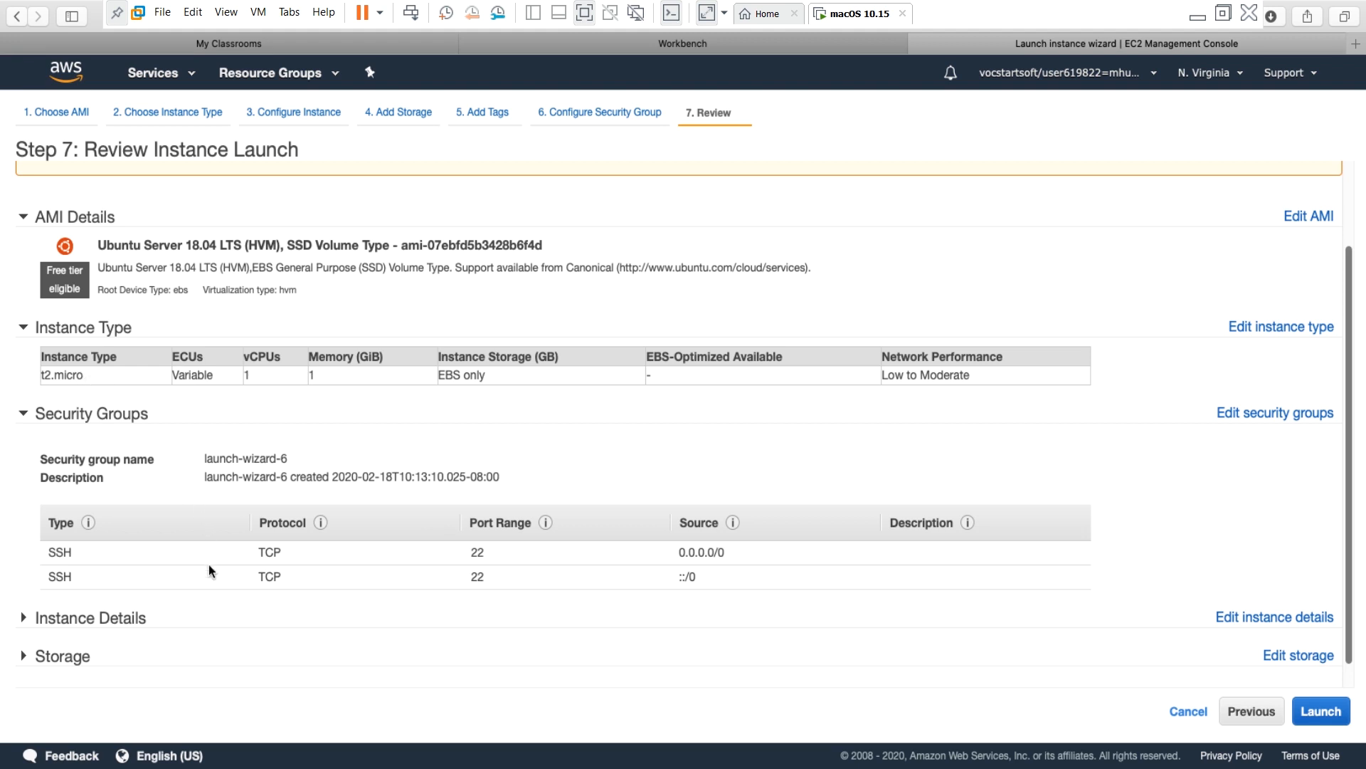
mouse_move(141, 567)
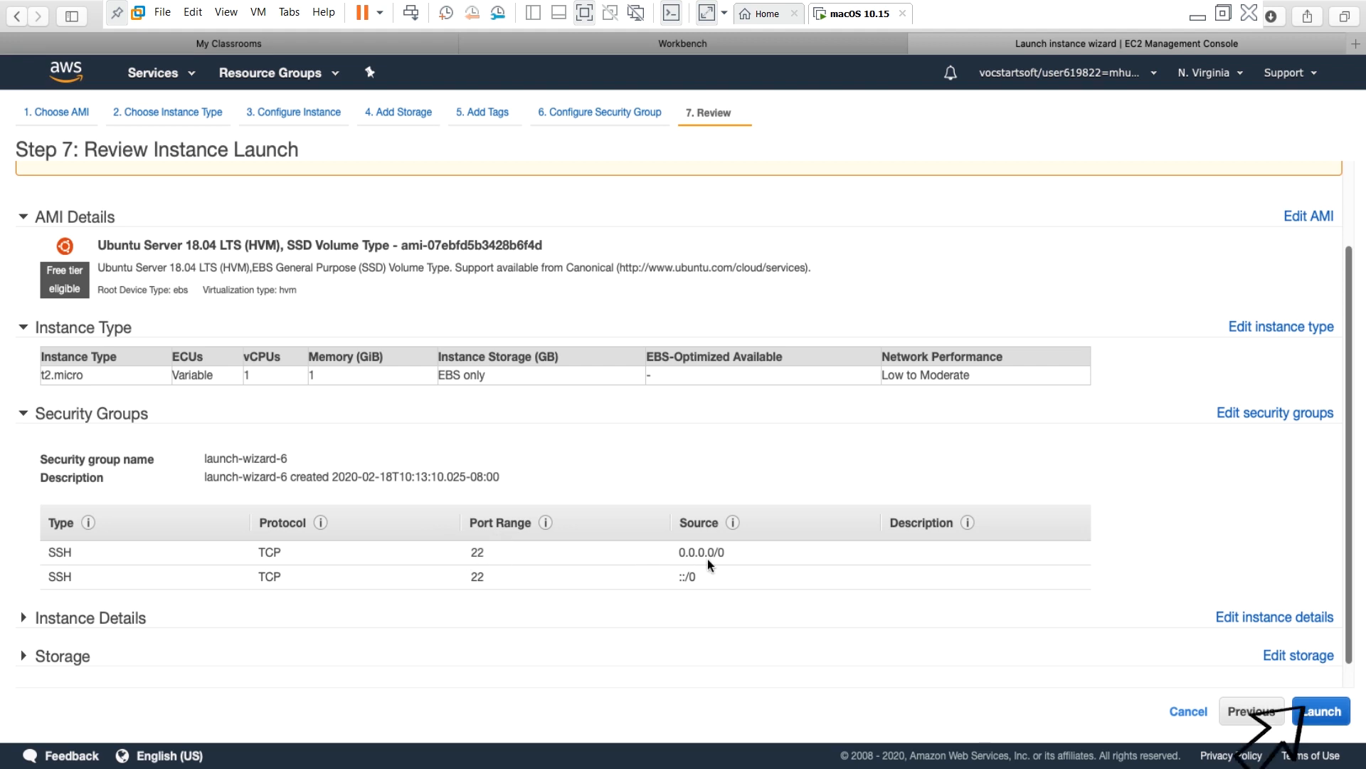
Create a new key pair named 'Ubuntu from Mac' and download its private key file.
left_click(1319, 712)
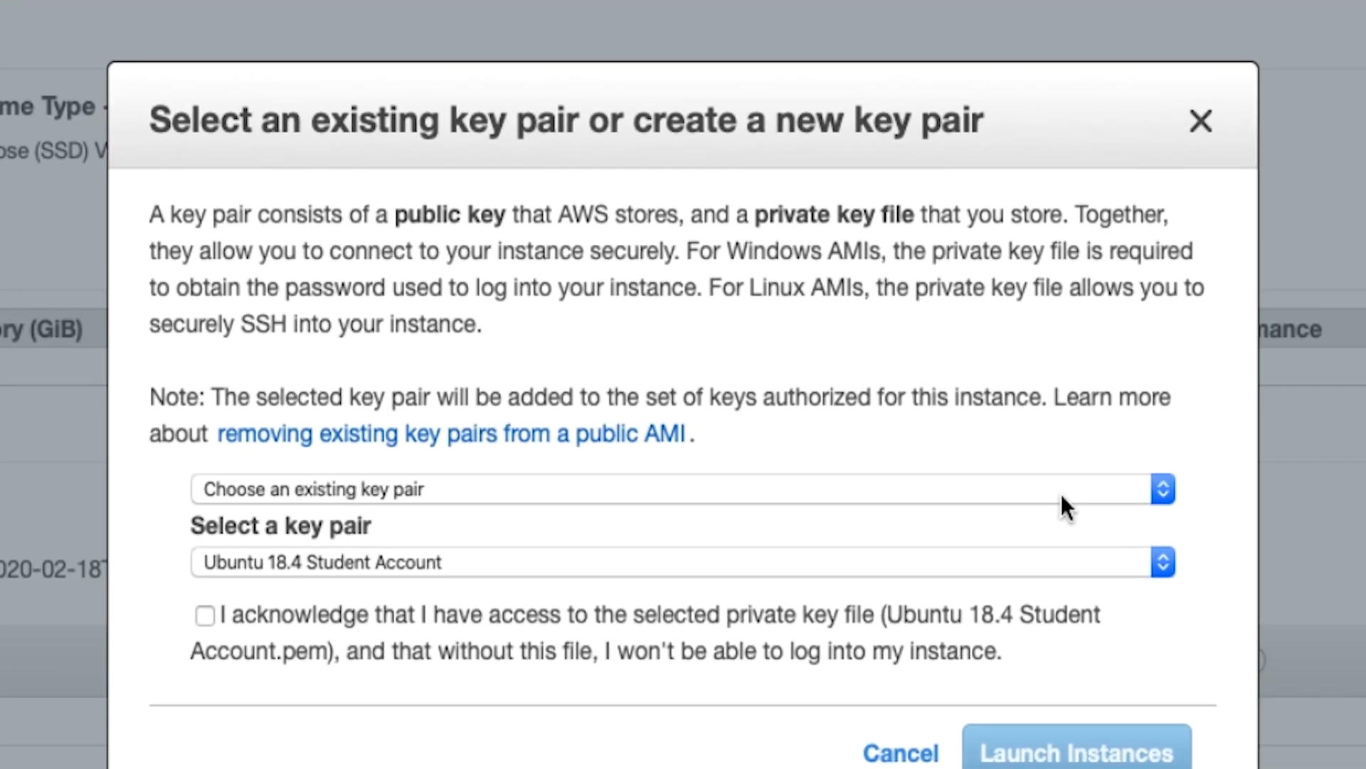
mouse_move(545, 513)
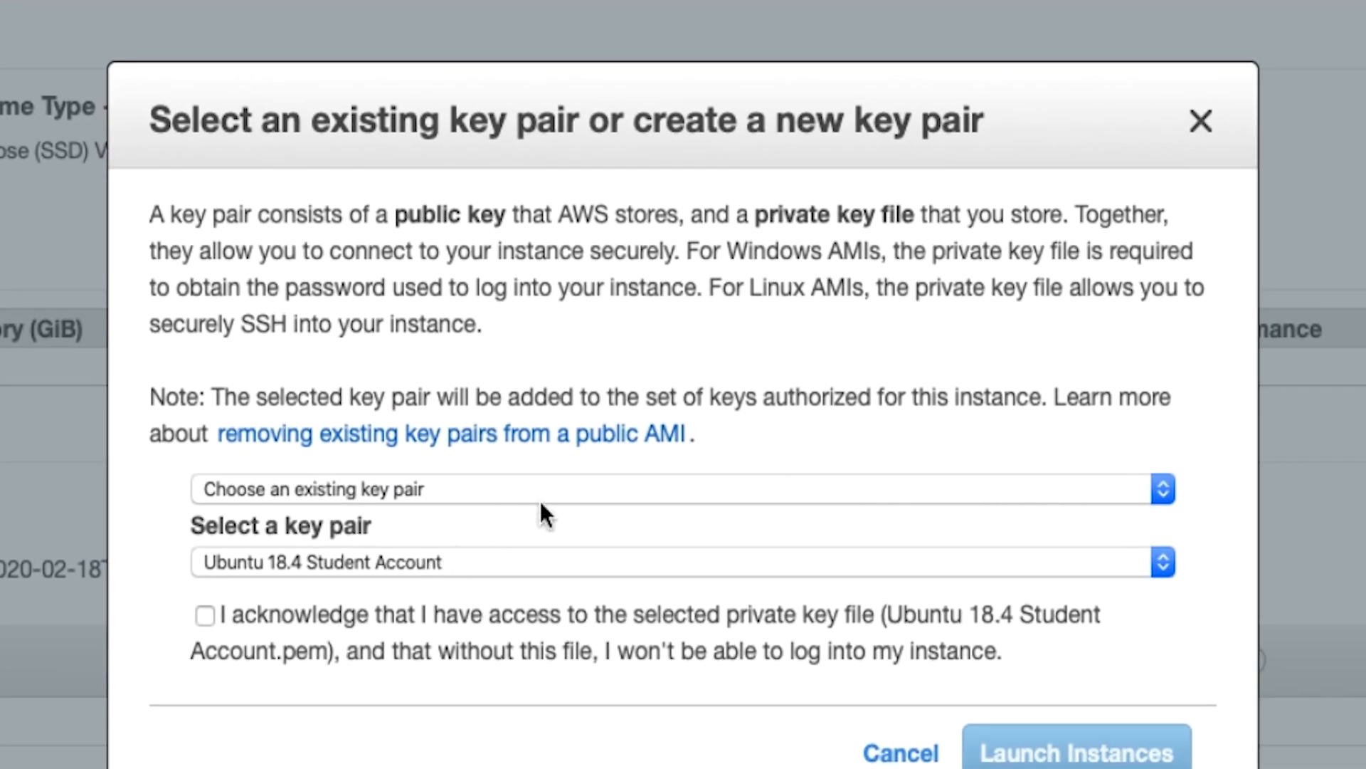
left_click(681, 488)
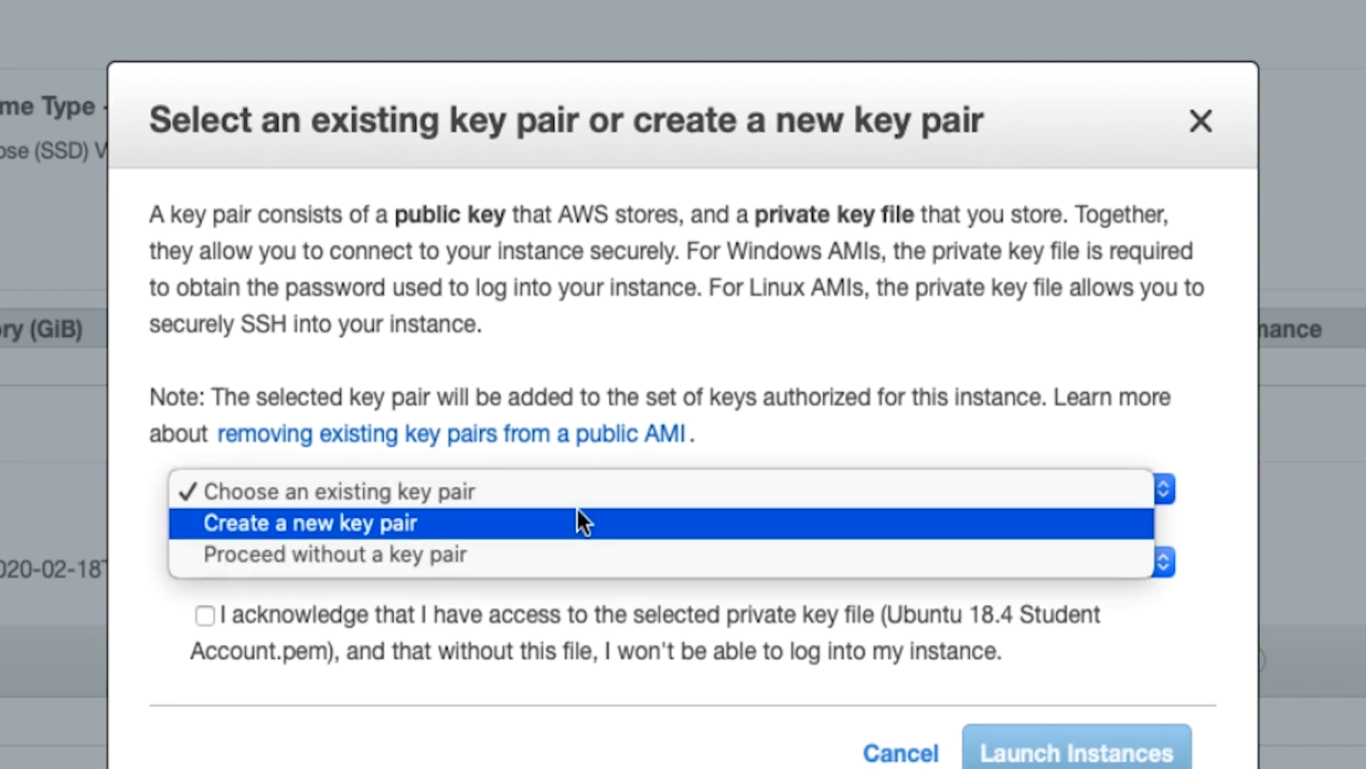
left_click(309, 522)
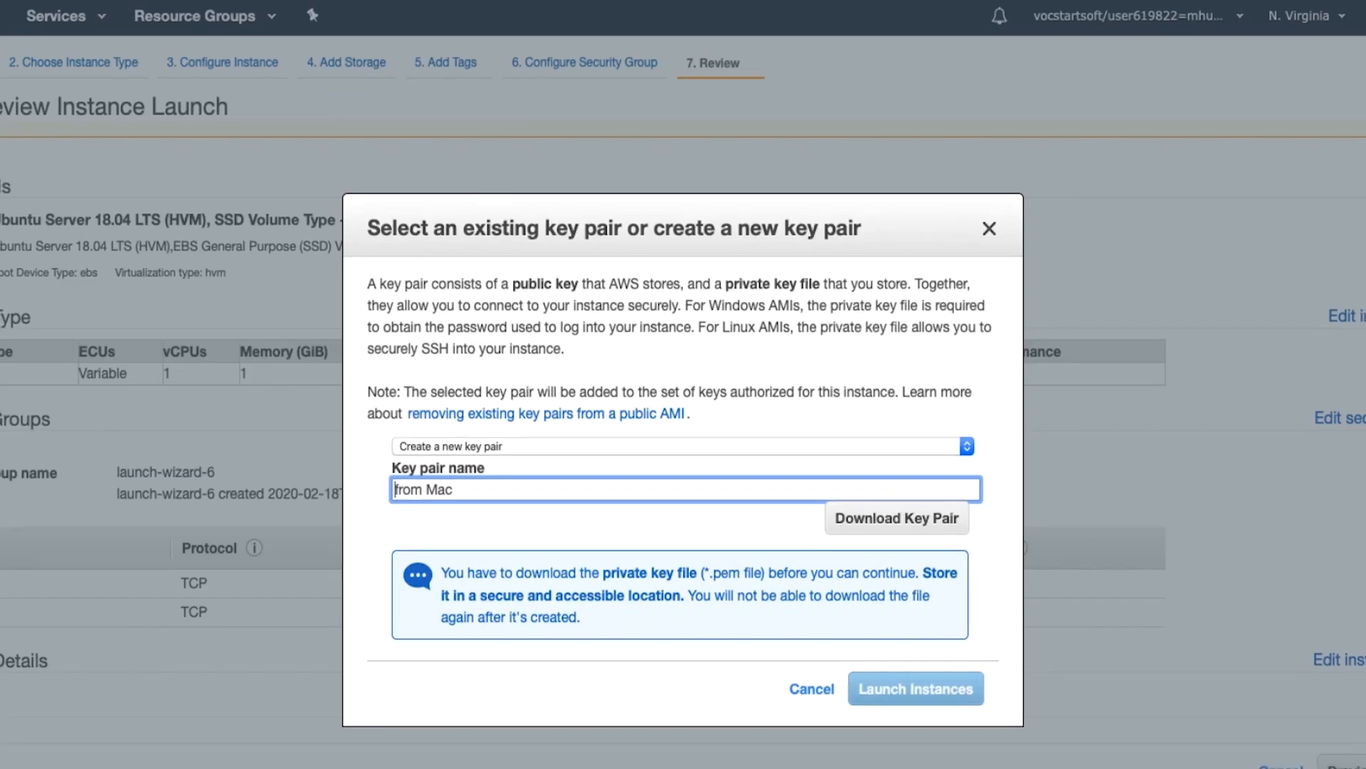
type("Ubuntu")
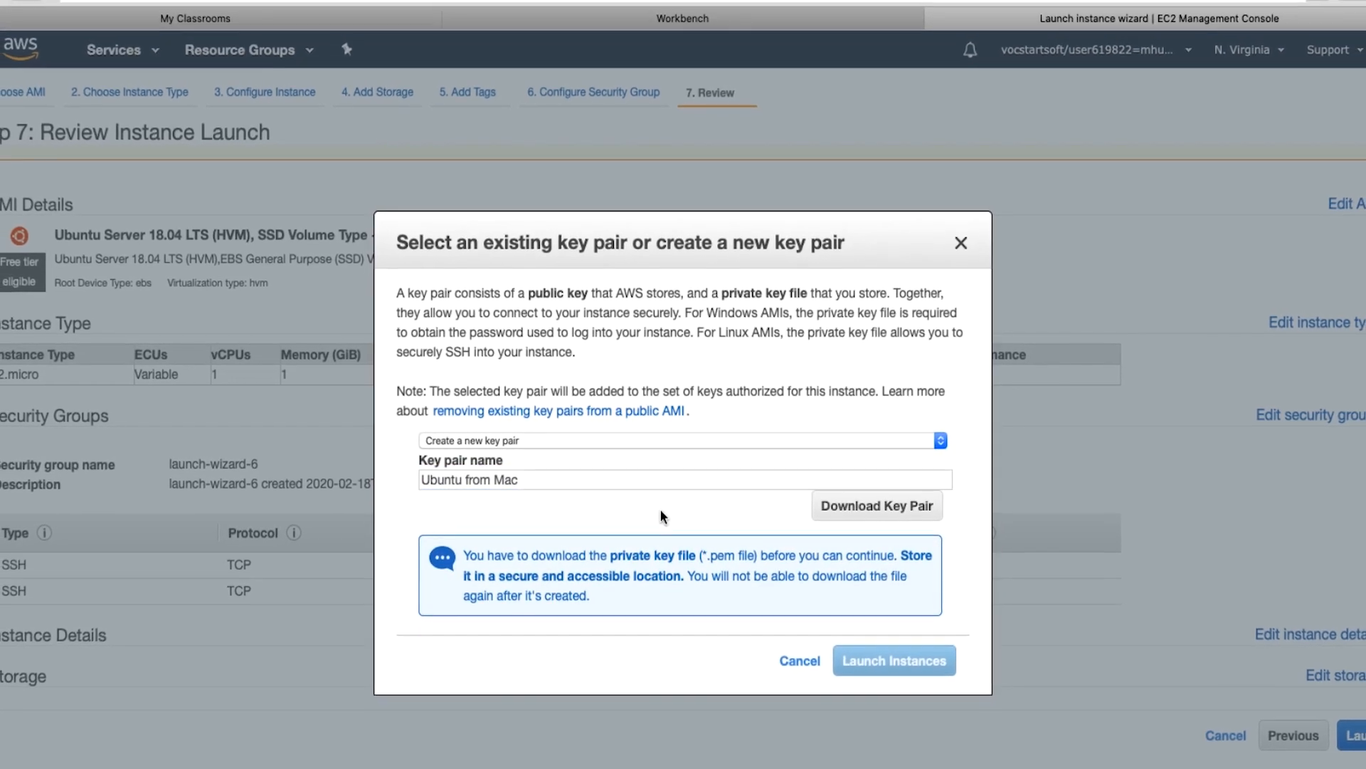
left_click(875, 505)
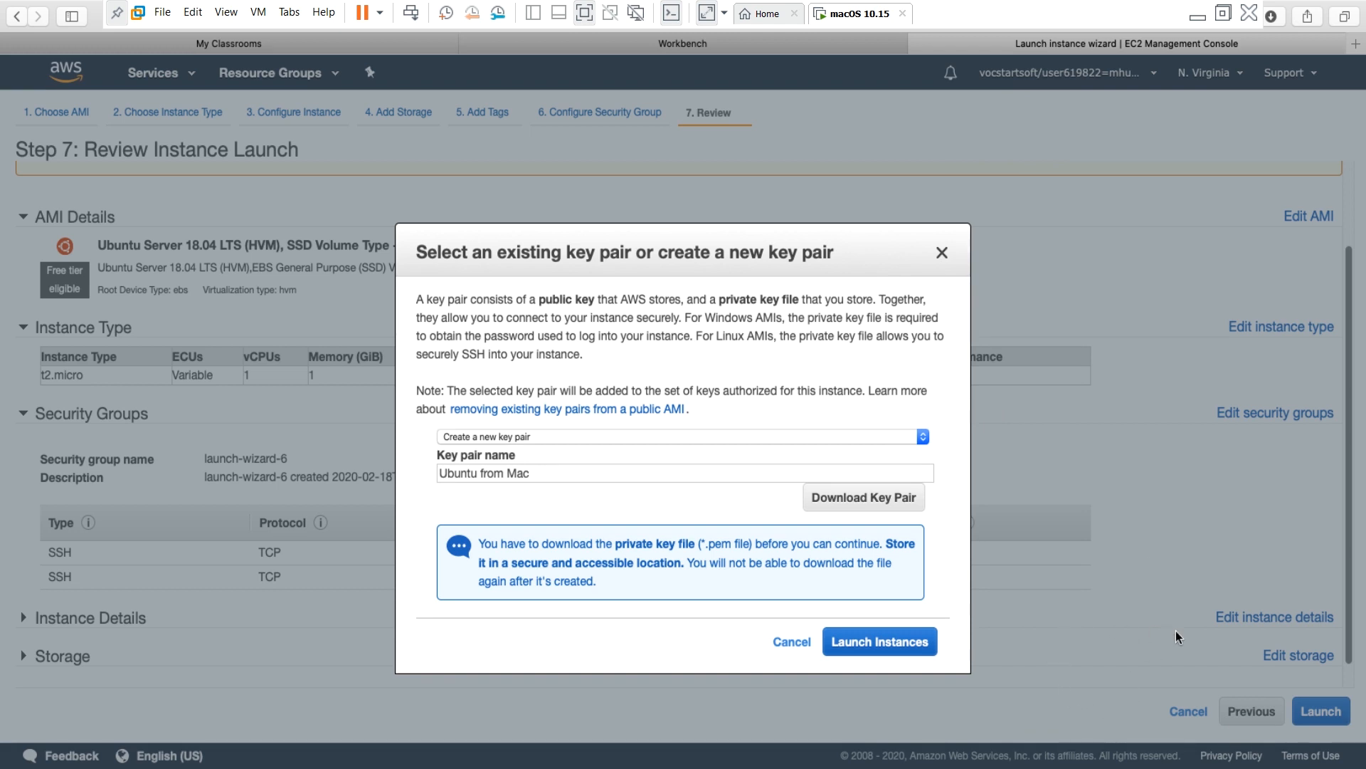
mouse_move(655, 521)
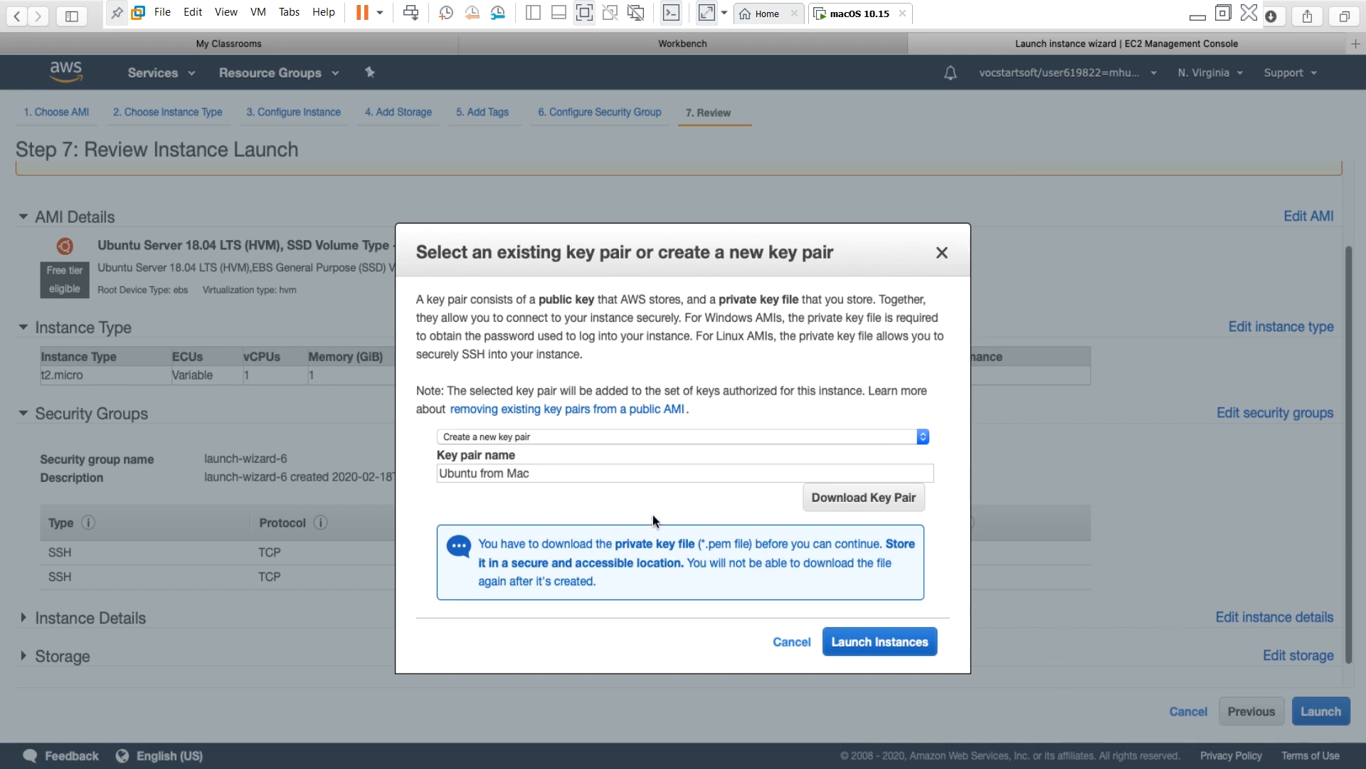
Launch the instance with the new key pair.
left_click(879, 640)
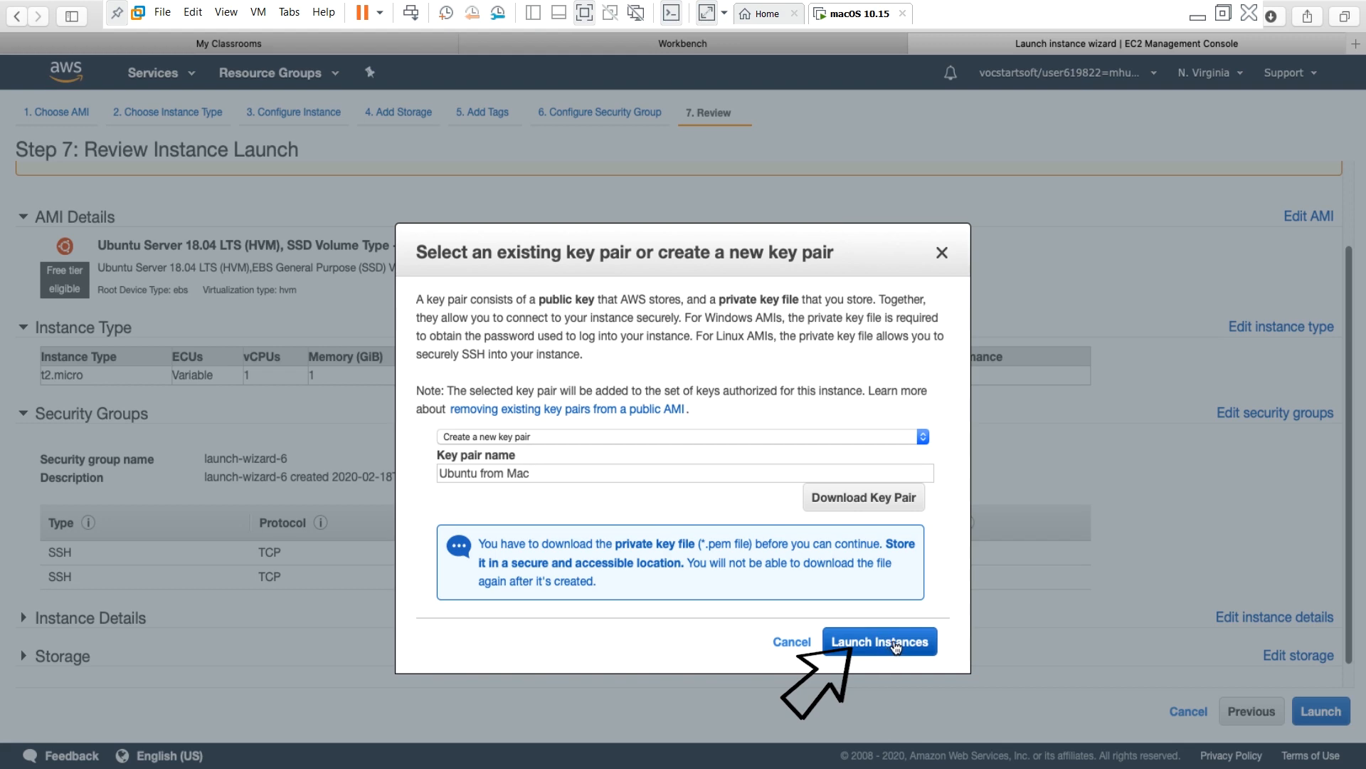
left_click(879, 641)
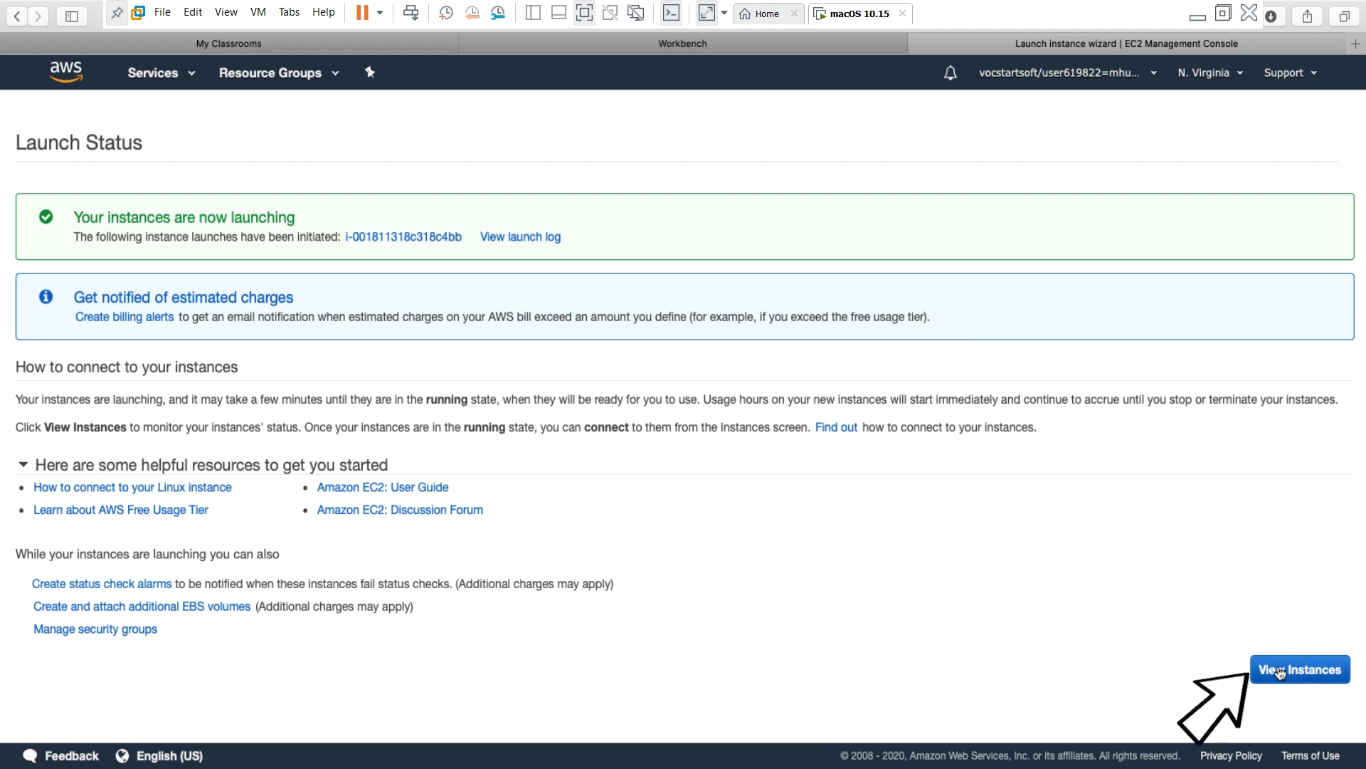
Go from the Launch Status page to the EC2 instances list.
left_click(1298, 669)
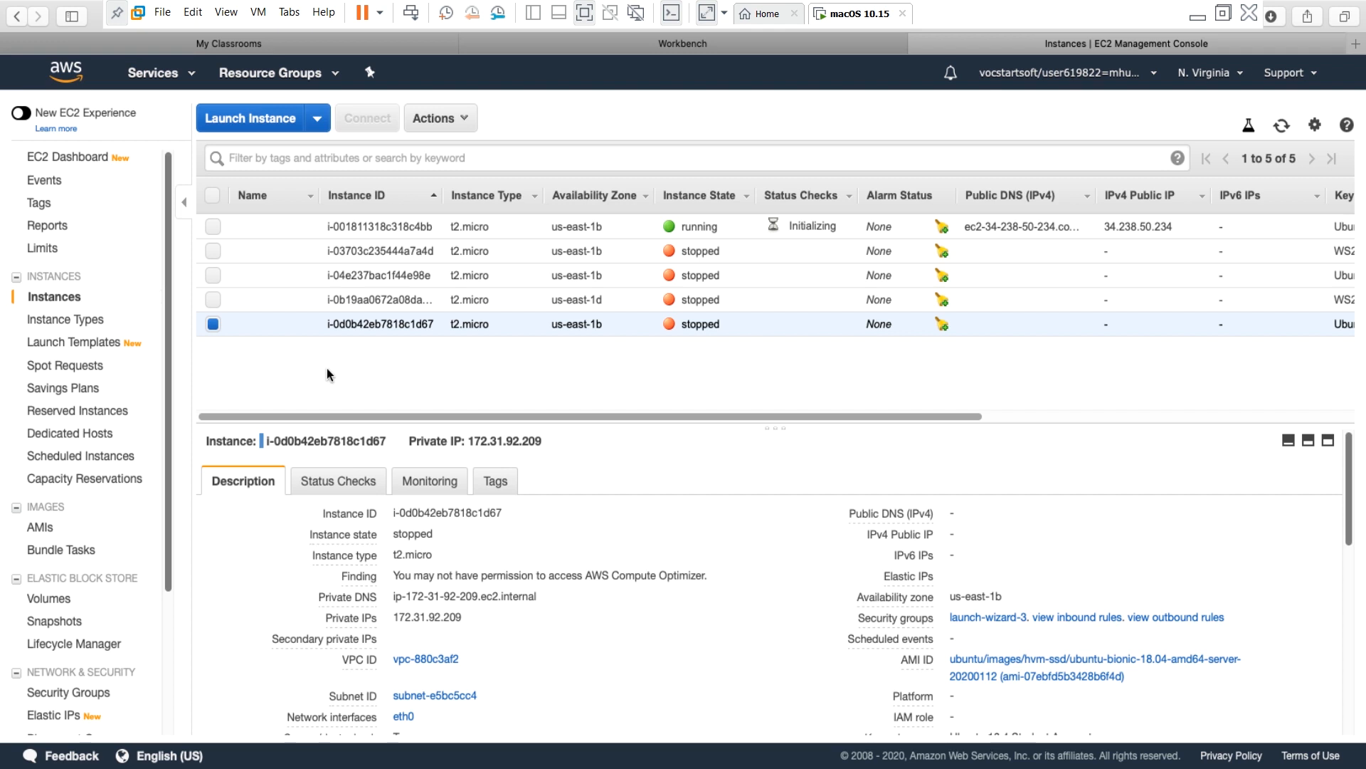
mouse_move(284, 374)
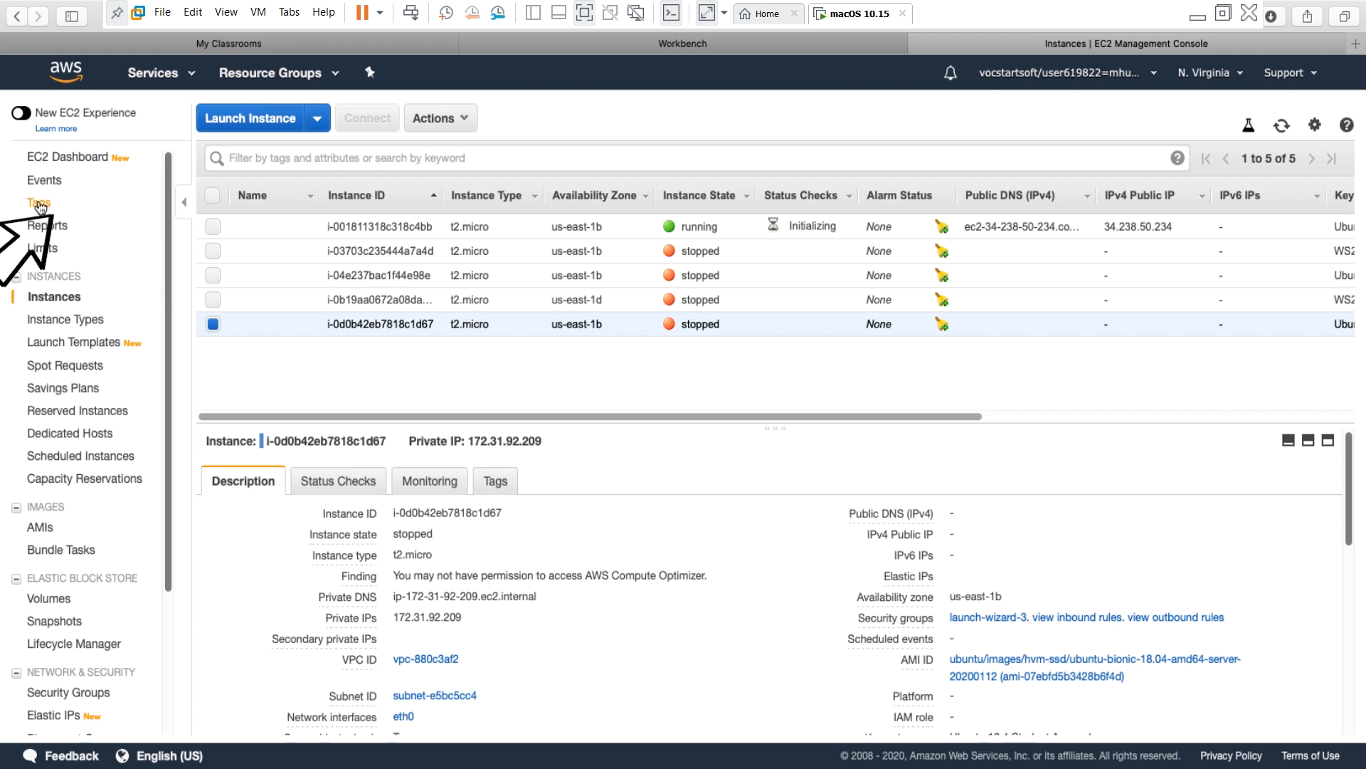
Return to the instances list via Tags, the EC2 Dashboard and the Running instances link.
left_click(38, 204)
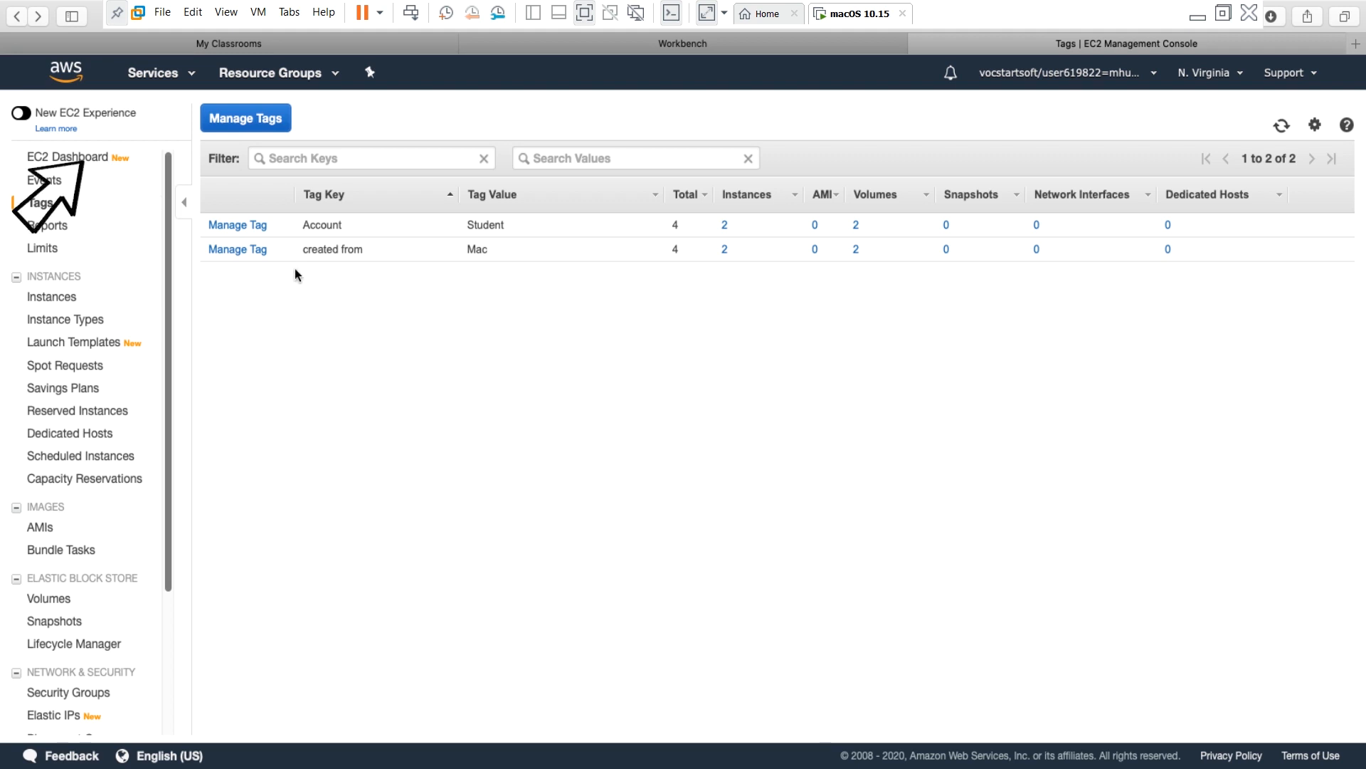
mouse_move(67, 158)
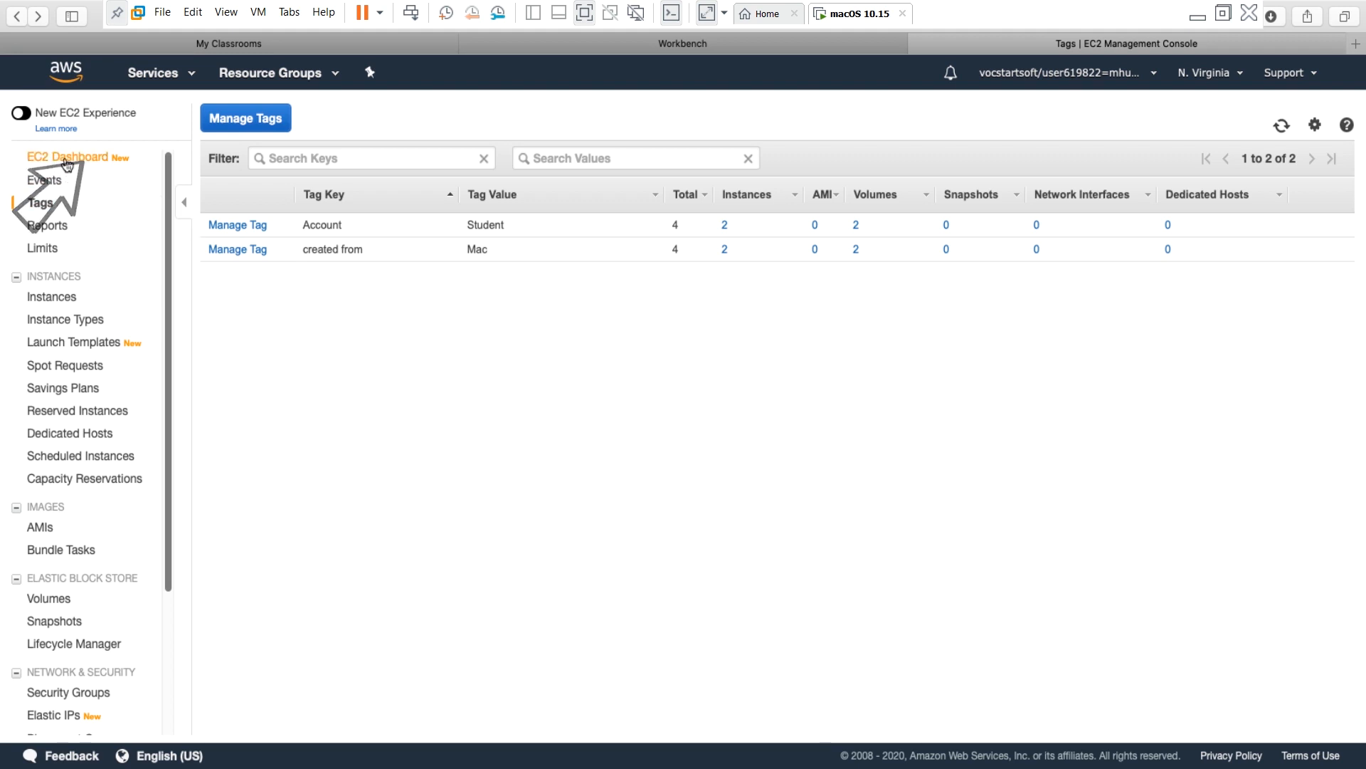
left_click(68, 157)
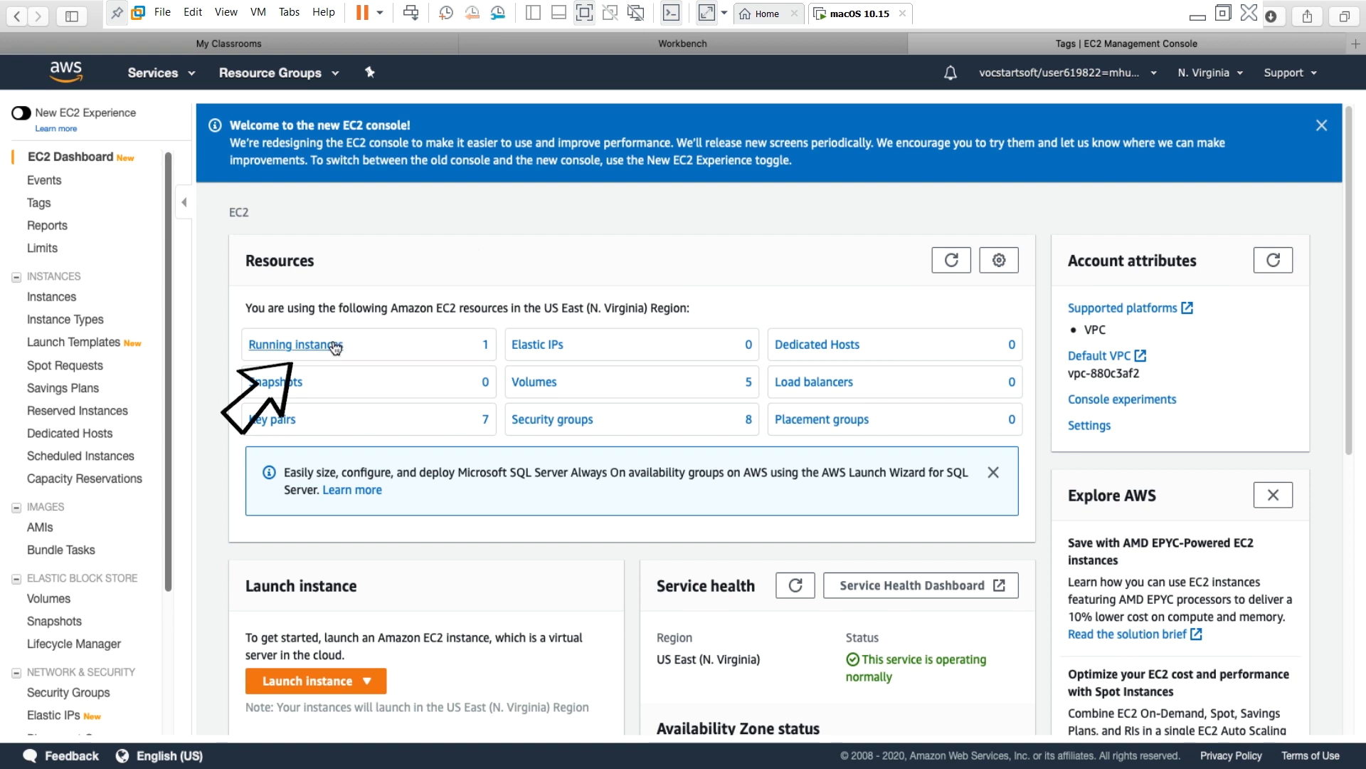
left_click(295, 345)
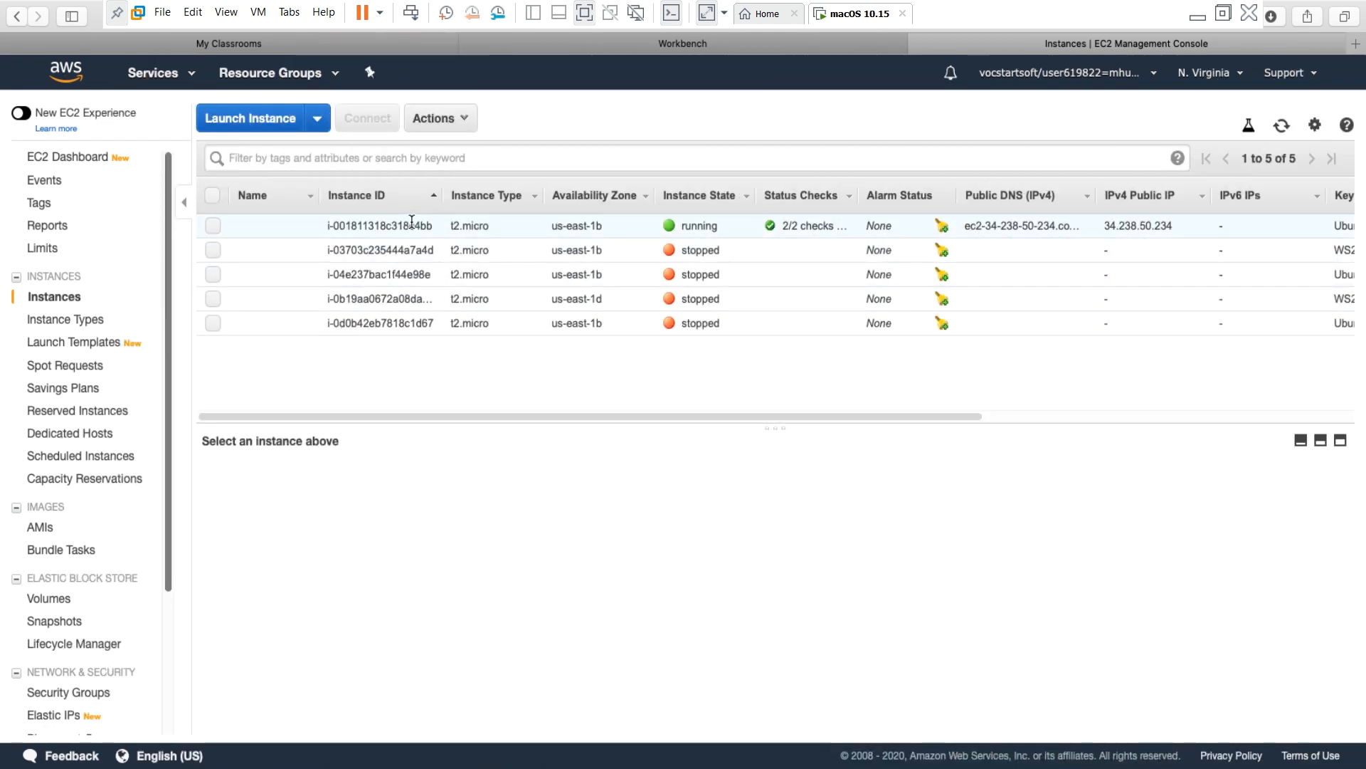
Select the running instance and bring up its Connect instructions.
left_click(213, 227)
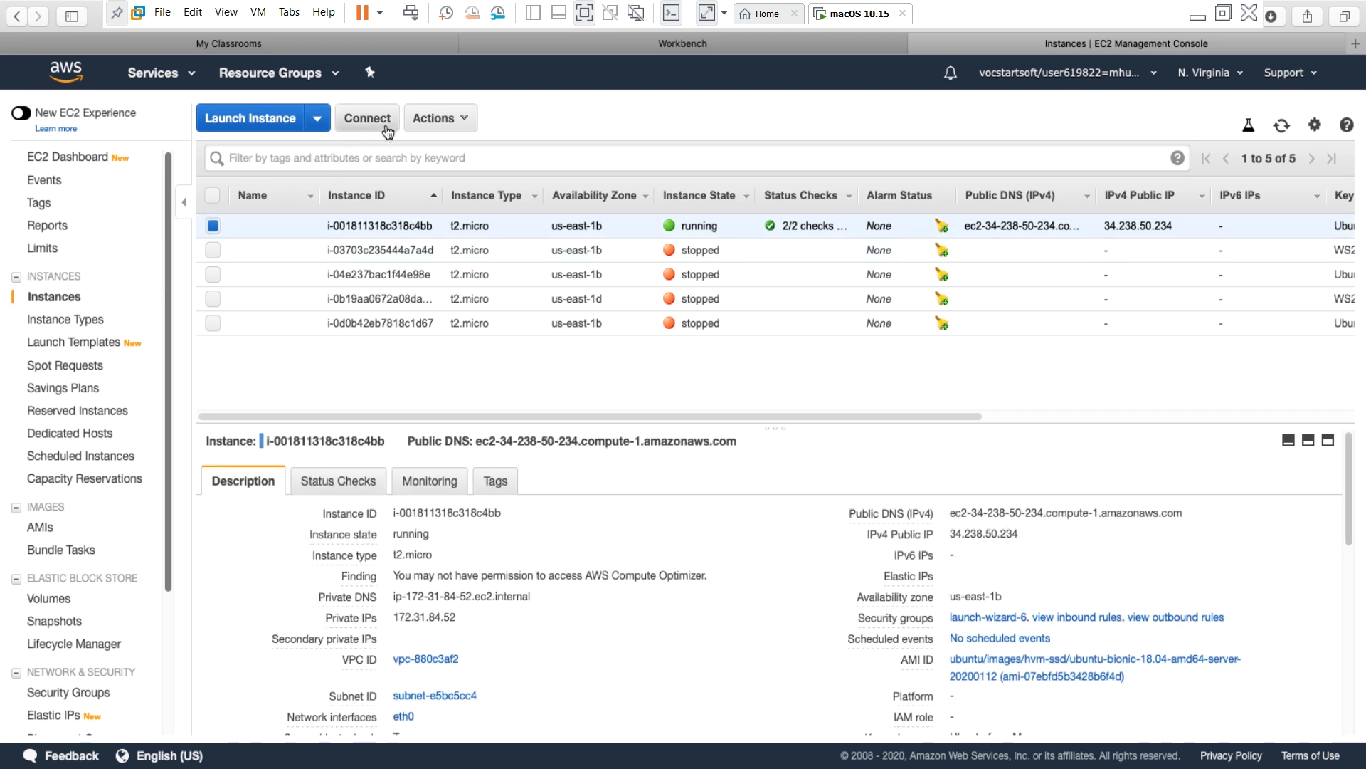
left_click(367, 118)
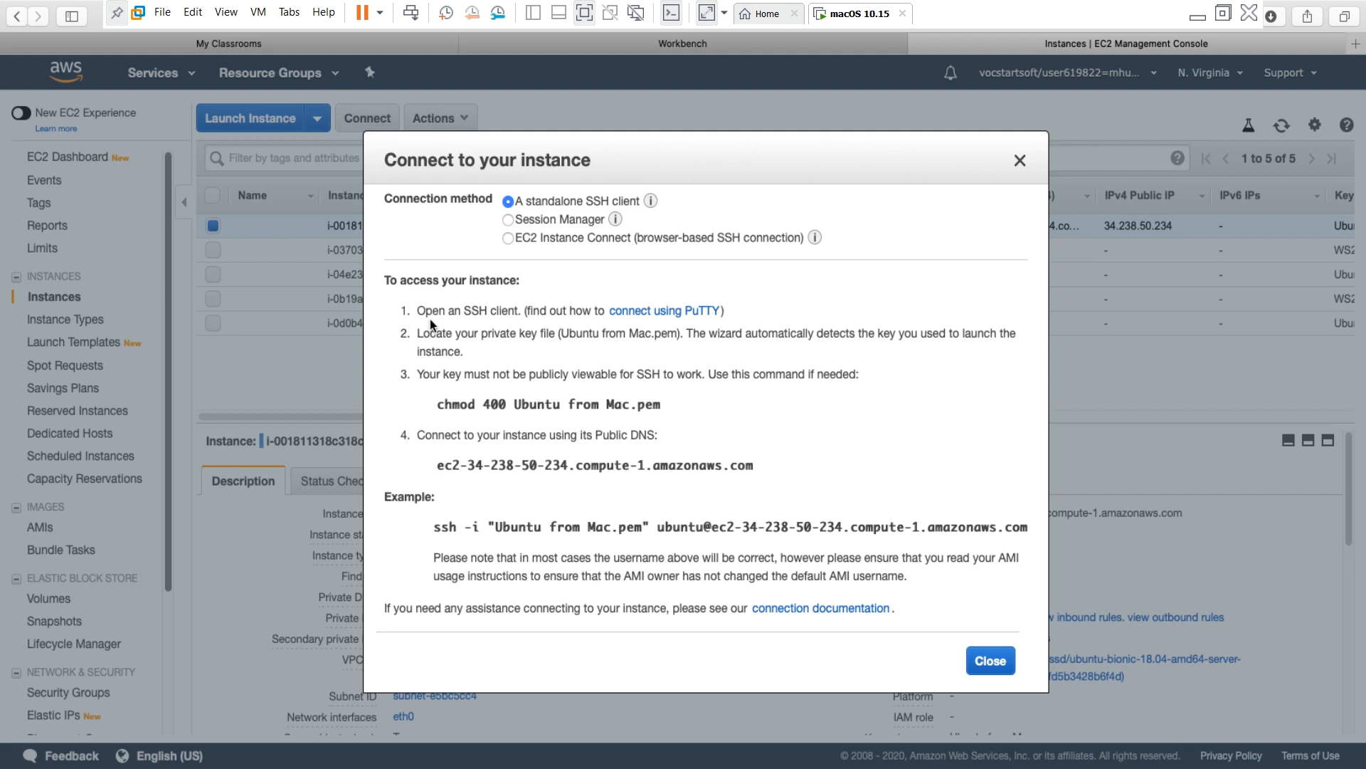
mouse_move(496, 494)
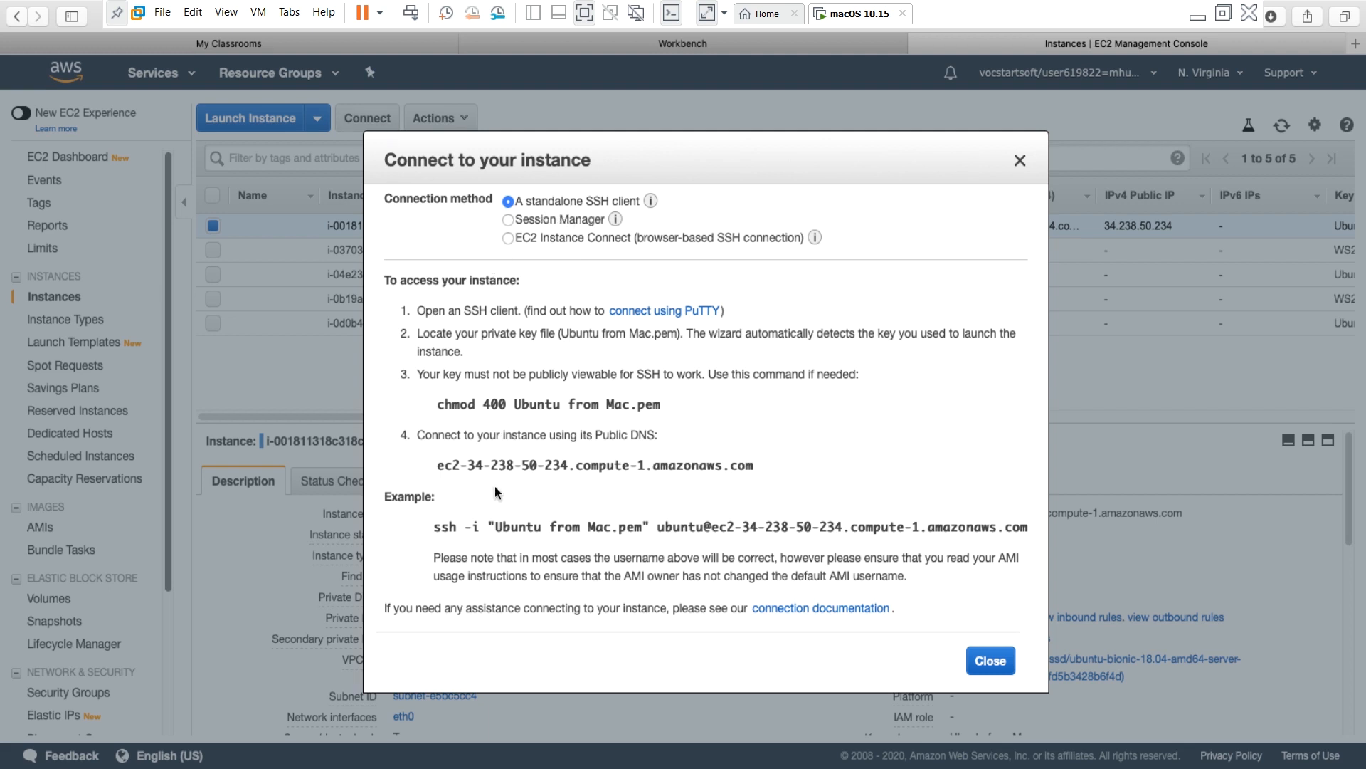
mouse_move(532, 558)
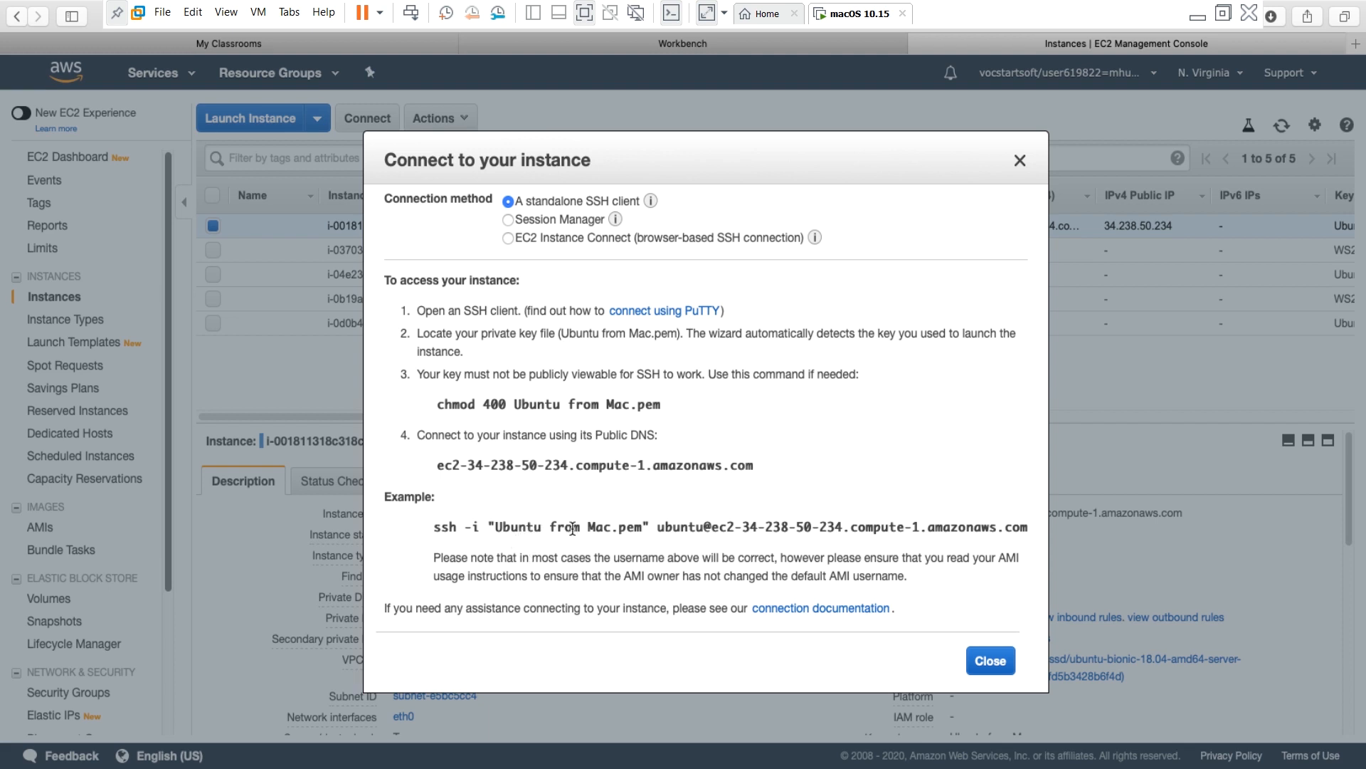
mouse_move(476, 574)
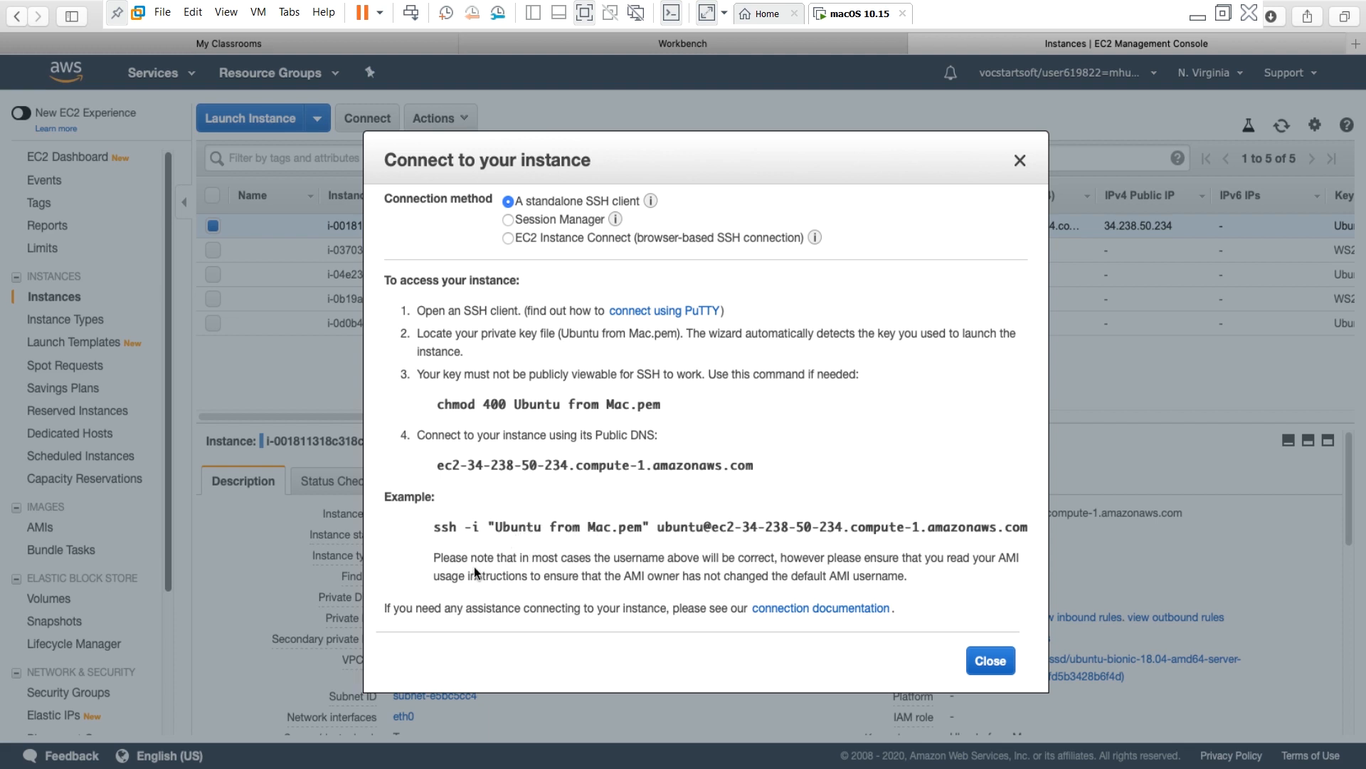
mouse_move(436, 530)
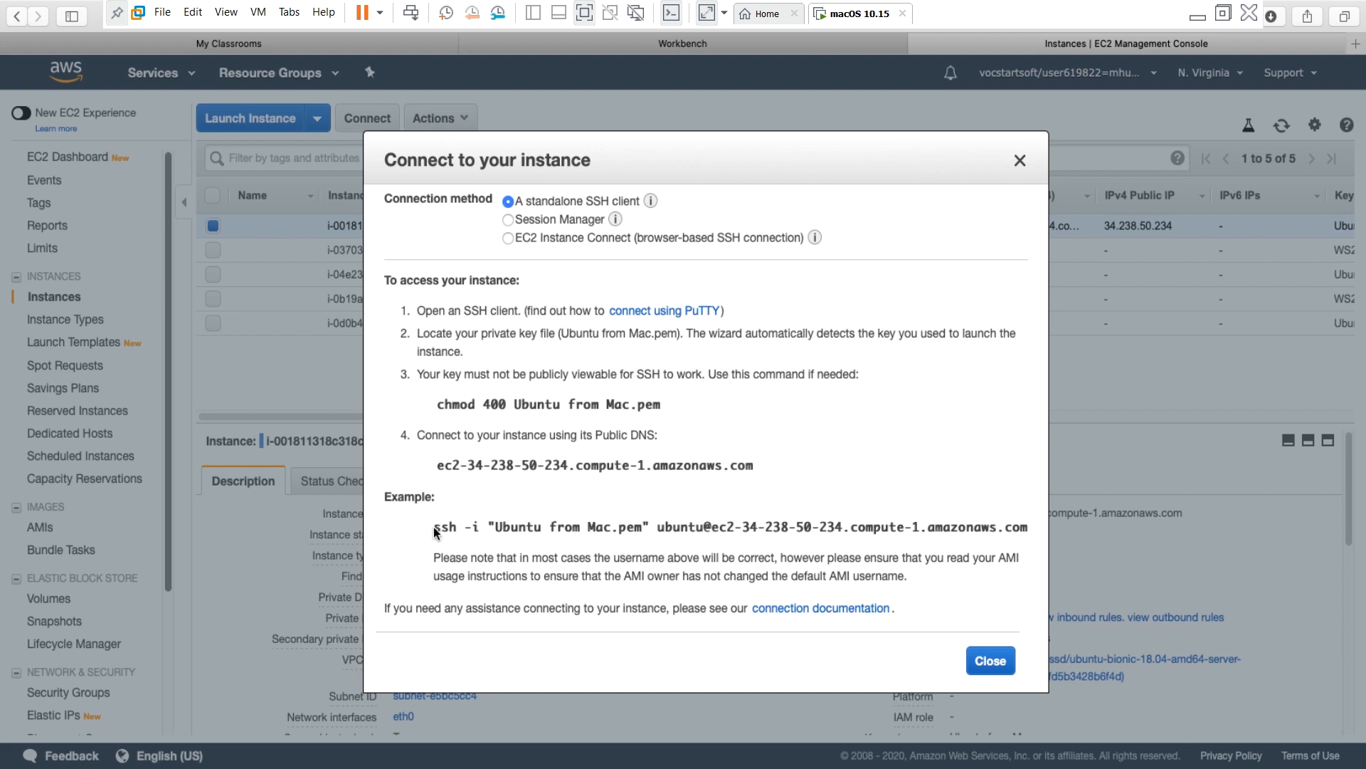
Select the example ssh command in the Connect dialog and copy it.
left_click_drag(435, 527, 994, 527)
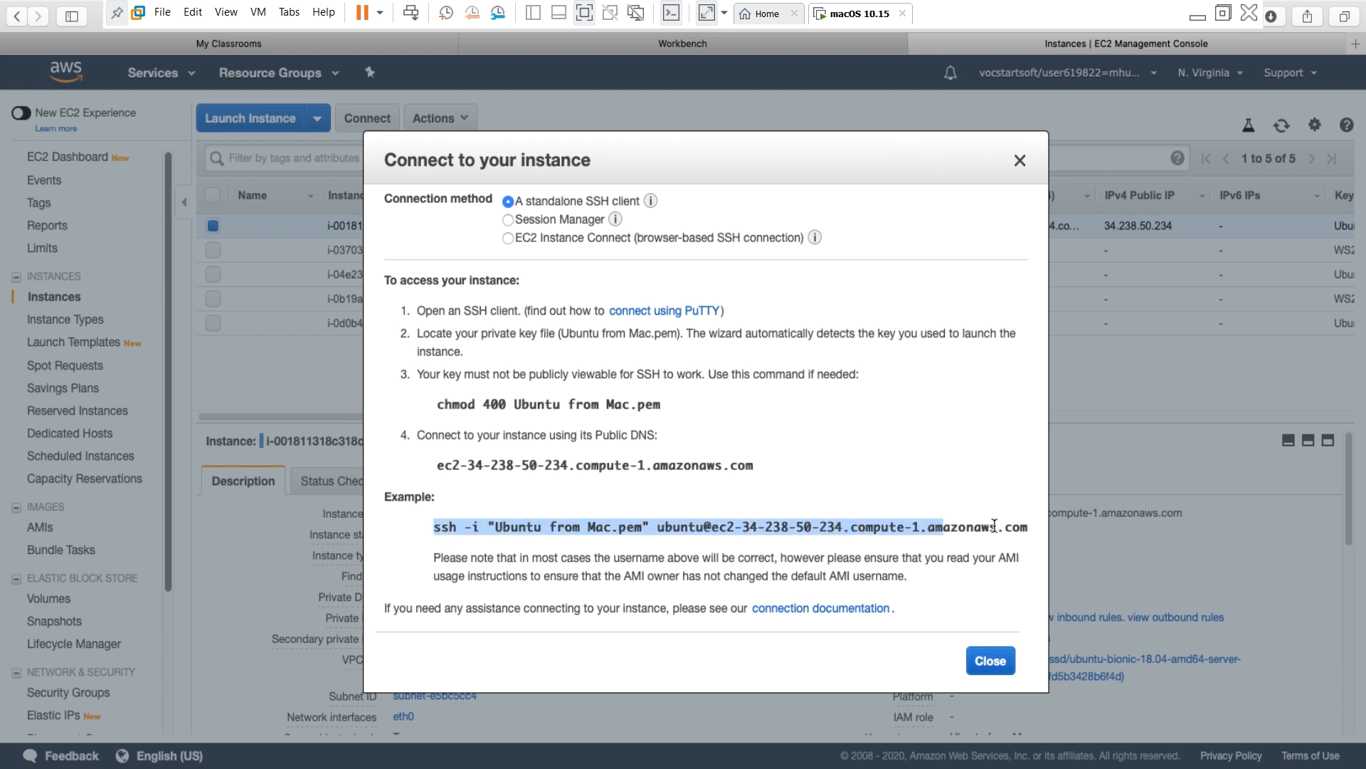
right_click(977, 526)
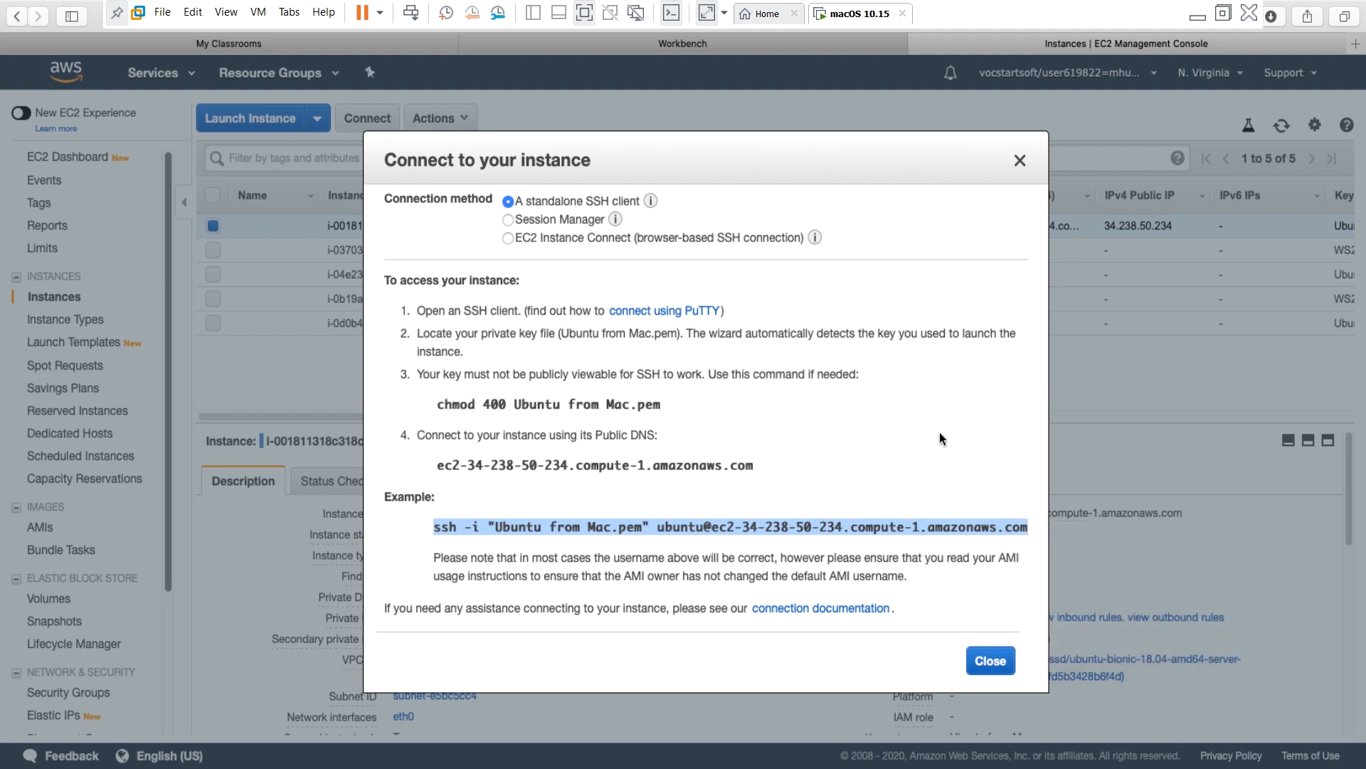
mouse_move(199, 159)
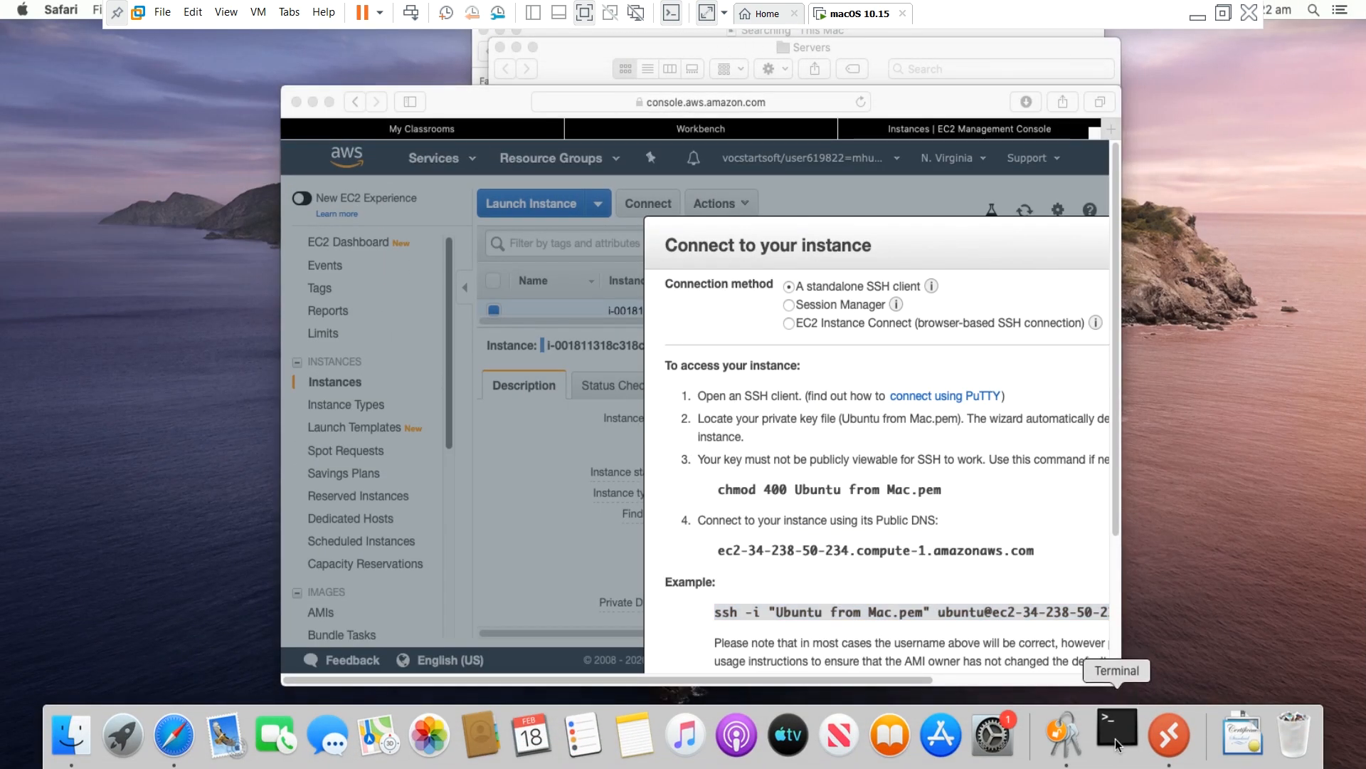
Open a Terminal window and paste the copied ssh command at the prompt.
left_click(1115, 735)
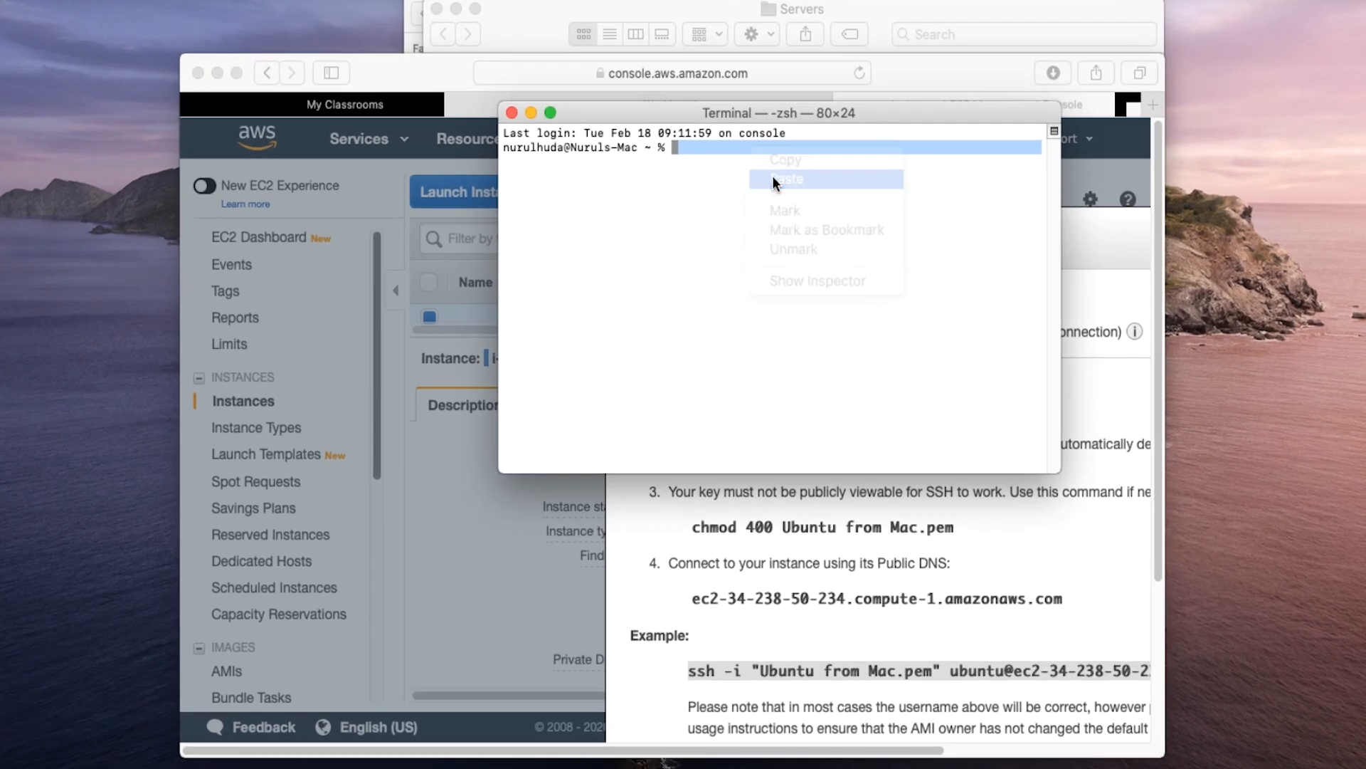
left_click(786, 179)
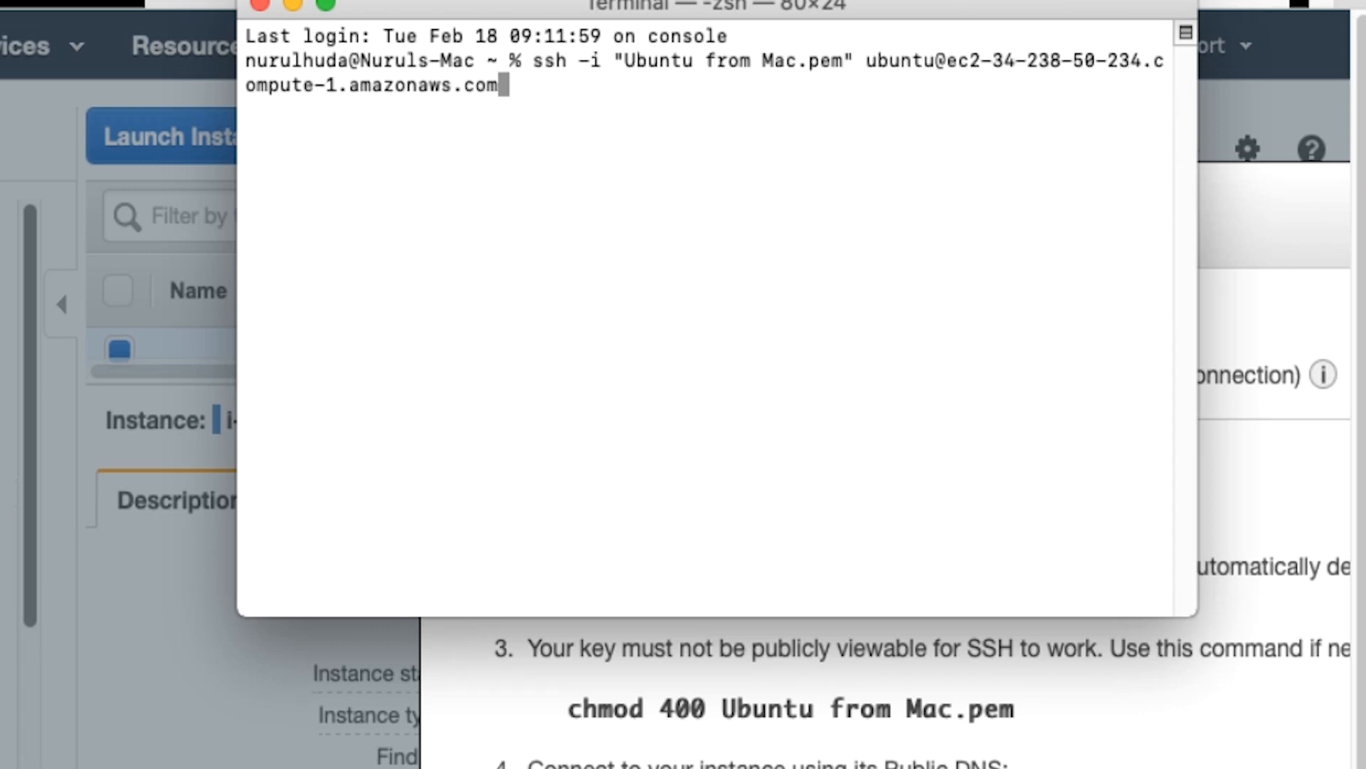
mouse_move(760, 119)
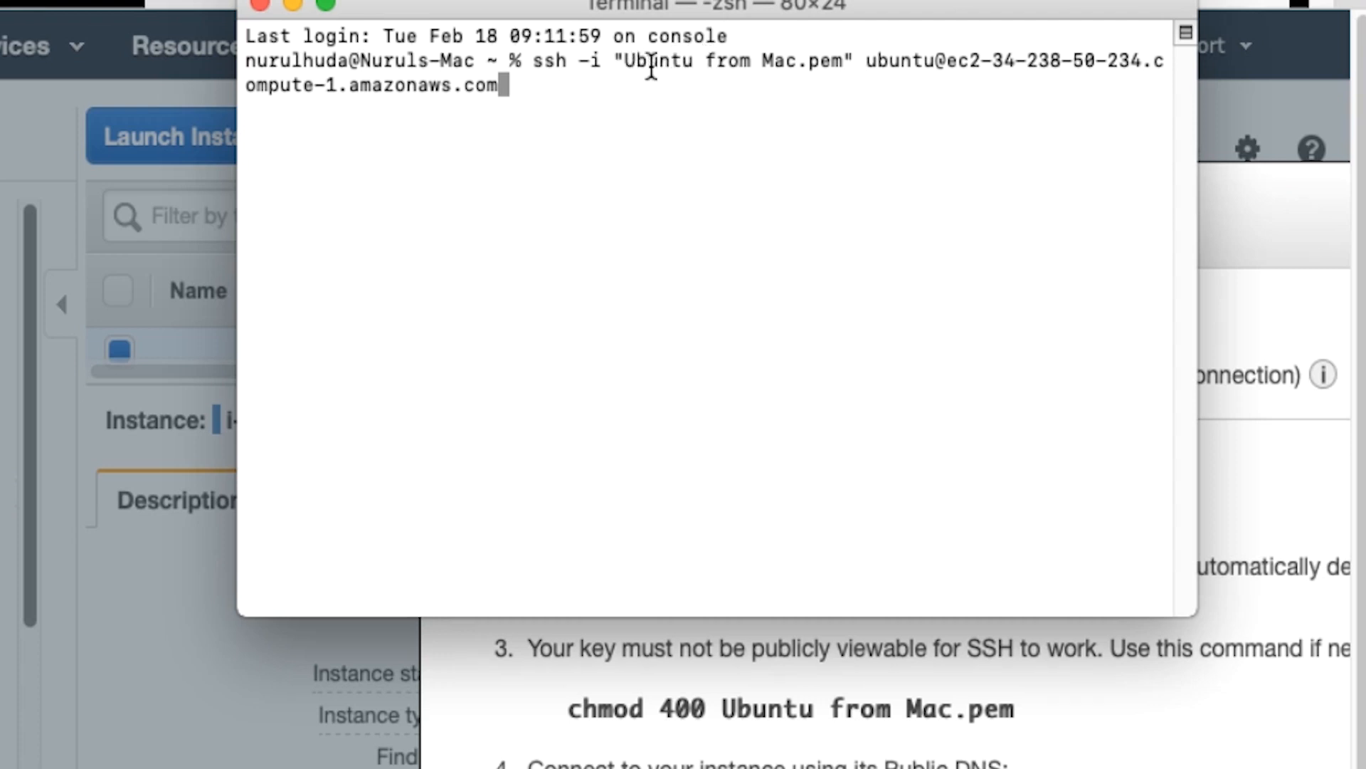
mouse_move(671, 77)
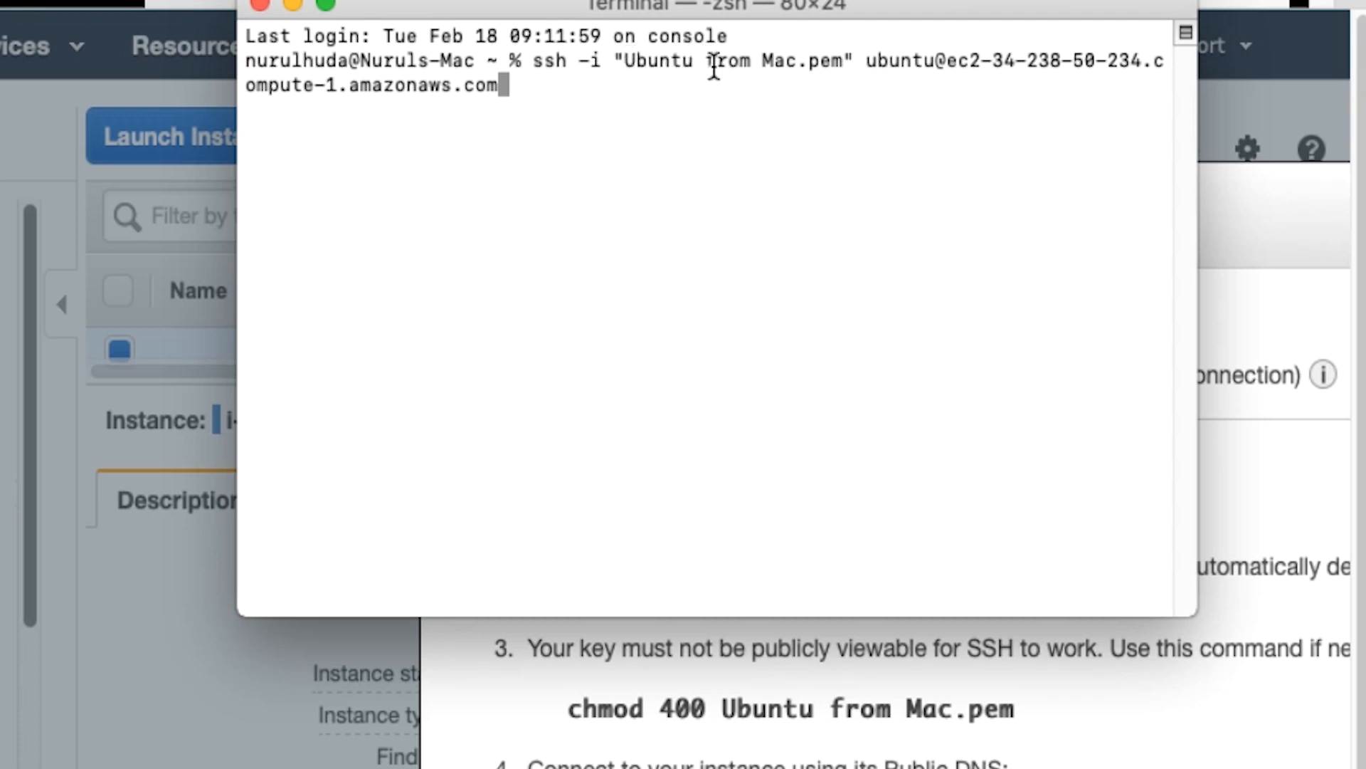
mouse_move(776, 69)
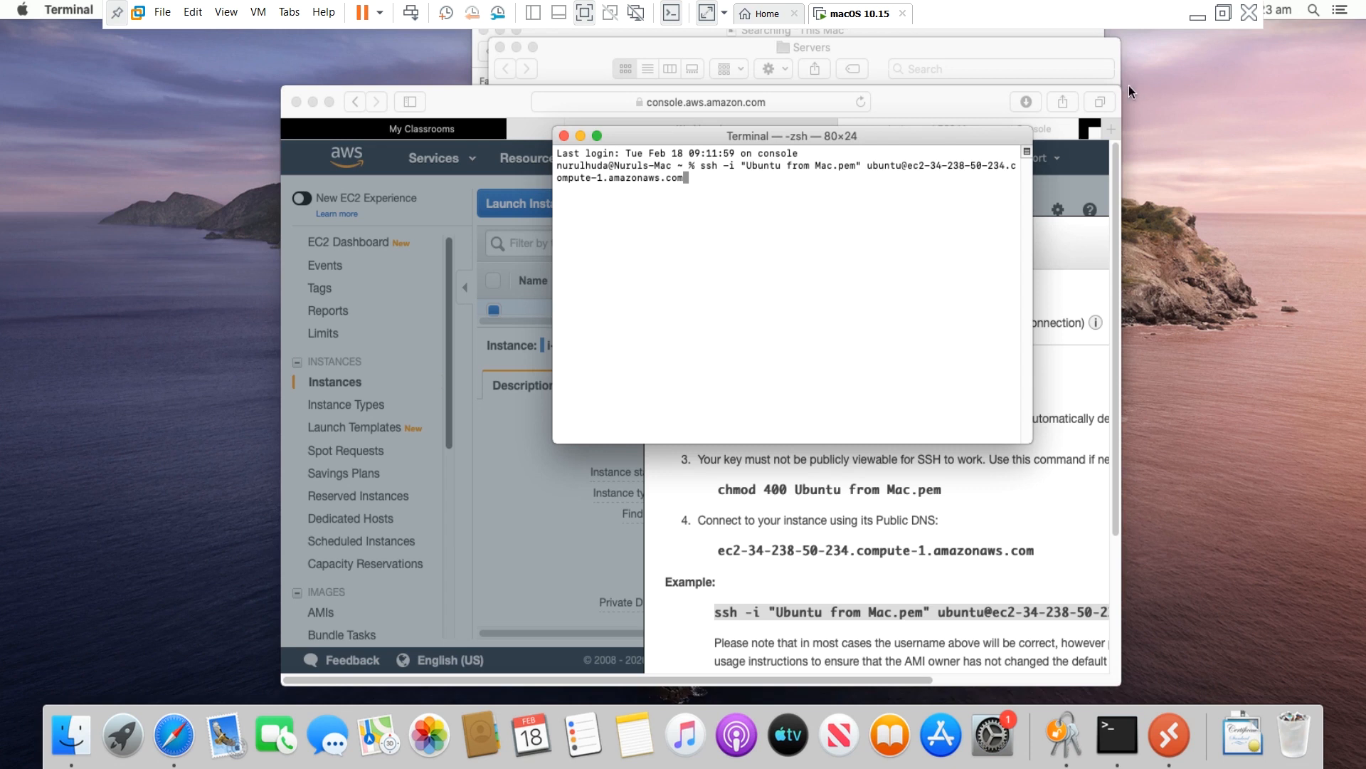
mouse_move(183, 713)
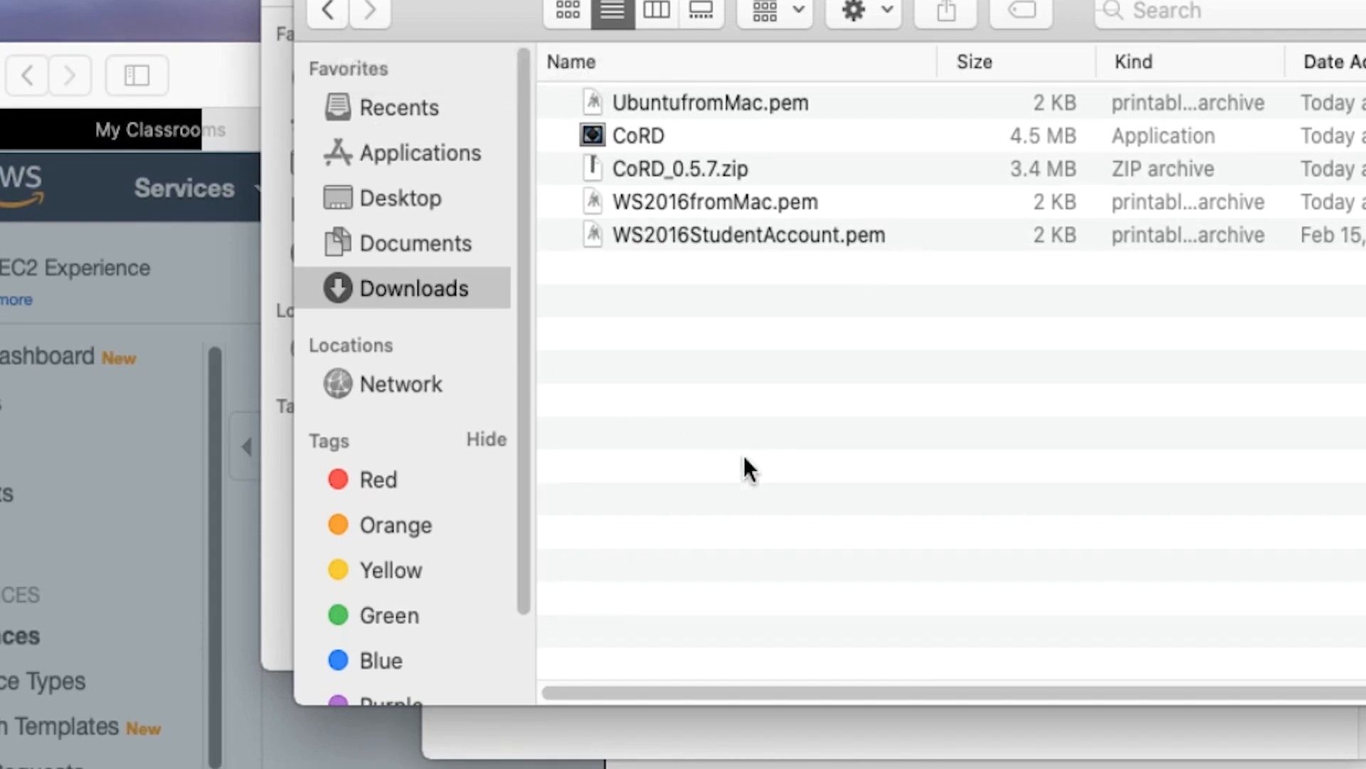
mouse_move(628, 113)
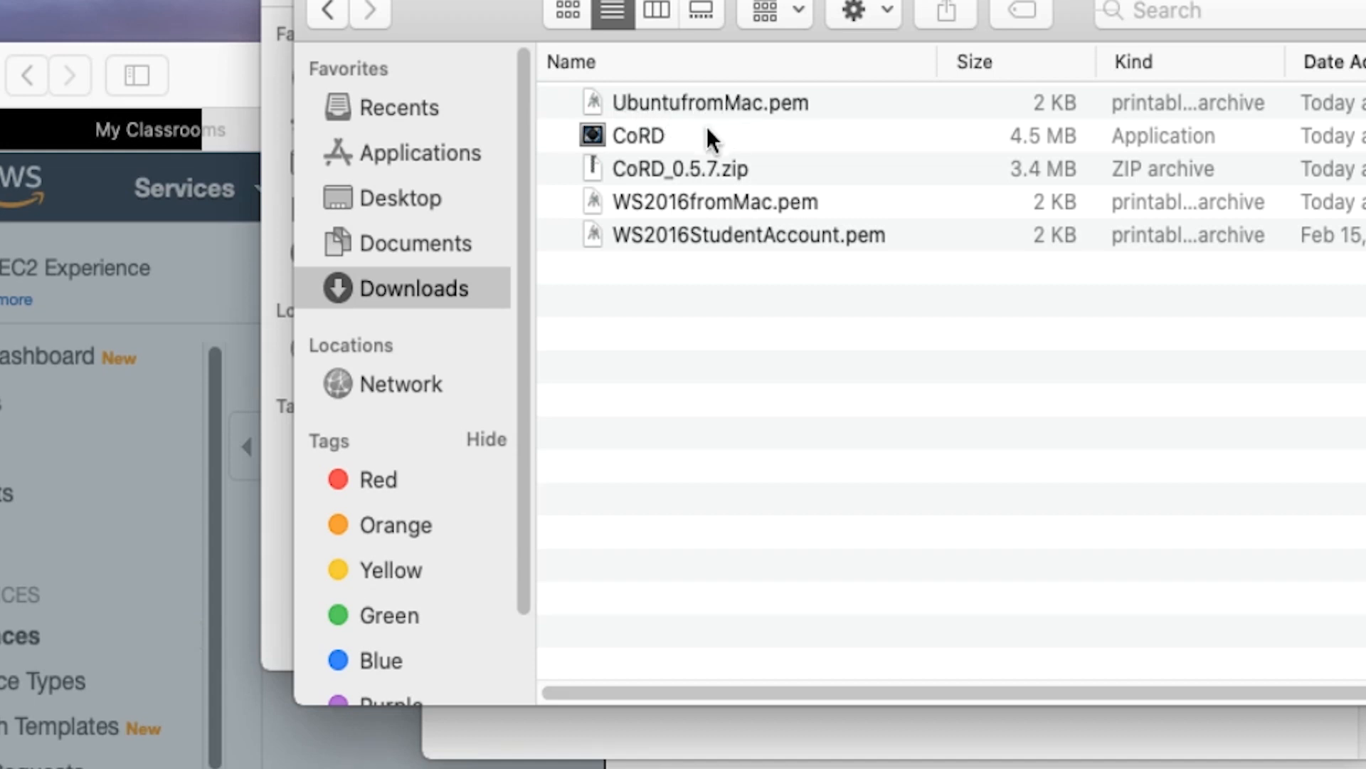
mouse_move(824, 160)
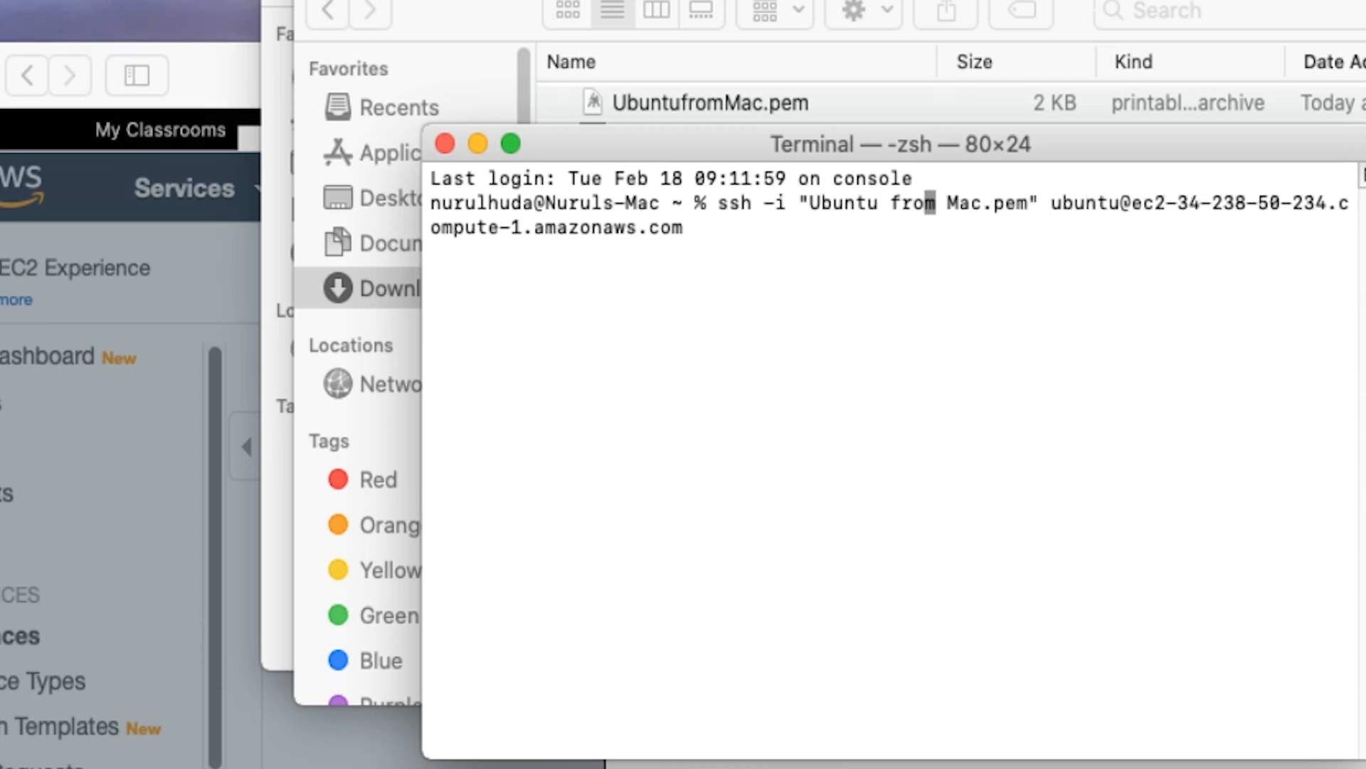
Remove the spaces so the command's key file reads UbuntufromMac.pem.
key("Backspace")
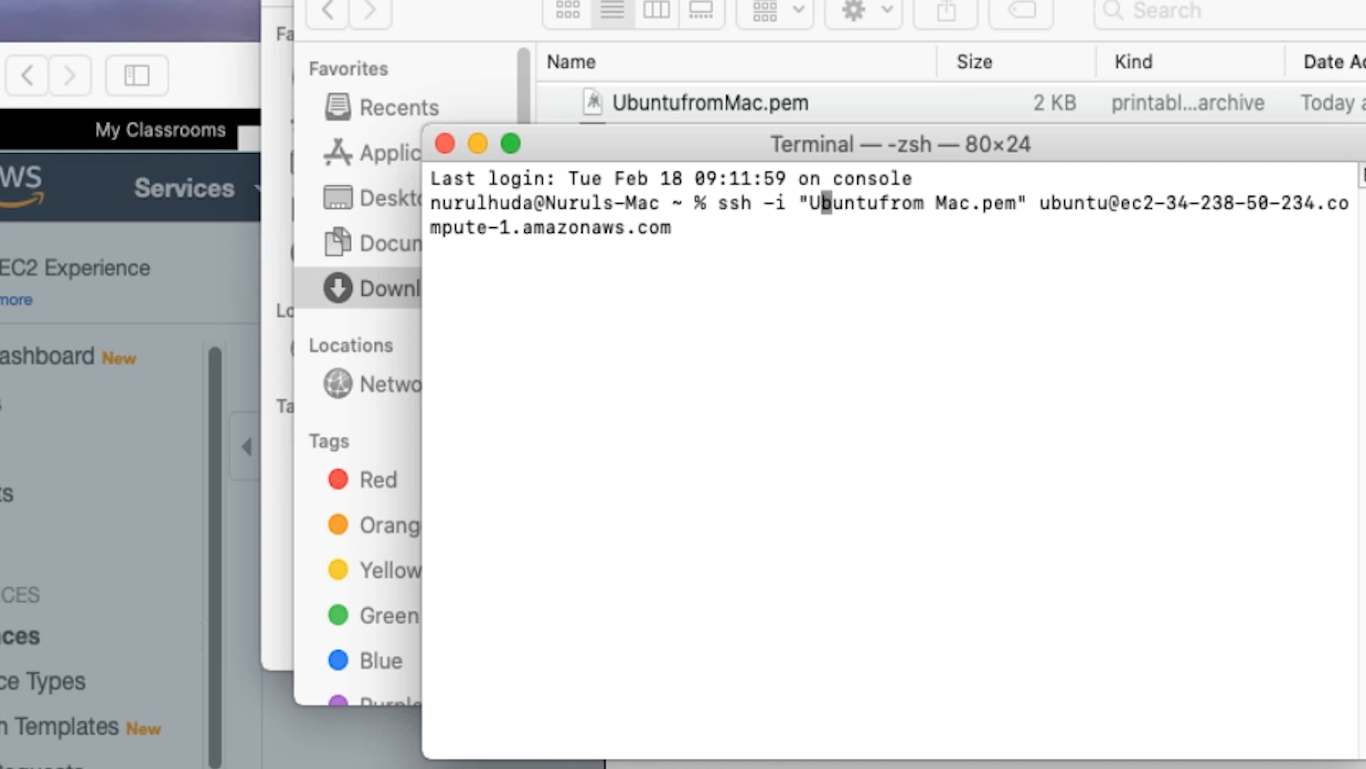
key("Backspace")
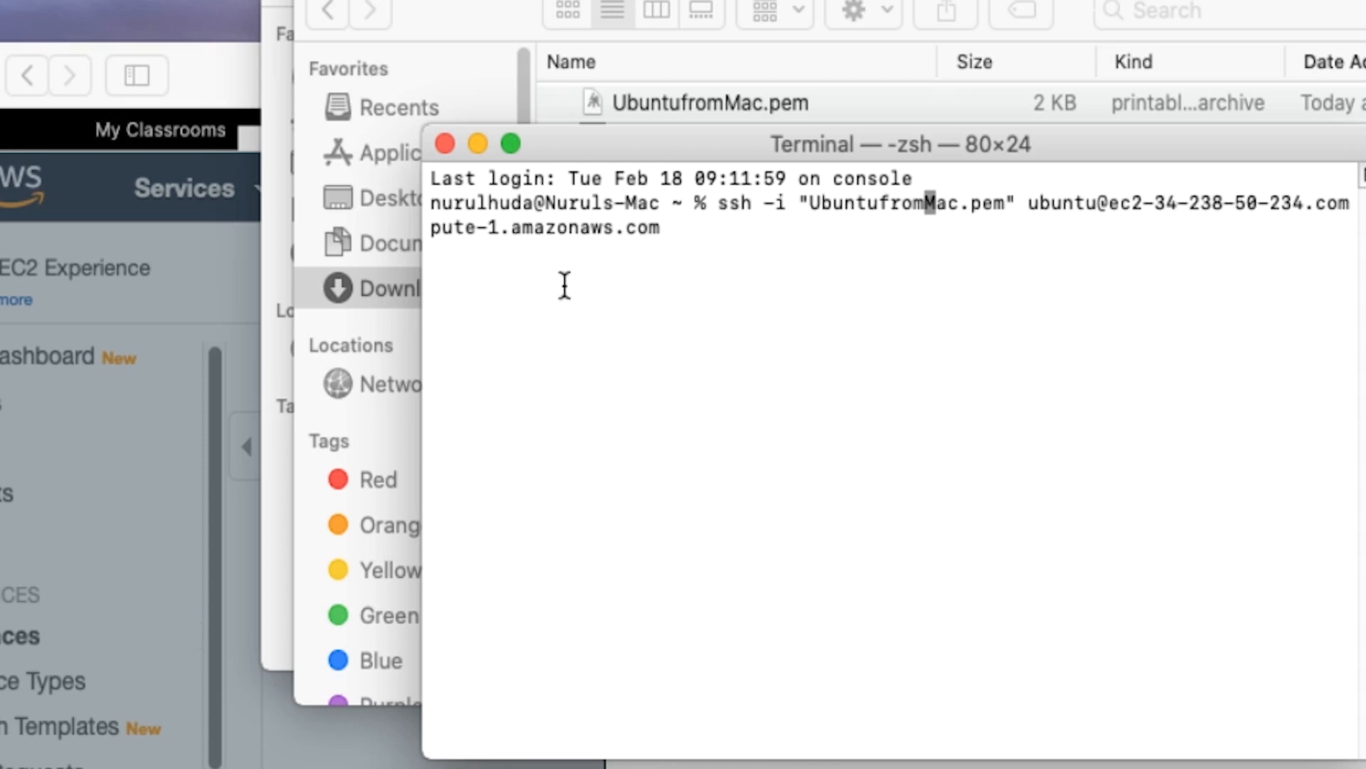
mouse_move(770, 265)
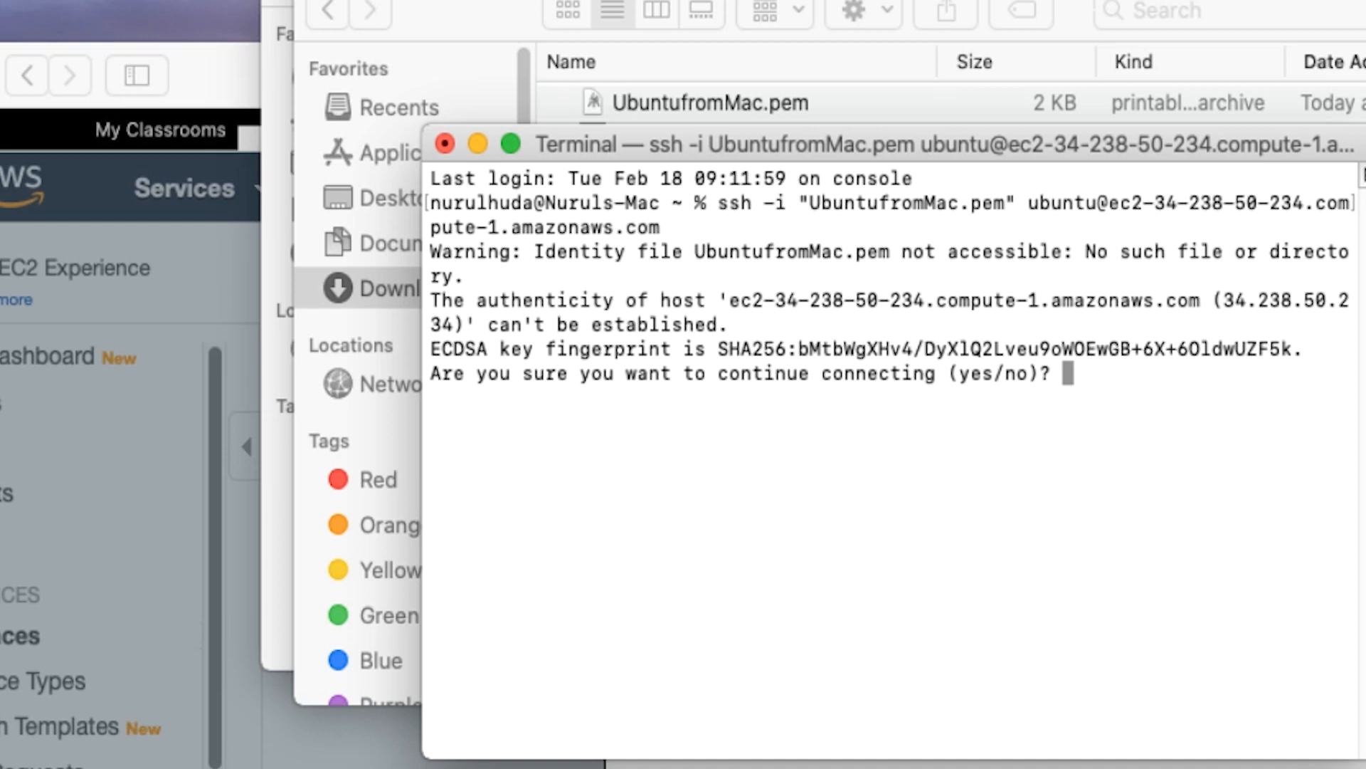
mouse_move(841, 103)
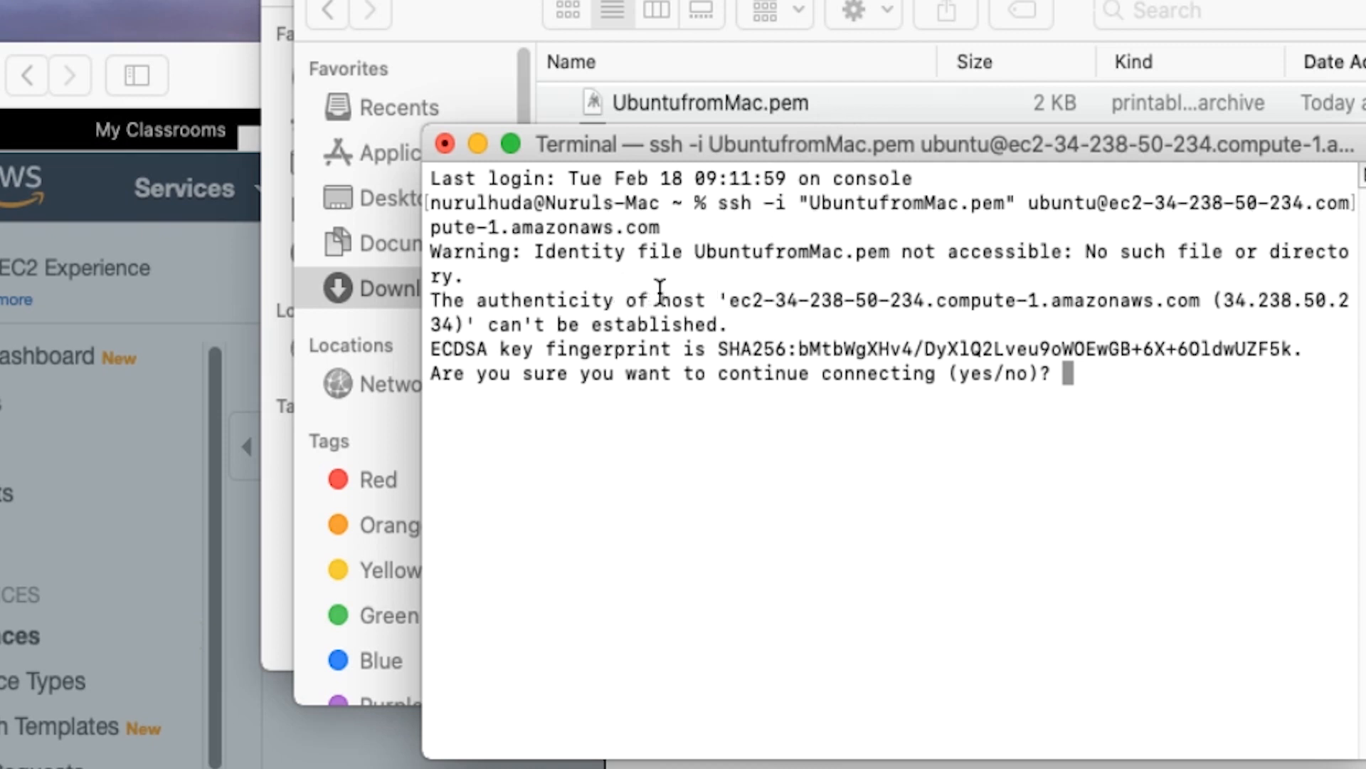
mouse_move(670, 279)
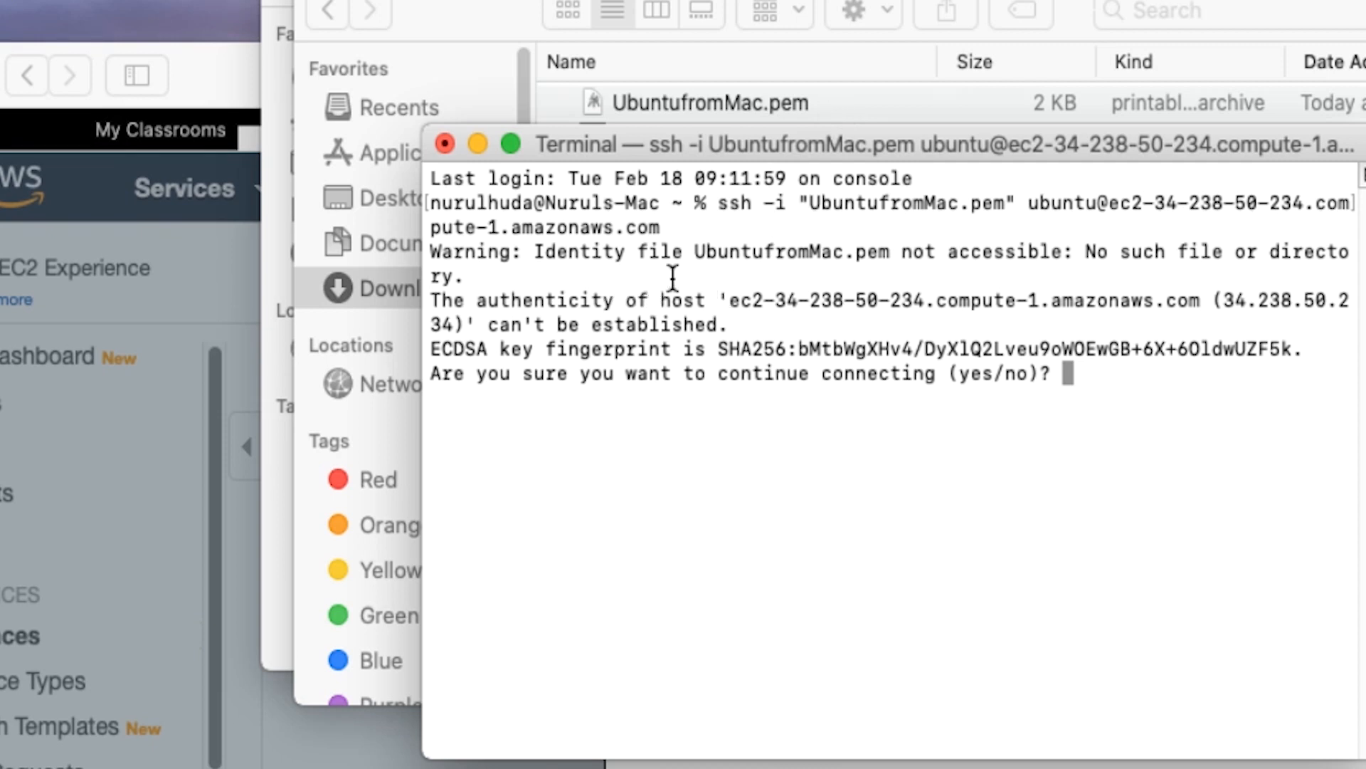
mouse_move(850, 269)
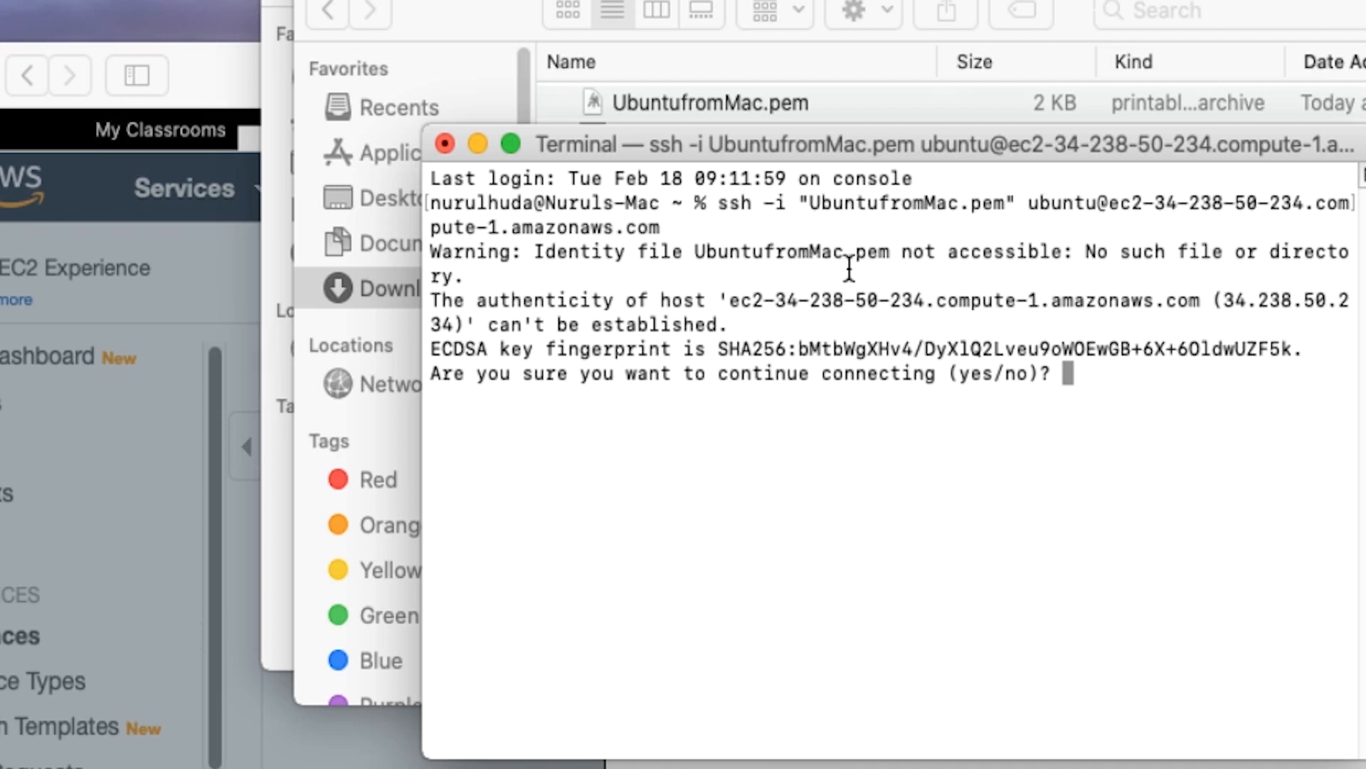
mouse_move(1070, 271)
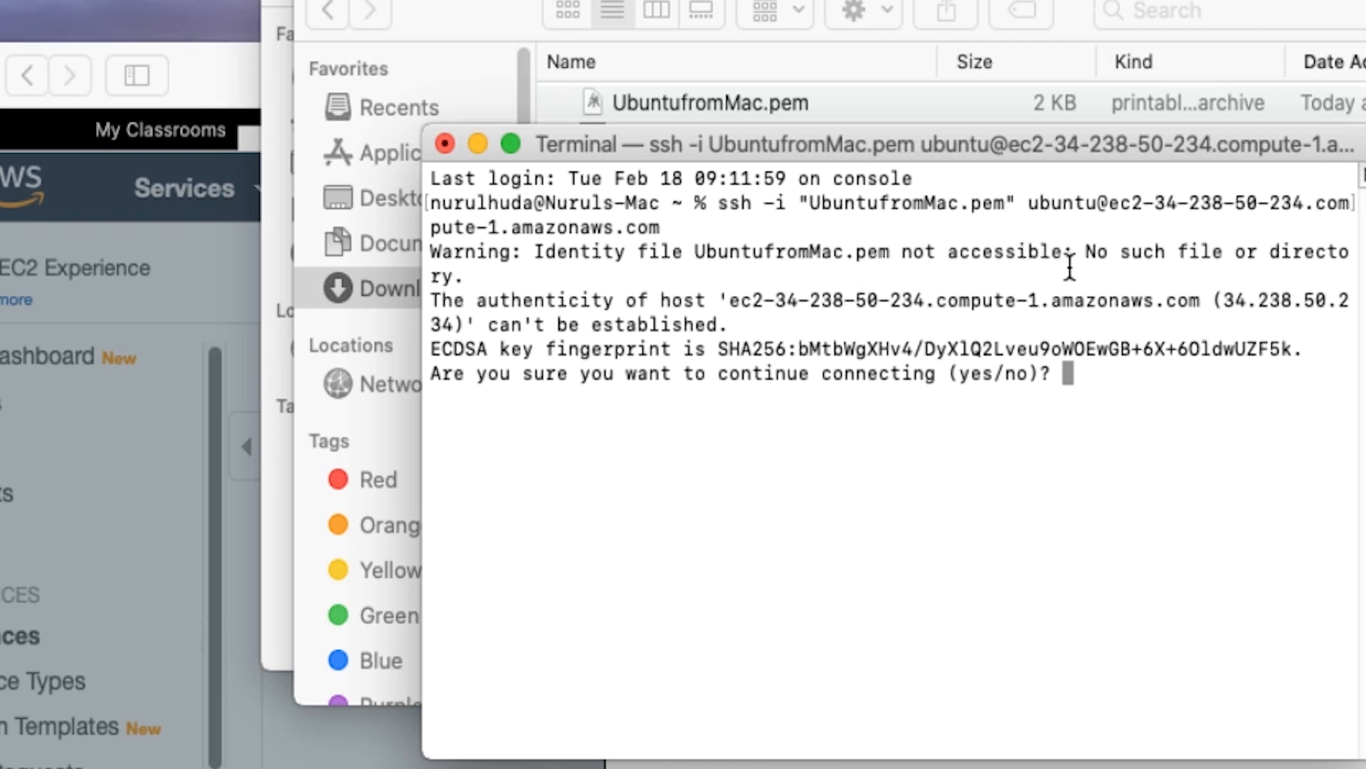
mouse_move(1133, 270)
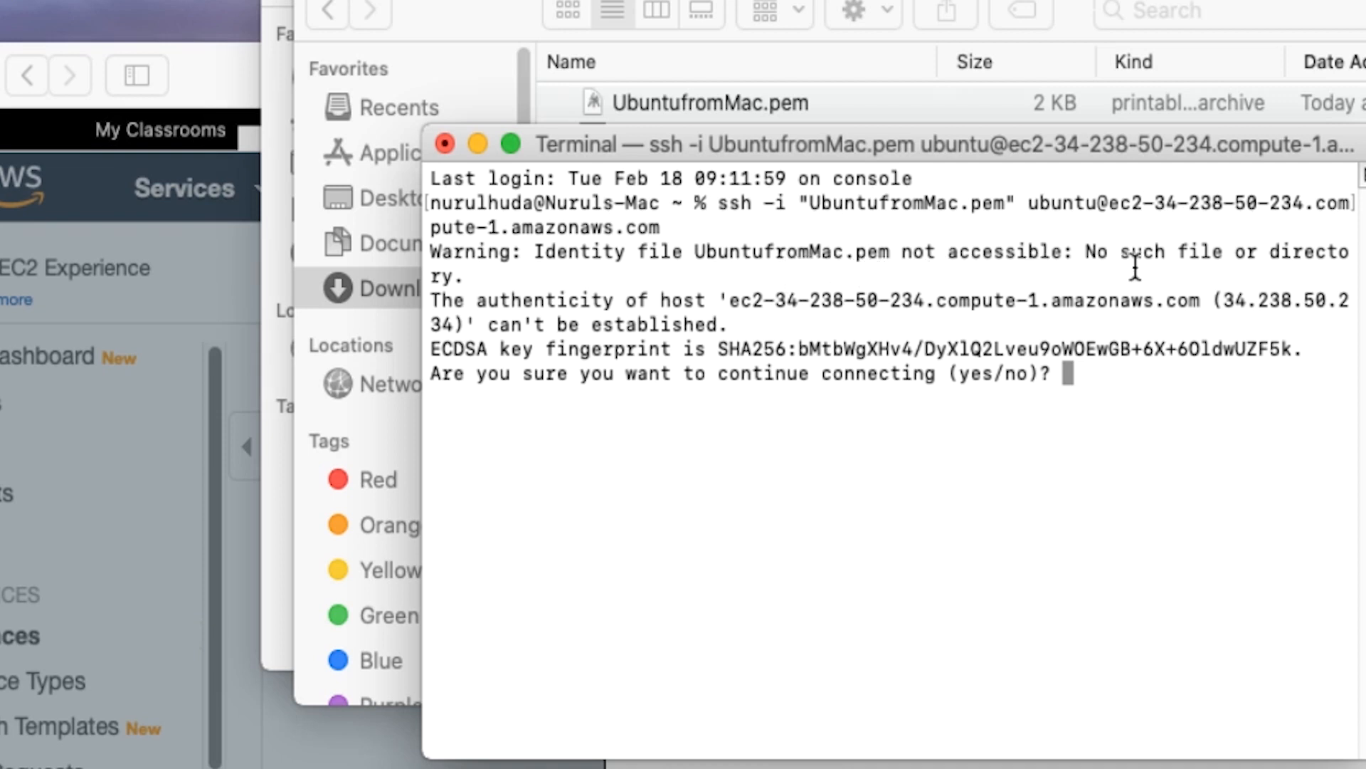
mouse_move(1070, 440)
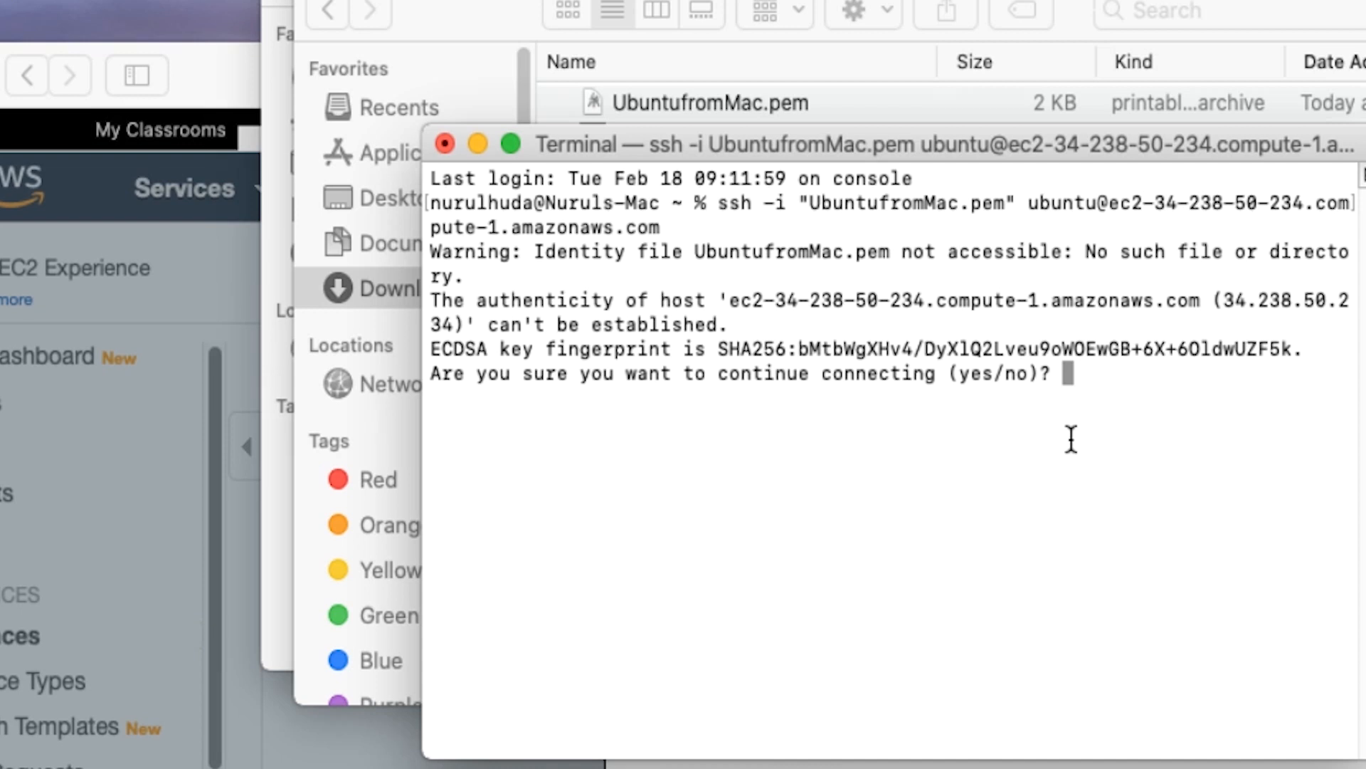
Answer yes to host trust, then cd into Downloads and list it to find UbuntufromMac.pem.
type("yes")
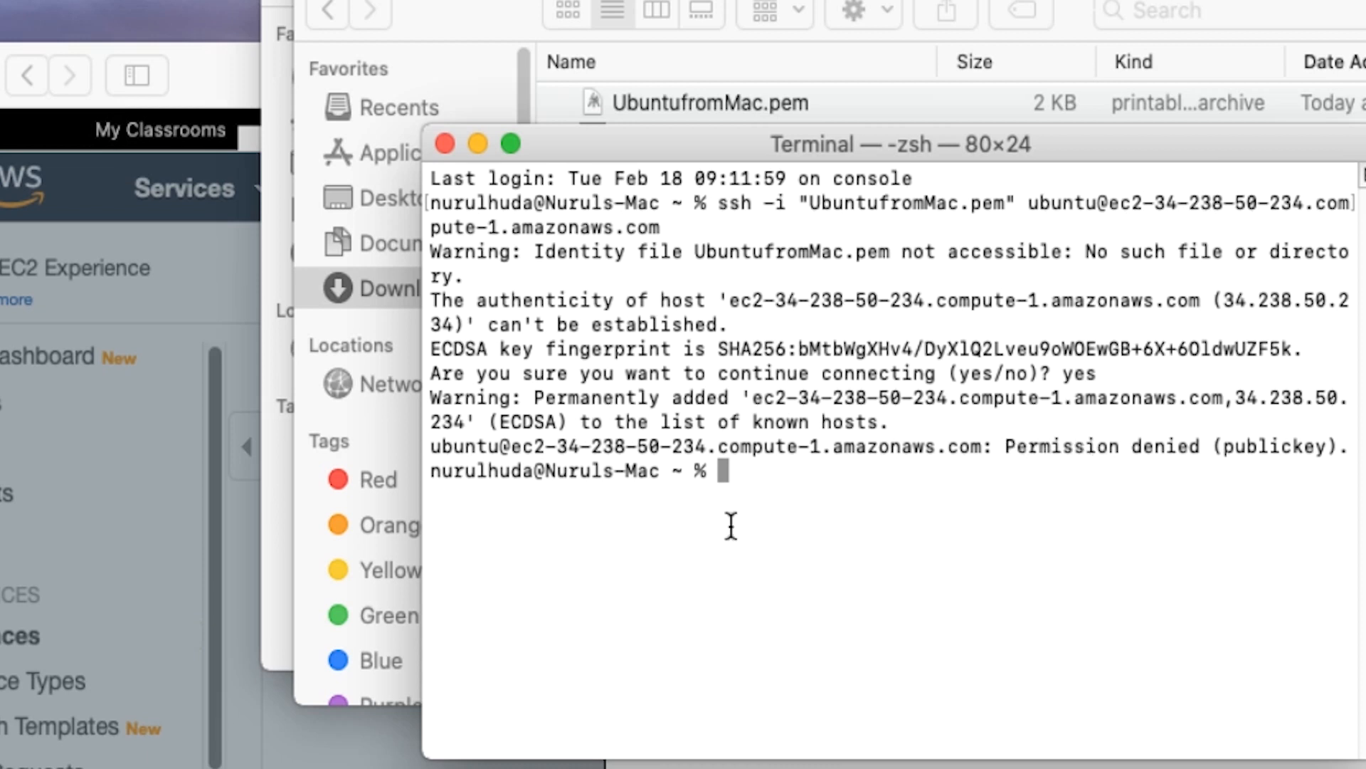
mouse_move(805, 491)
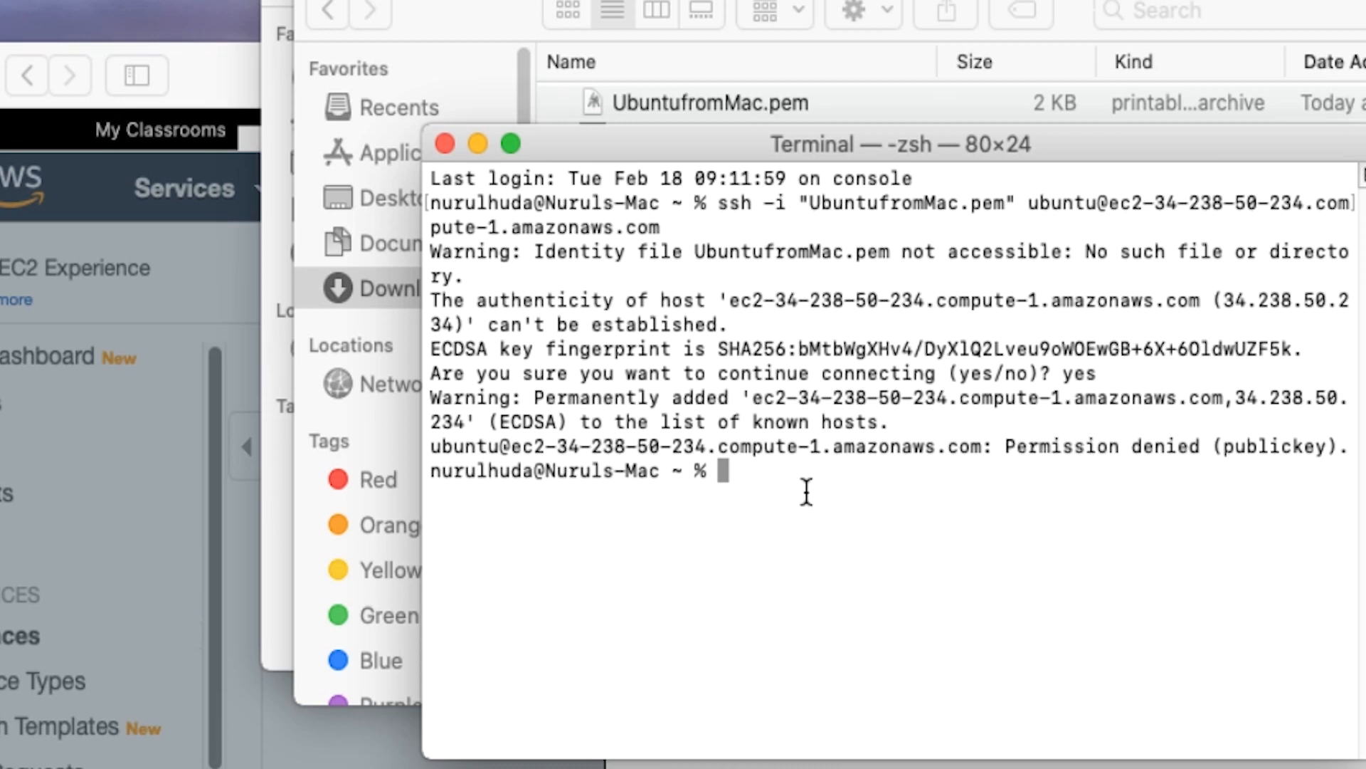
type("ls")
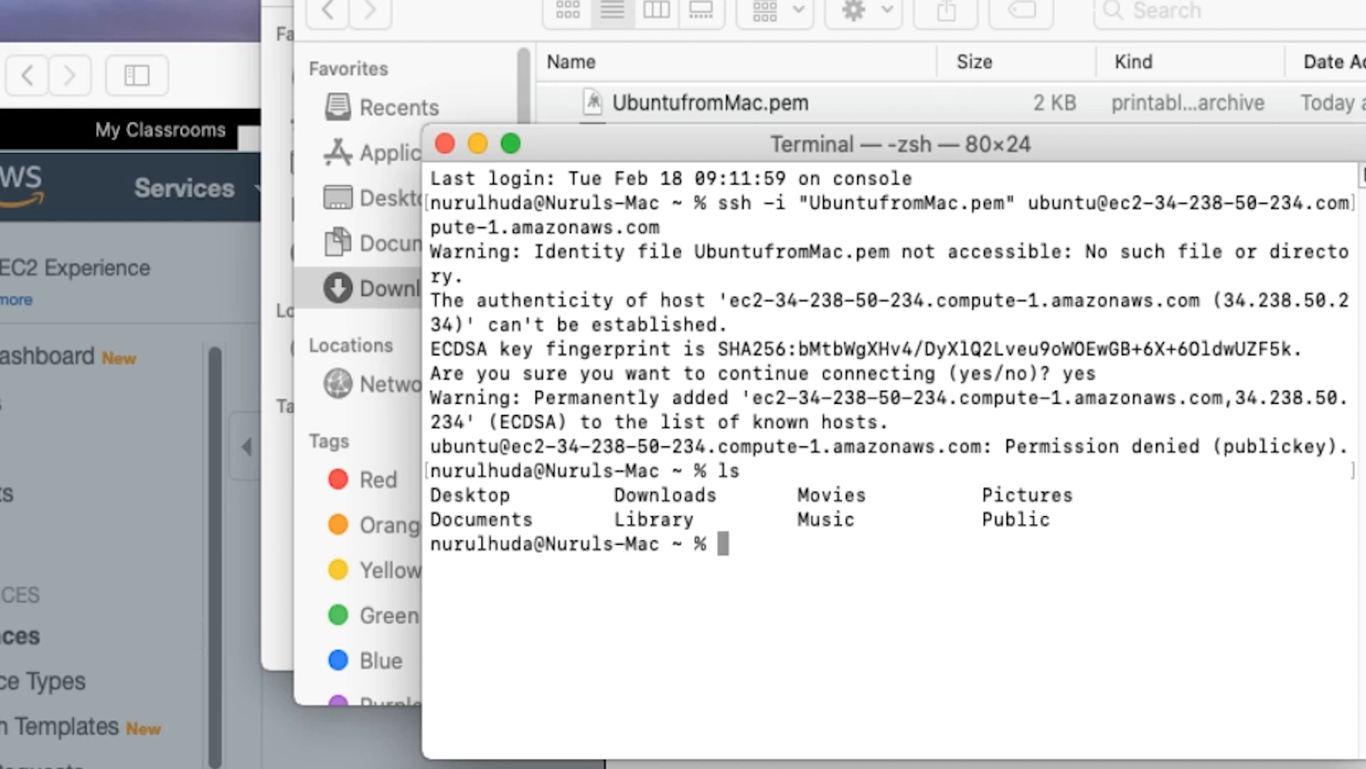
mouse_move(546, 507)
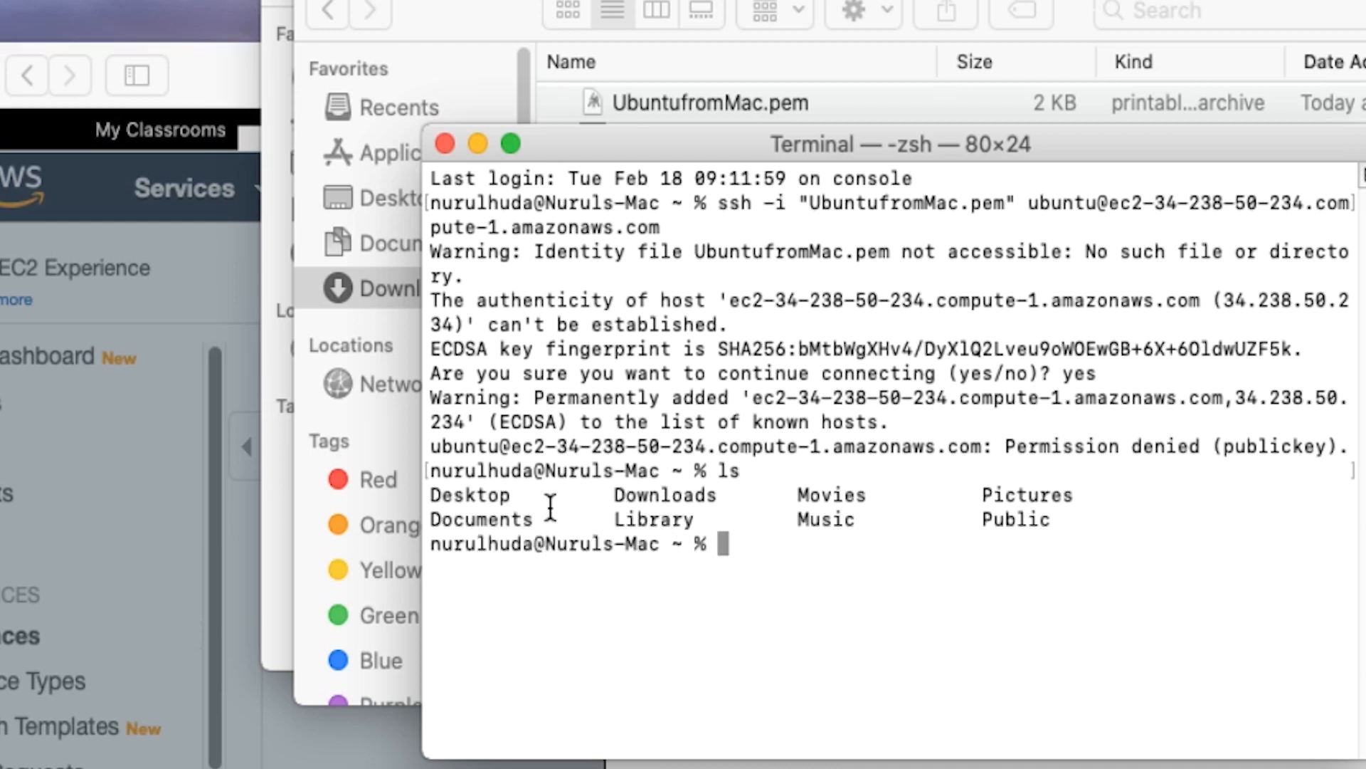
mouse_move(632, 550)
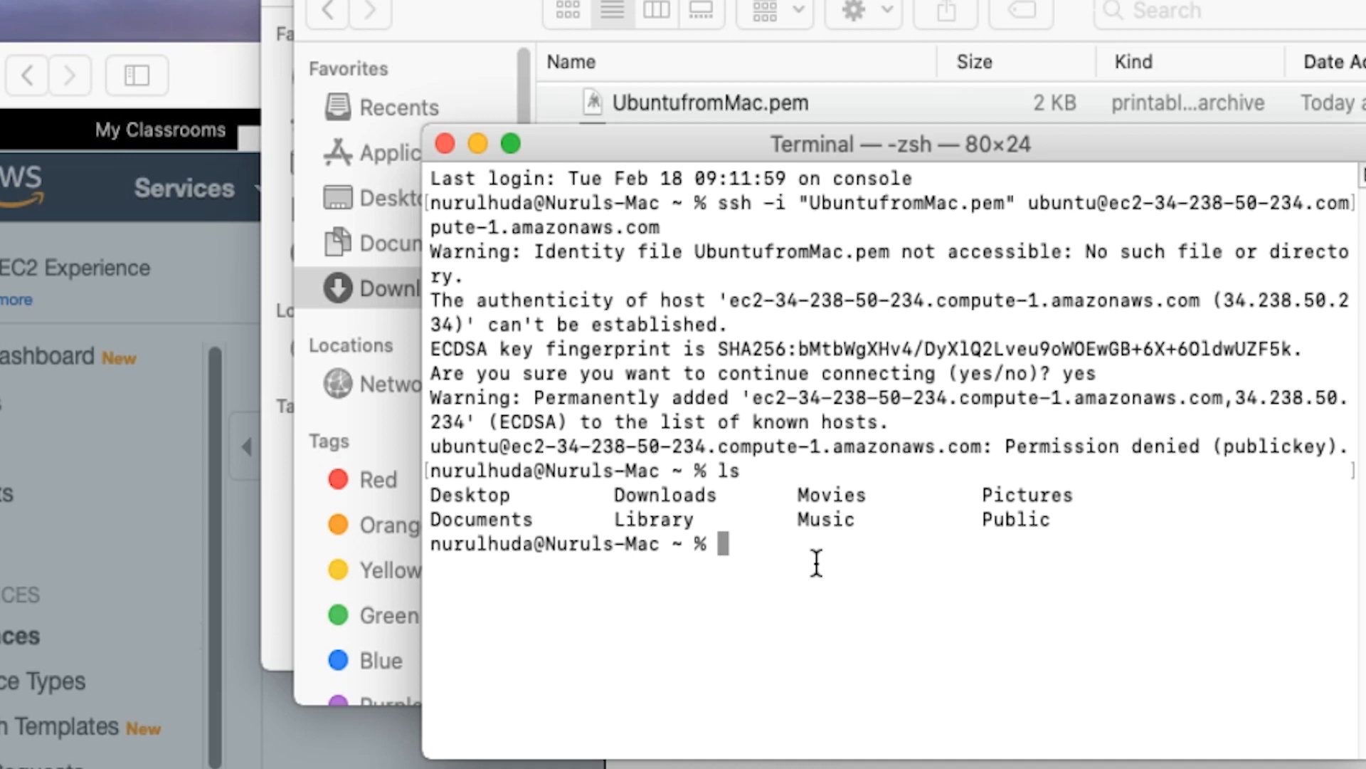
type("cd")
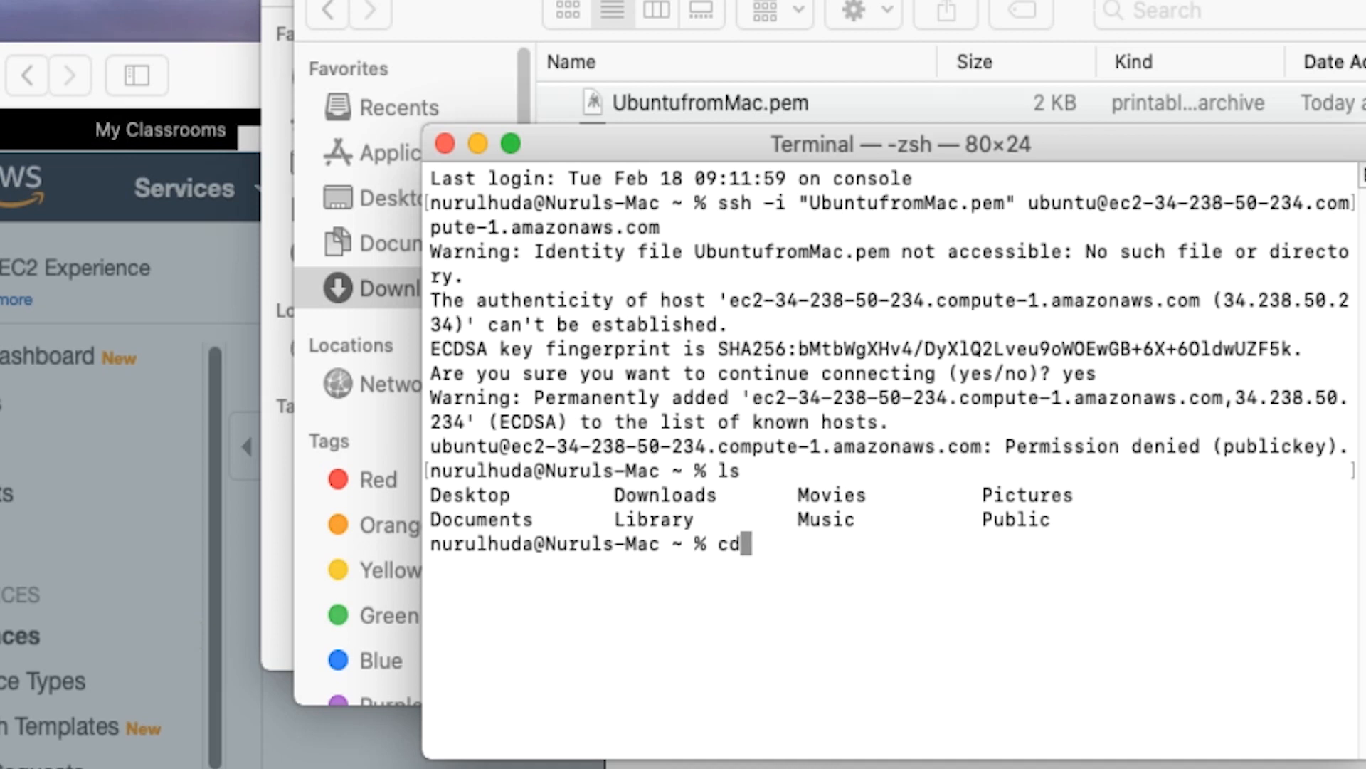
type("Downloads")
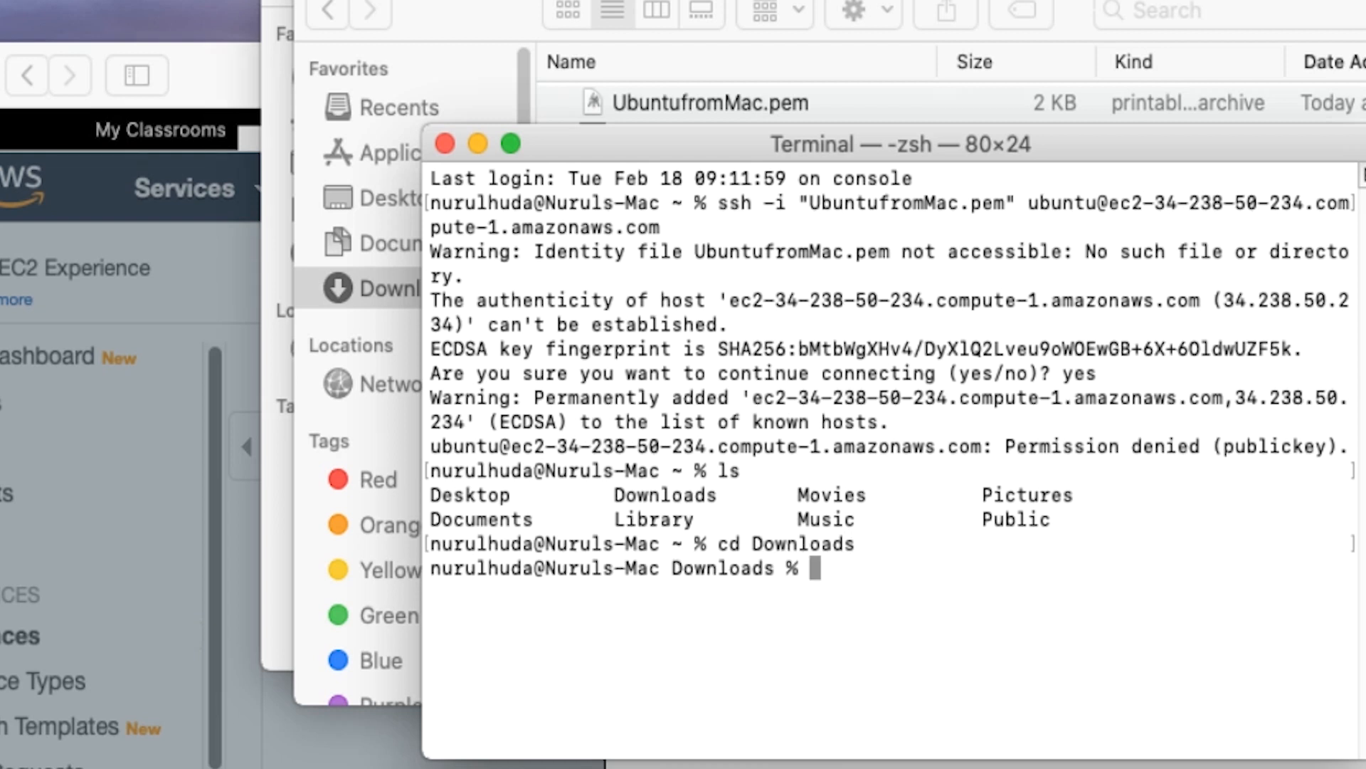
type("ls")
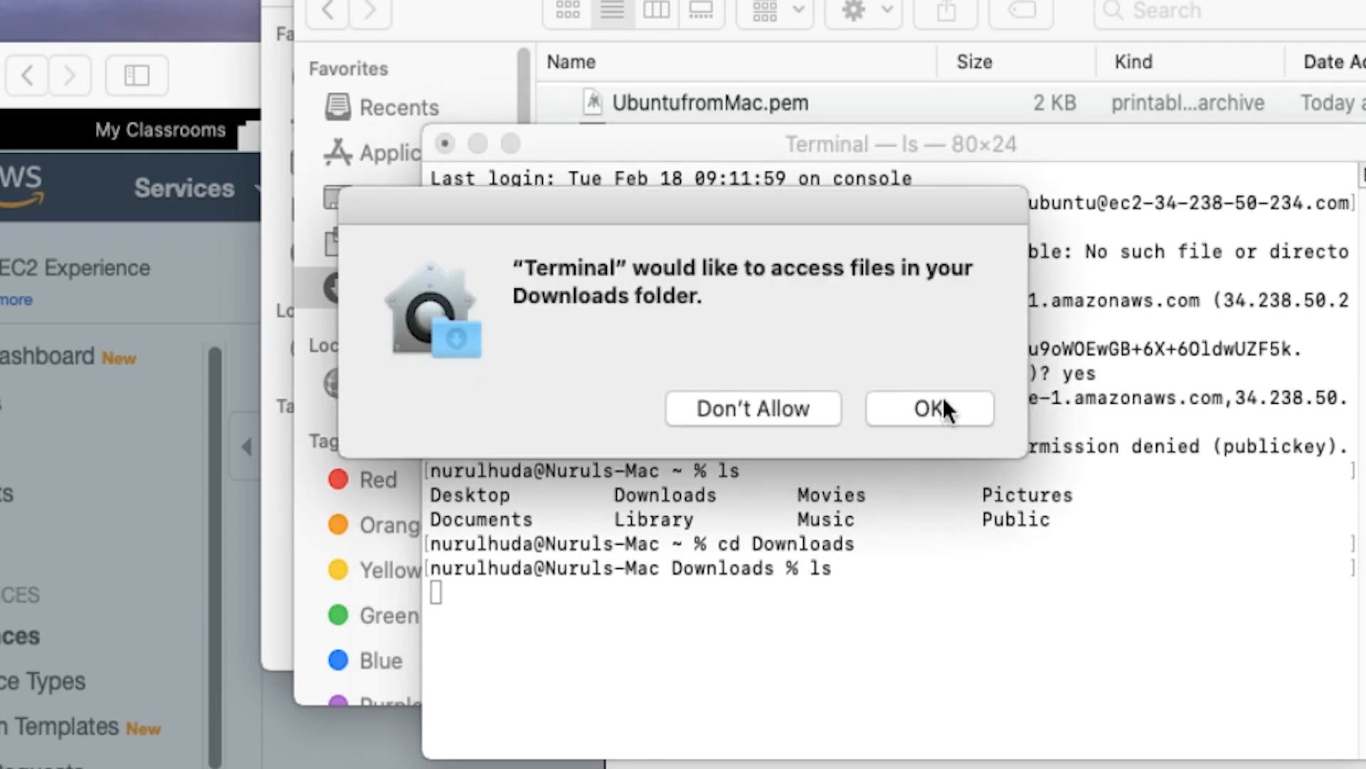
left_click(929, 409)
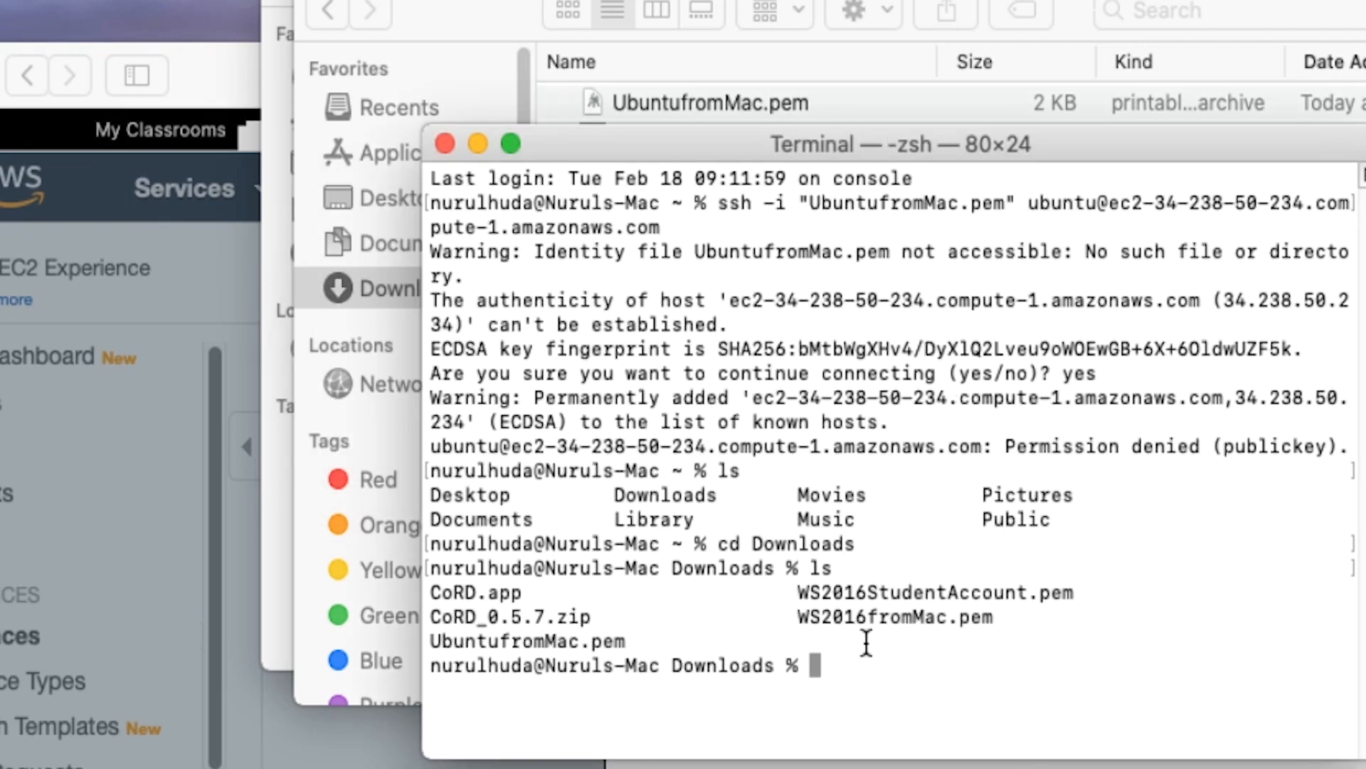
mouse_move(444, 666)
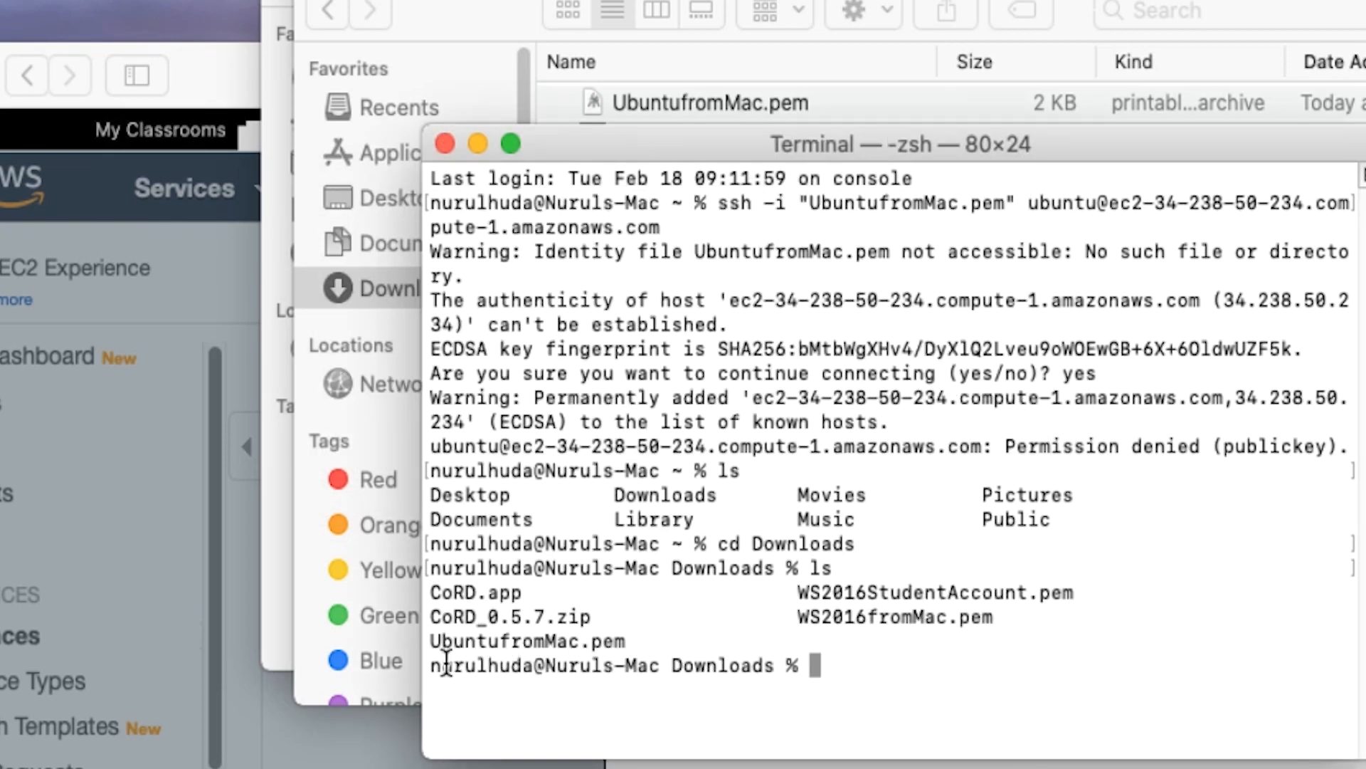
double_click(527, 642)
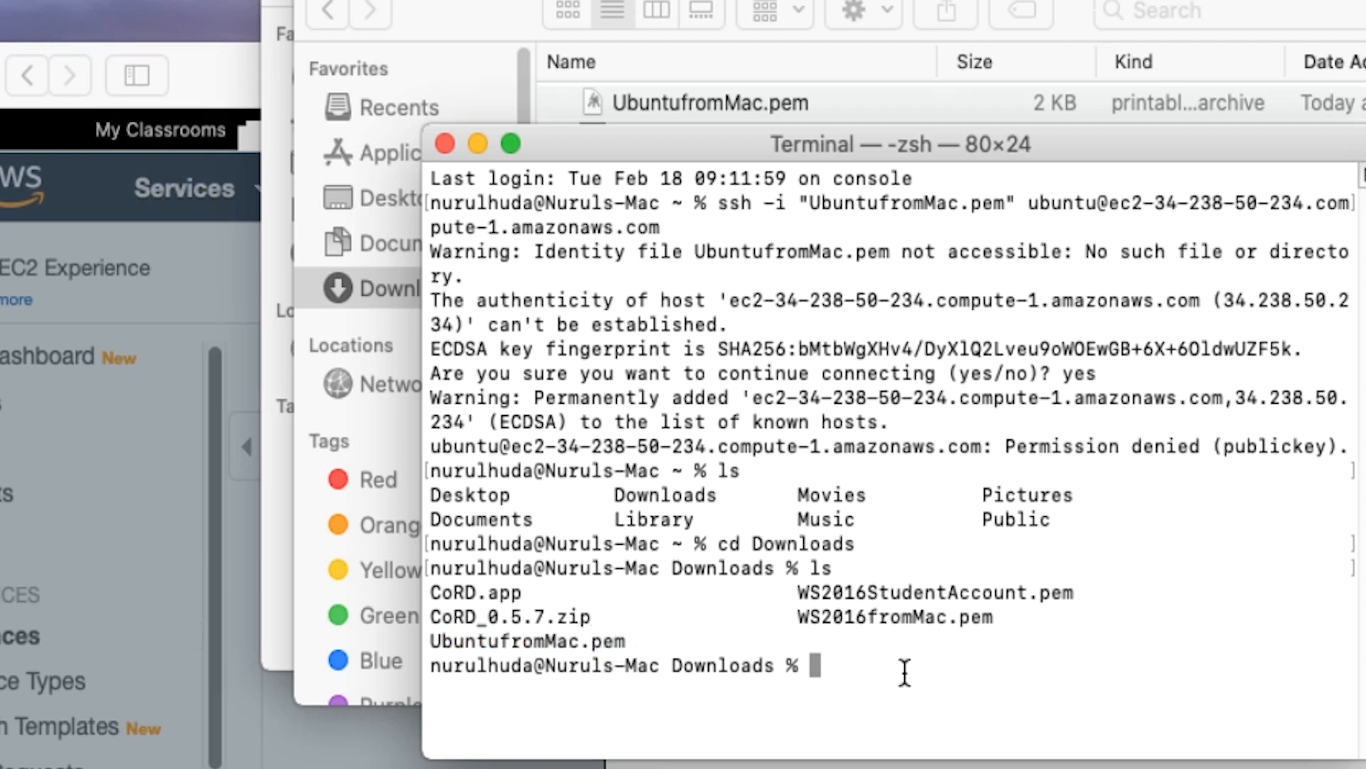
mouse_move(910, 684)
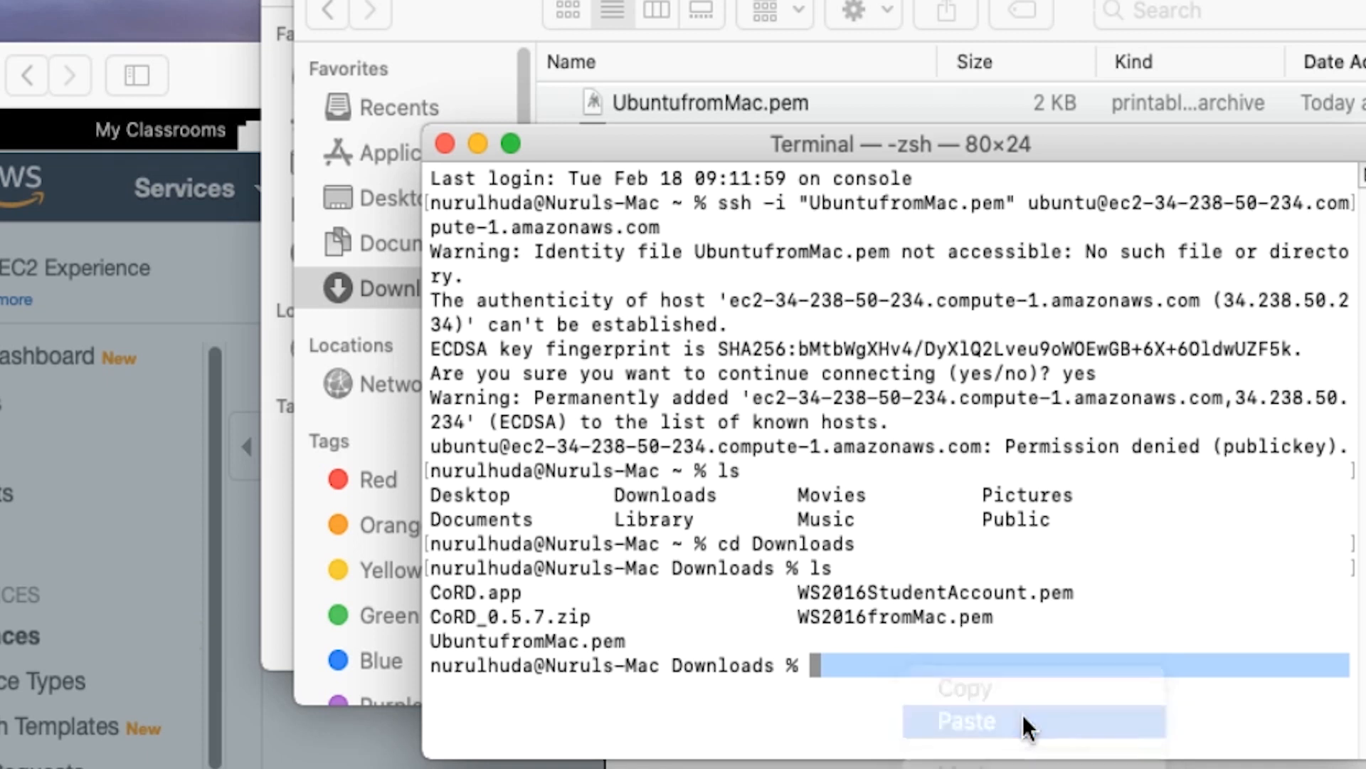
Rerun the ssh -i UbuntufromMac.pem command from Downloads, refused for too-open permissions.
left_click(965, 721)
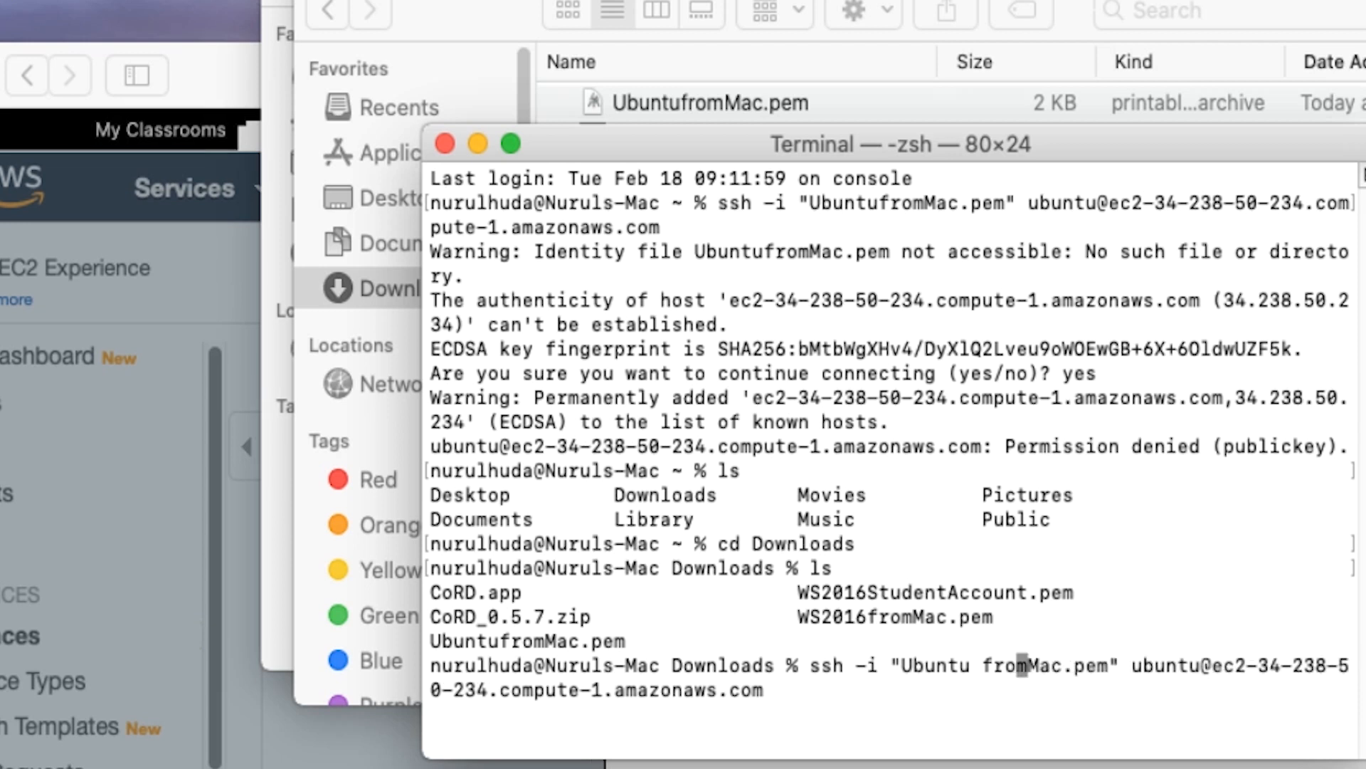
key("Backspace")
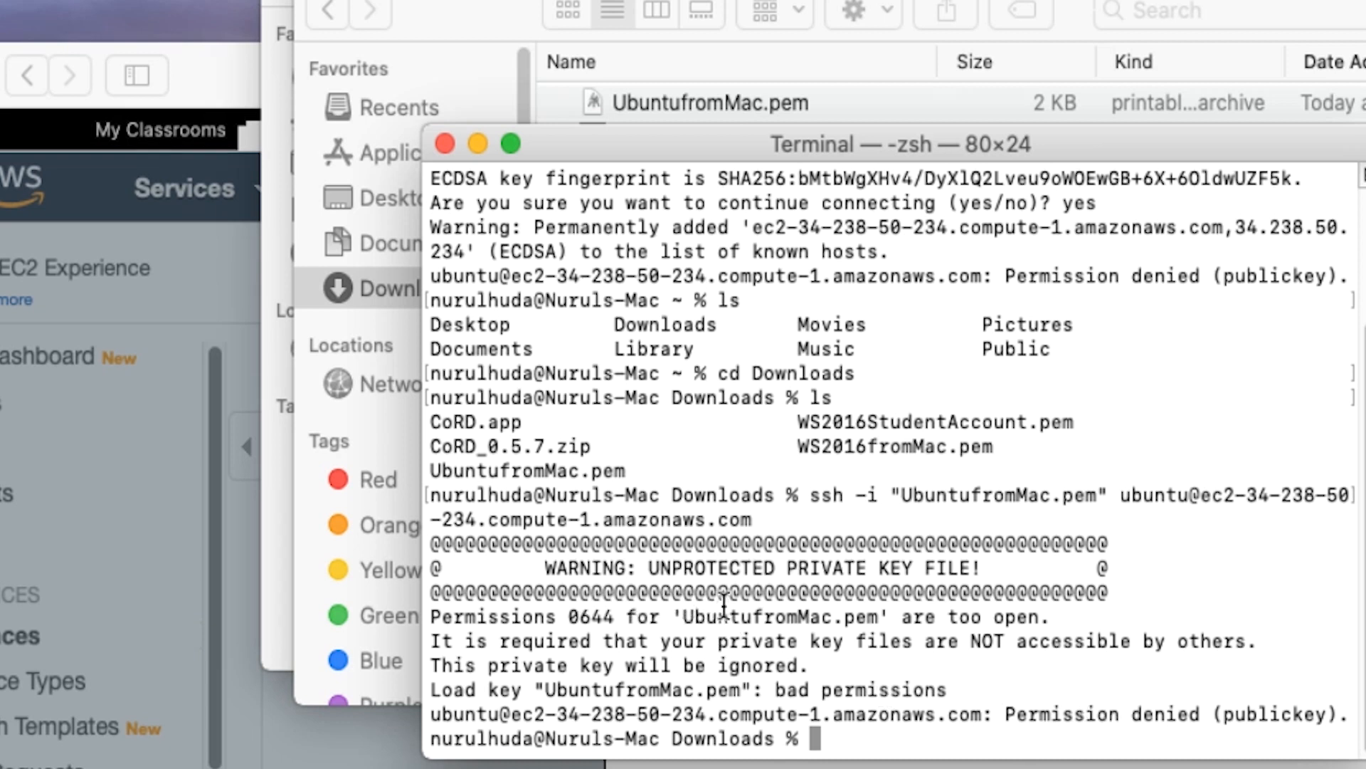
mouse_move(926, 632)
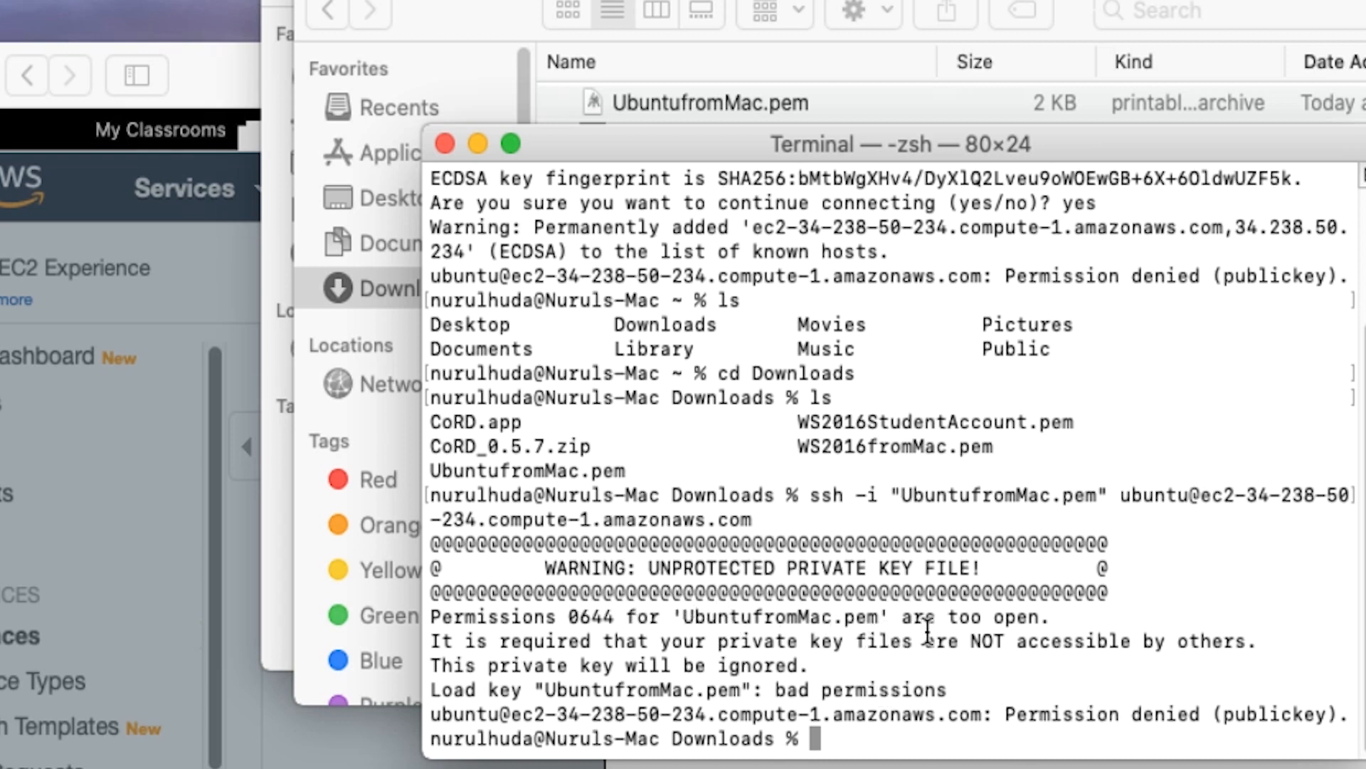
mouse_move(926, 750)
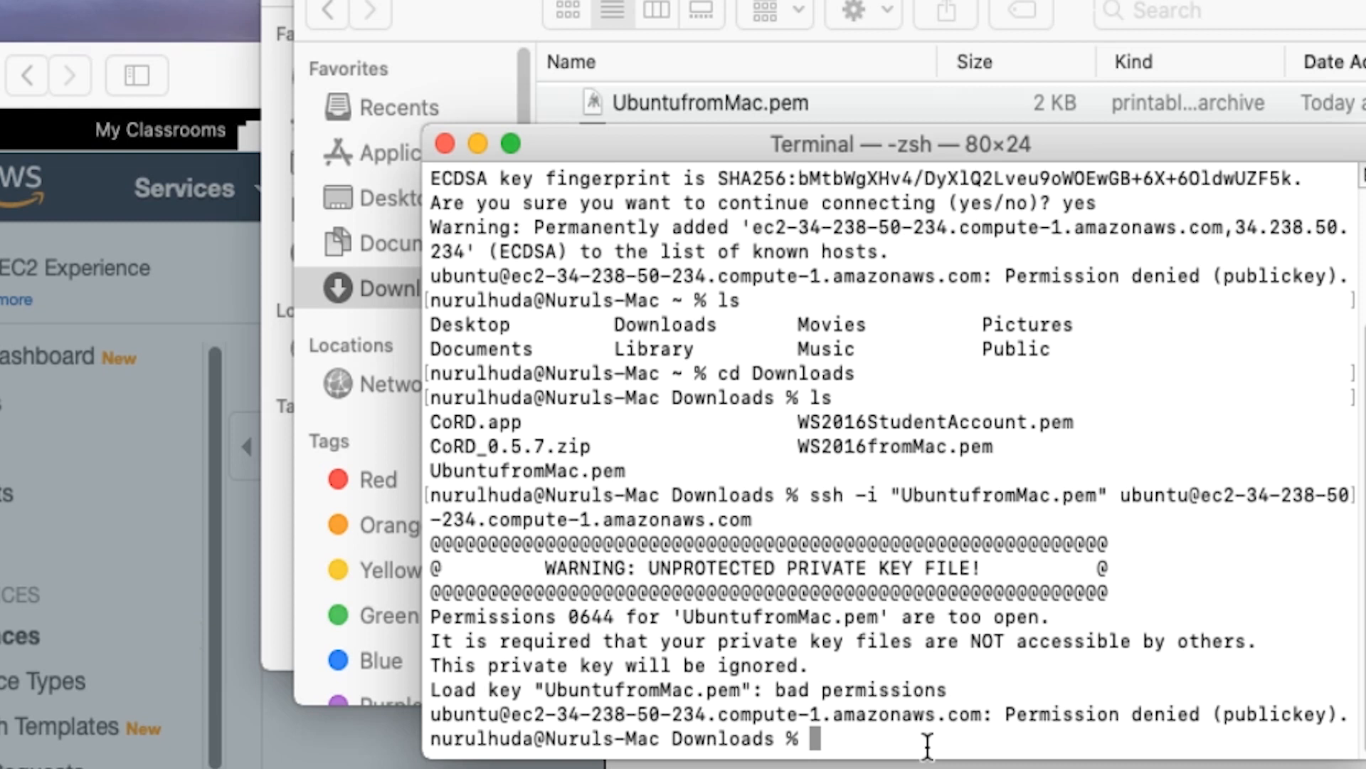
Run chmod 400 UbuntufromMac.pem to restrict the key's permissions.
type("chmod")
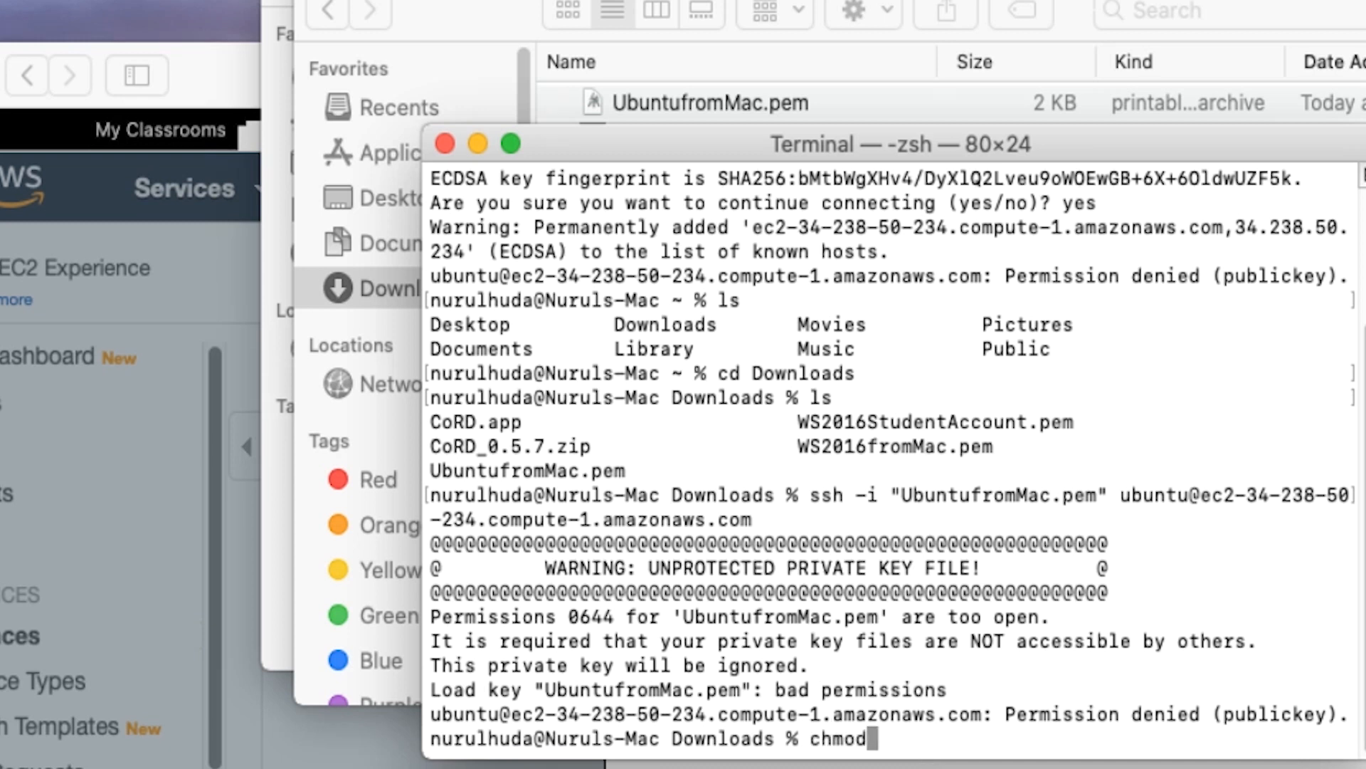
type("400")
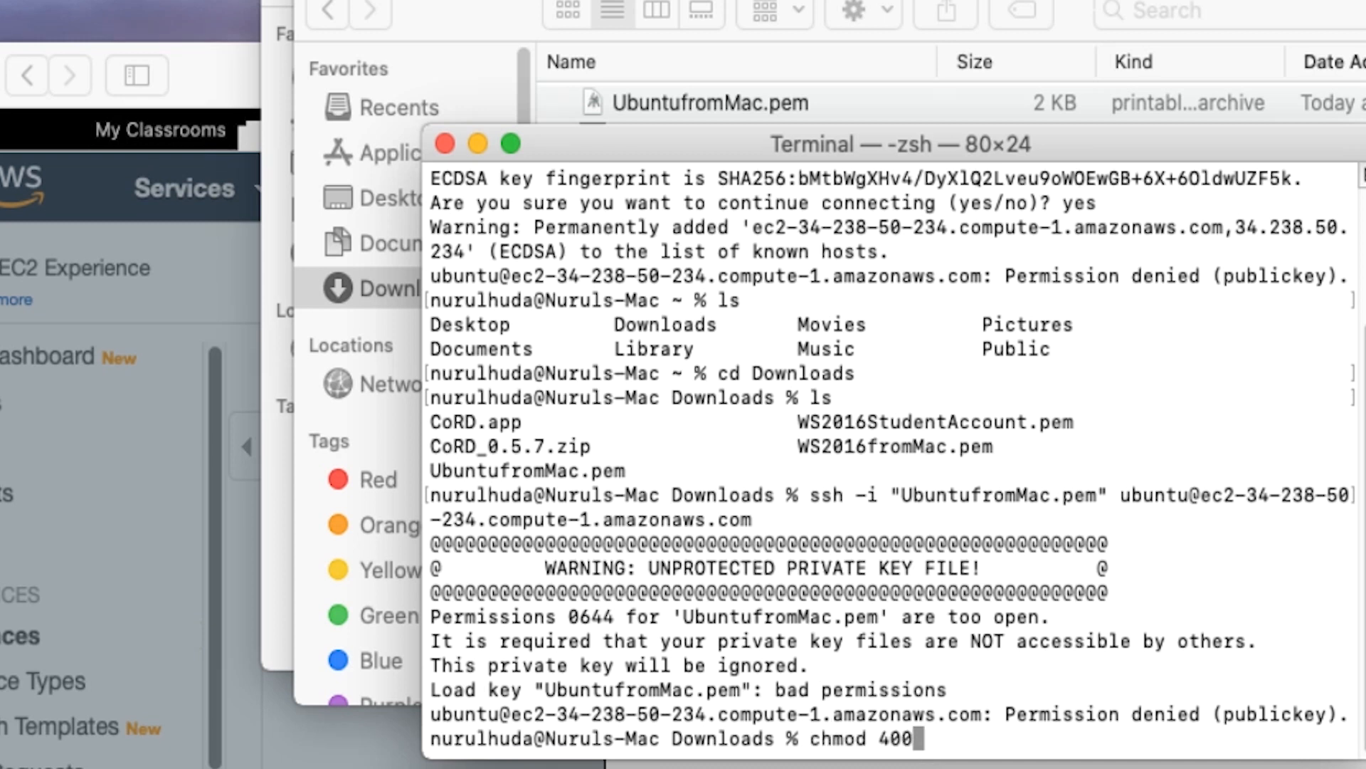
type("\" \"")
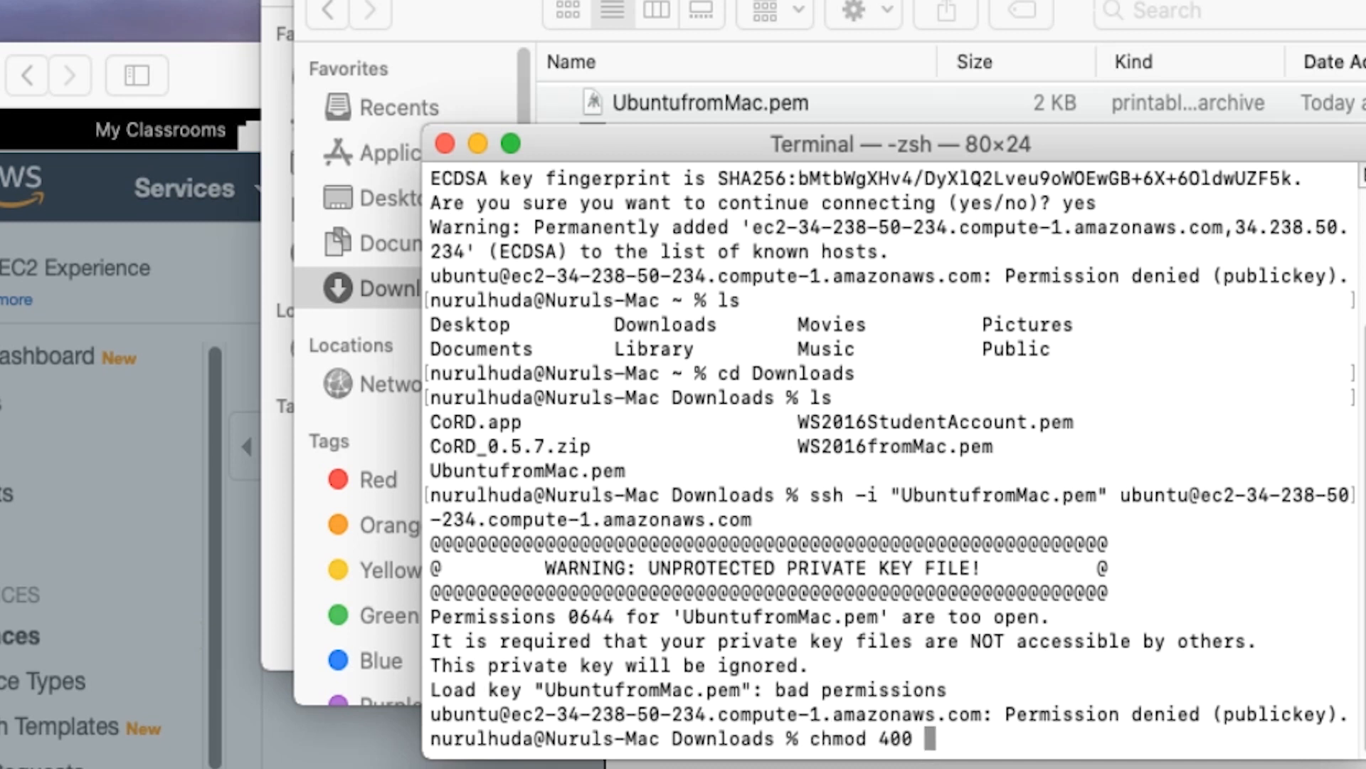
type("Ubuntufro")
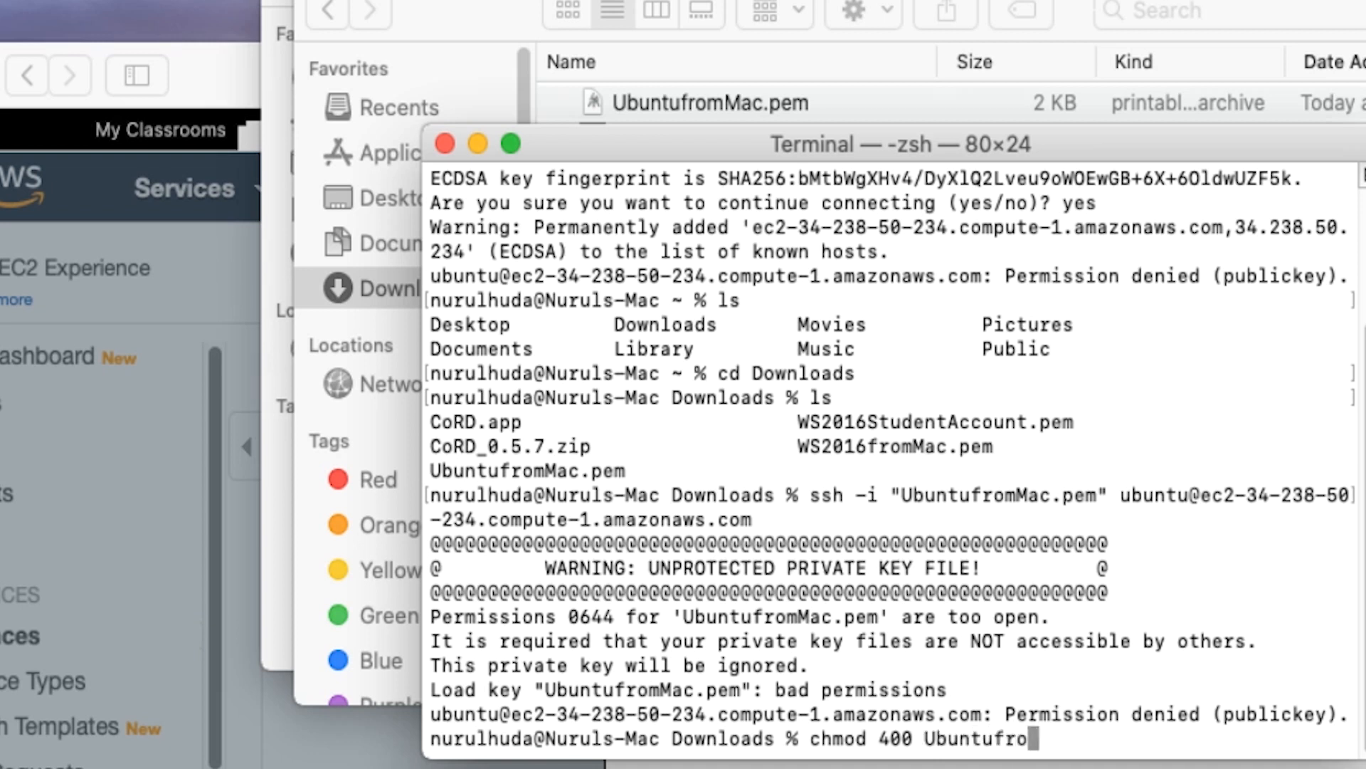
type("Mac.pem")
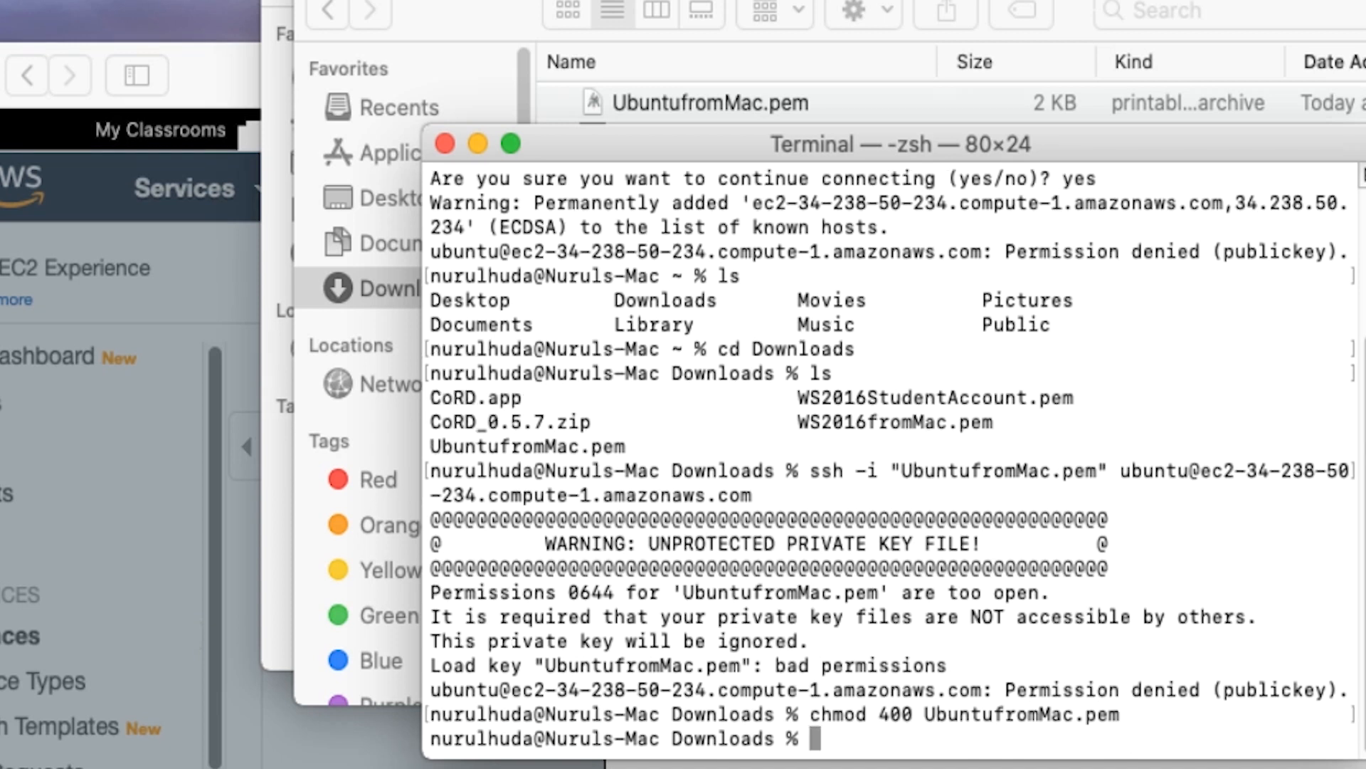
type("ssh -i \"UbuntufromMac.pem\" ubuntu@ec2-34-238-50-234.compute-1.amazonaws.com")
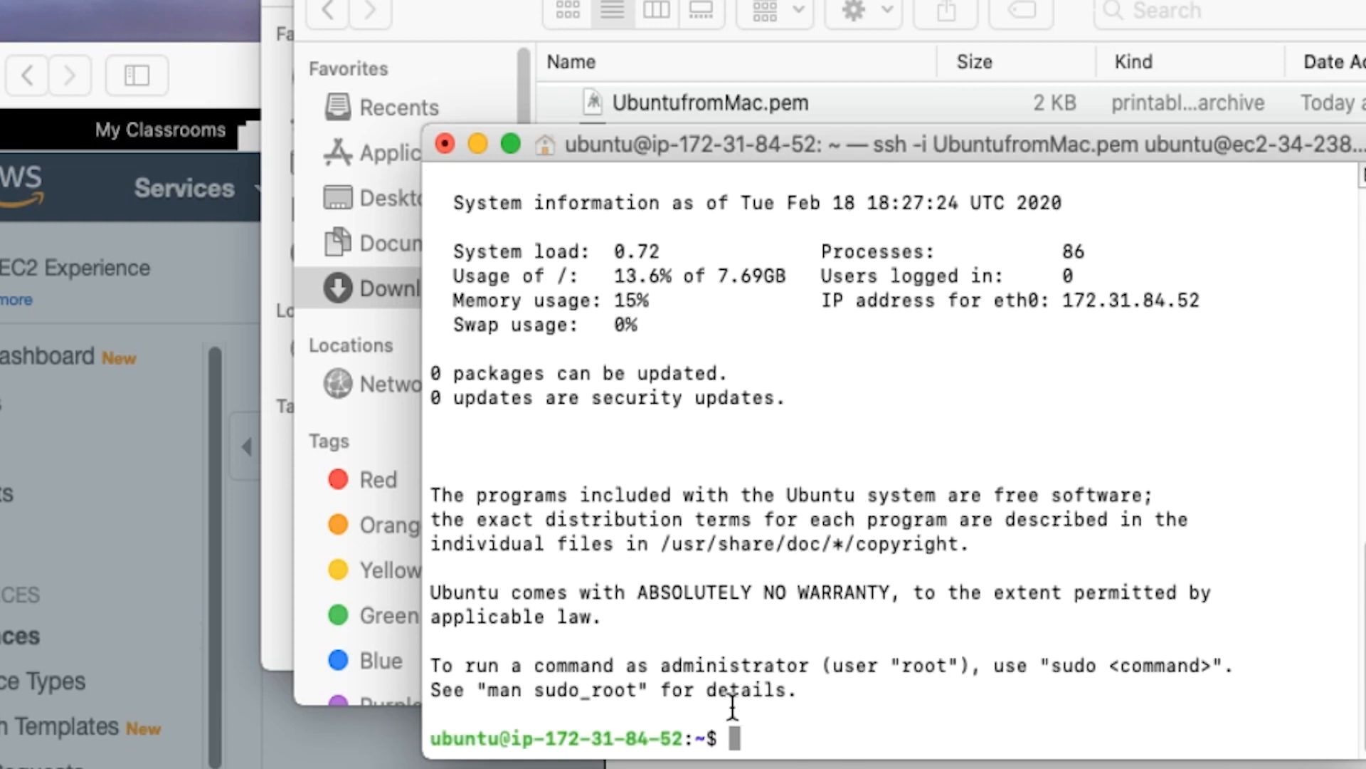
mouse_move(937, 418)
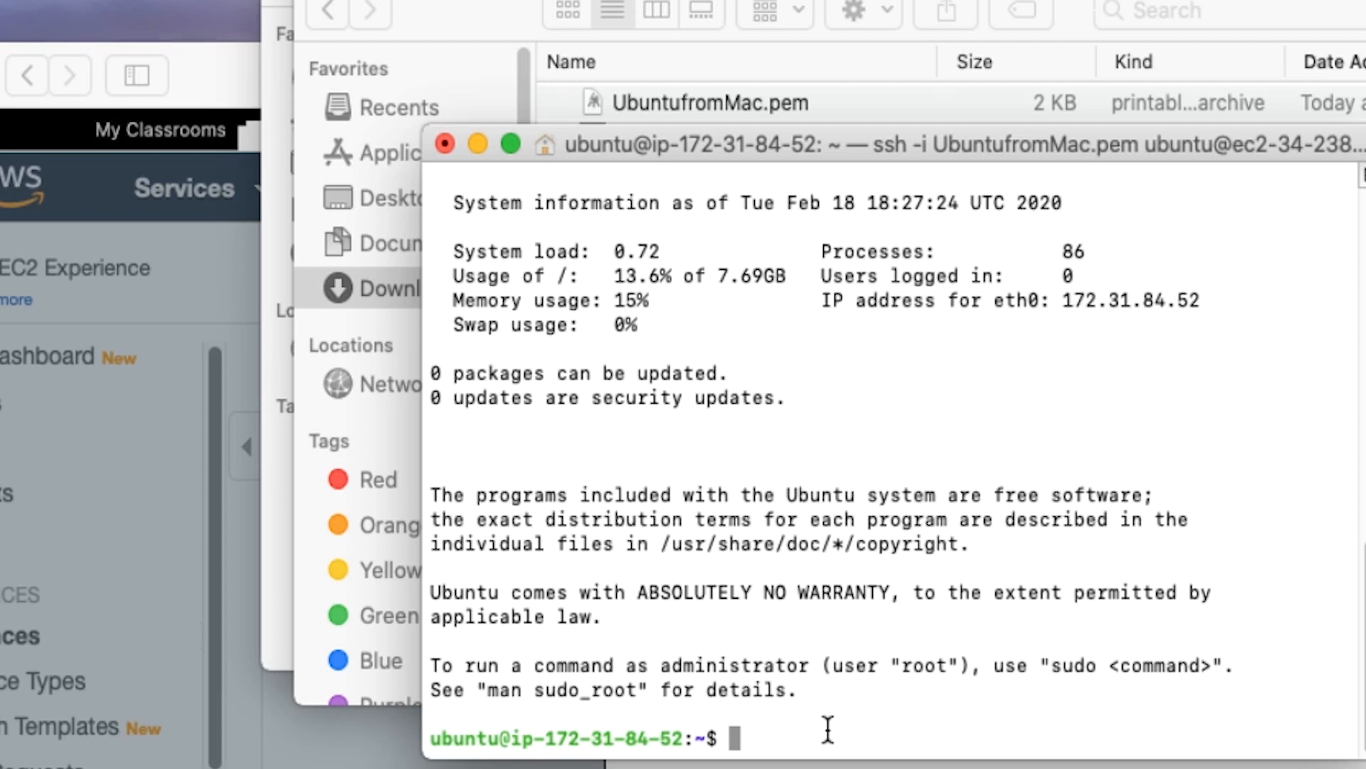
Run 'sudo apt-get update' on the instance, then exit the SSH session and local shell.
type("sudo ap")
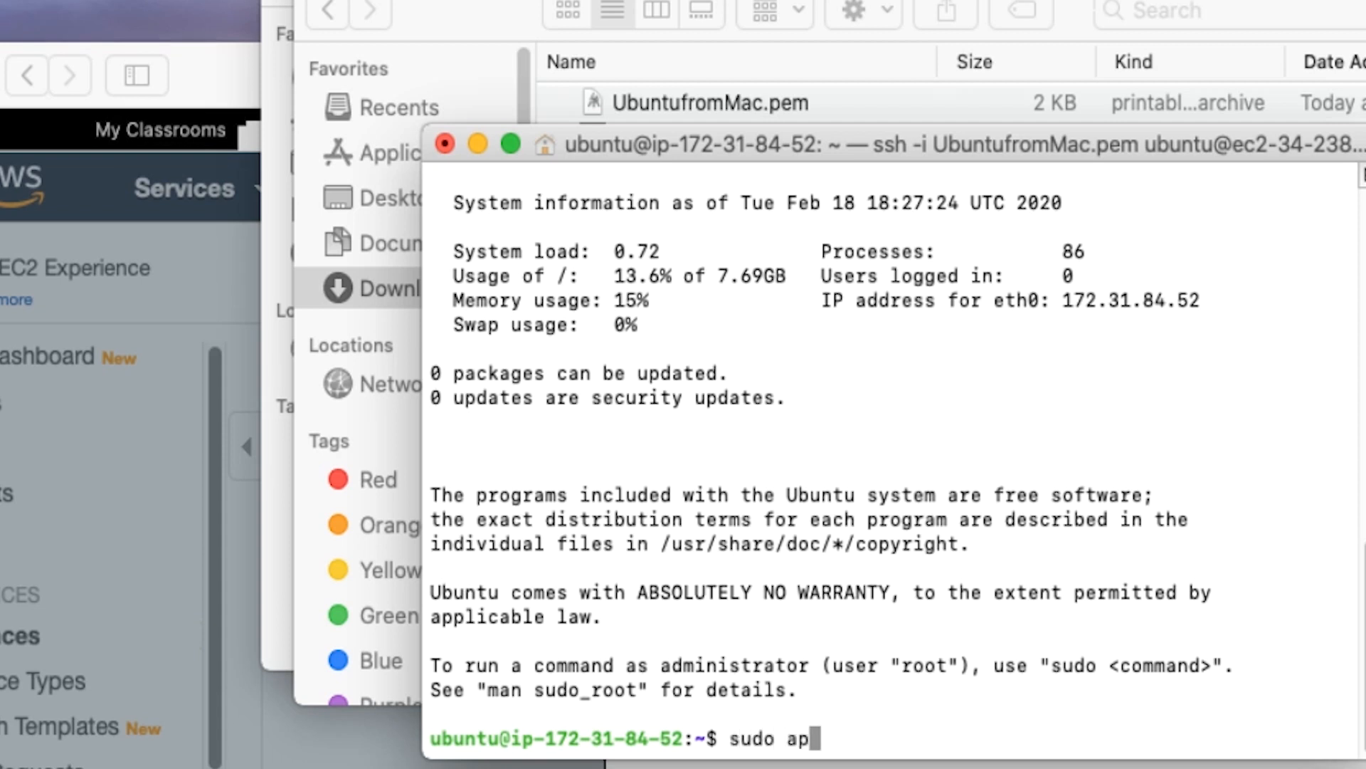
type("t-get u")
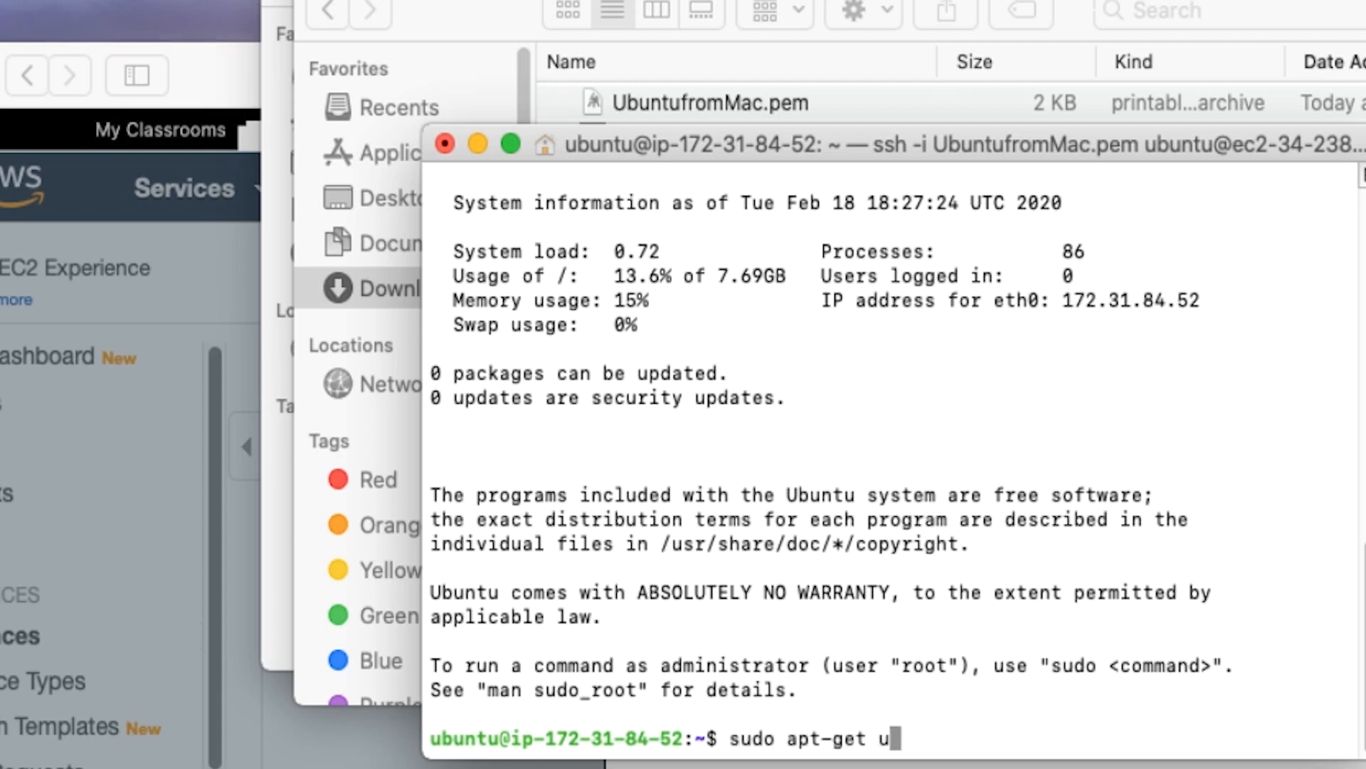
type("pdate")
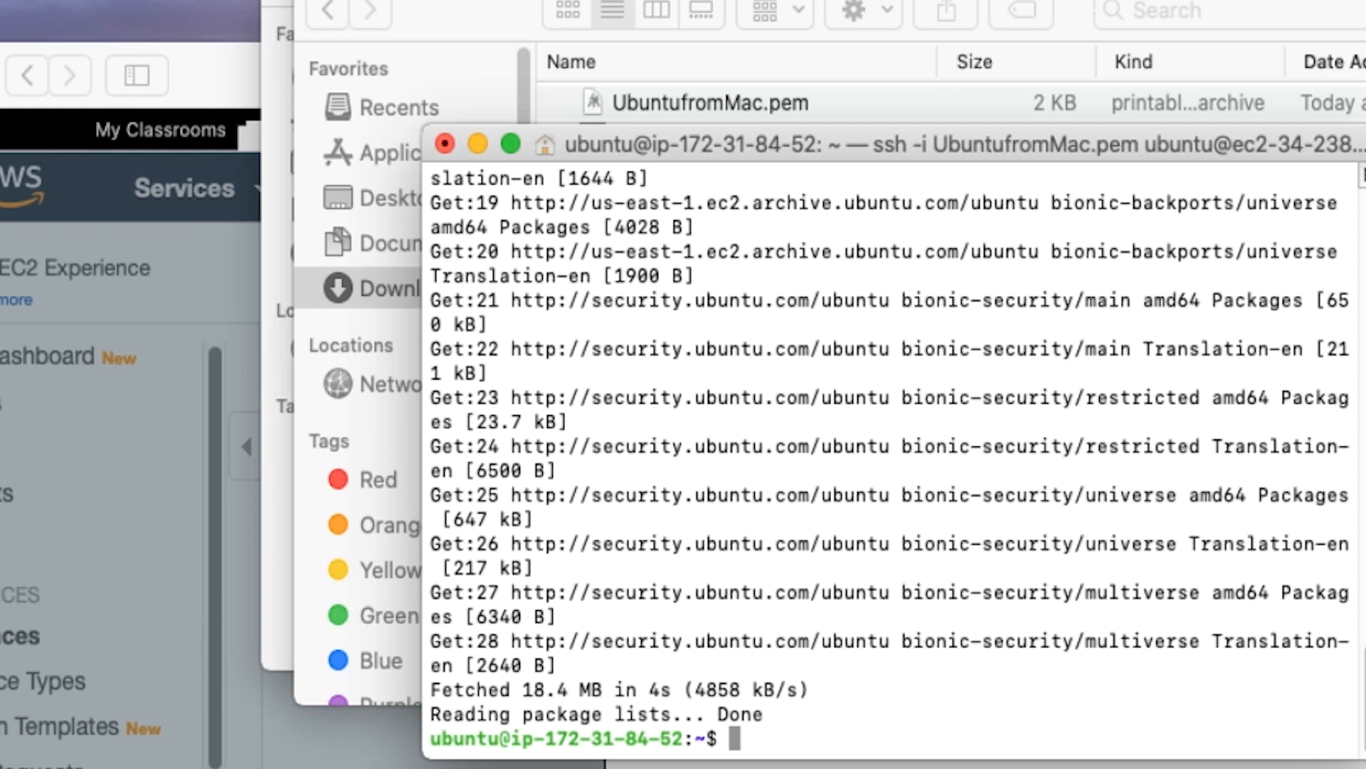
type("exit")
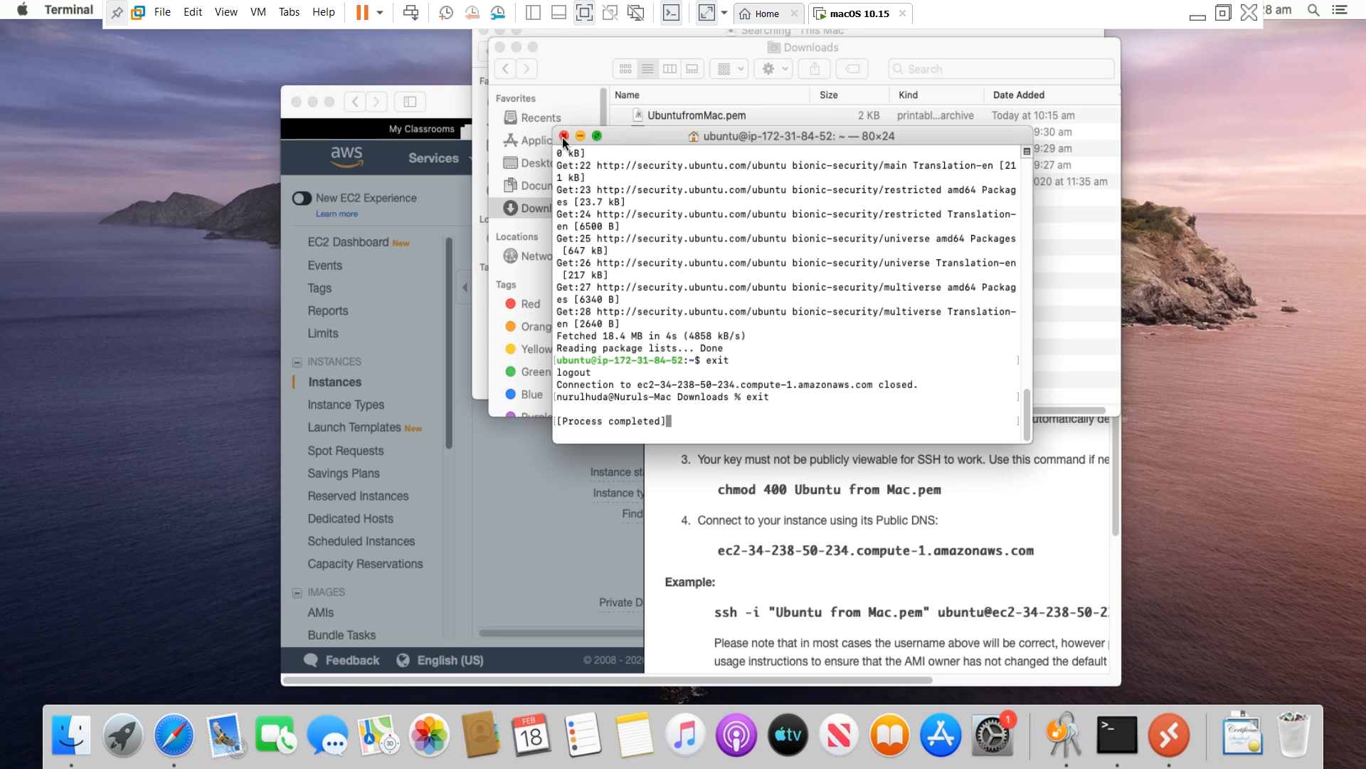
Close the finished Terminal window, returning to the browser's Connect dialog.
left_click(564, 138)
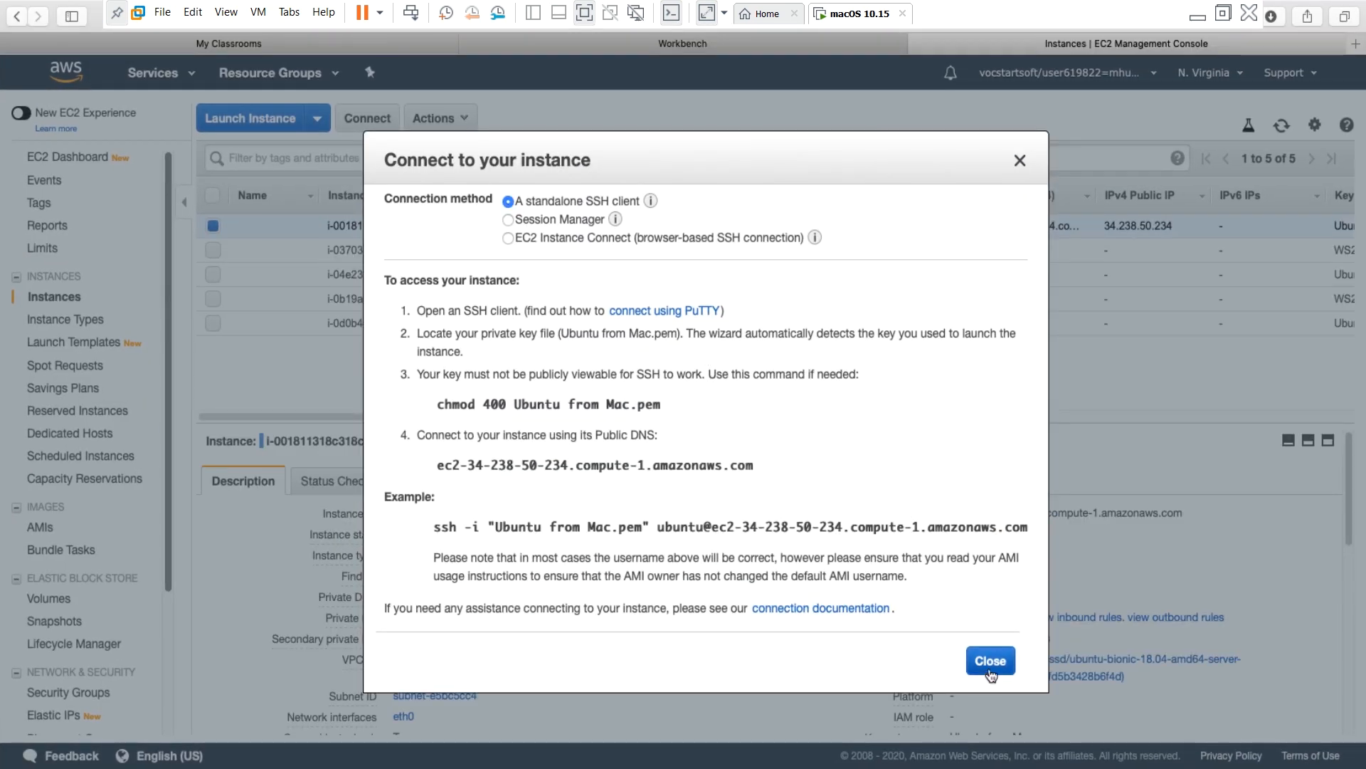
Dismiss the Connect dialog and stop the Ubuntu instance via Actions > Instance State > Stop, confirming Yes.
left_click(990, 660)
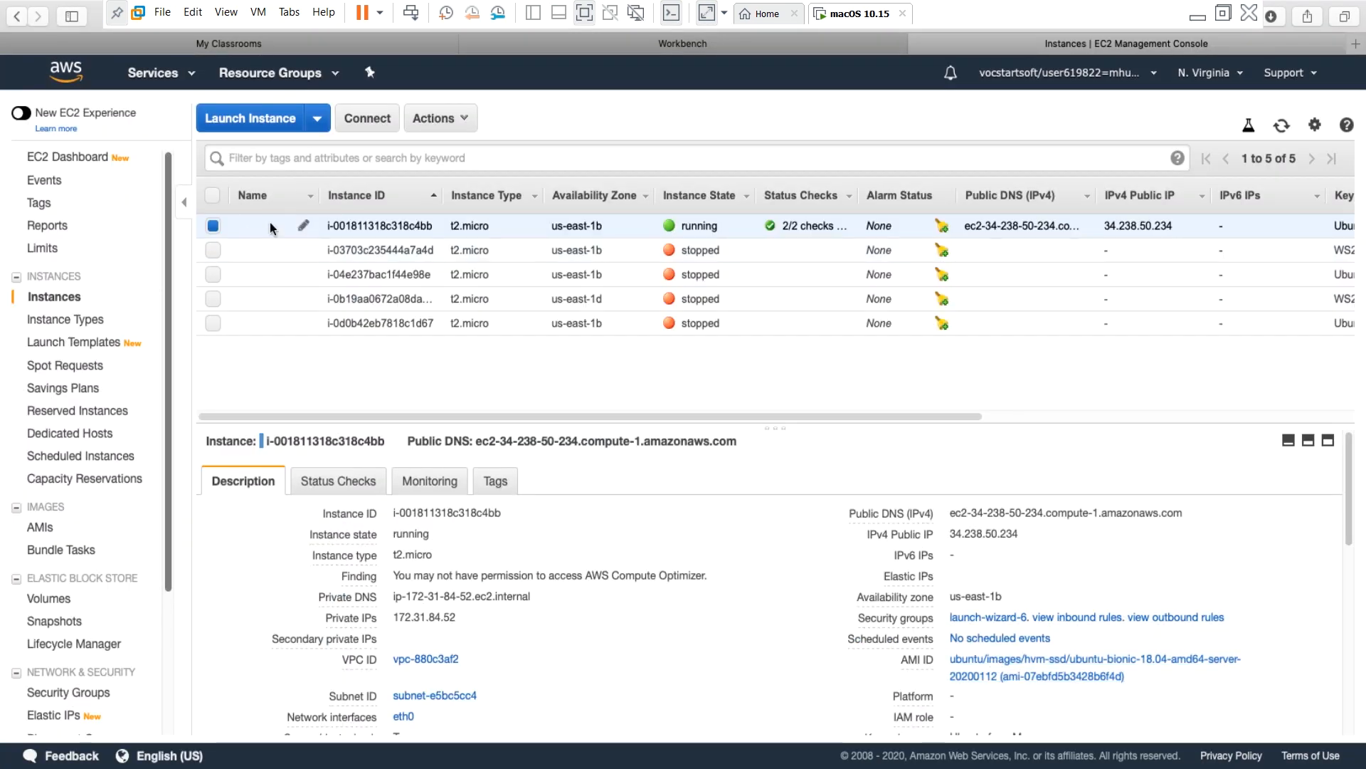
left_click(439, 118)
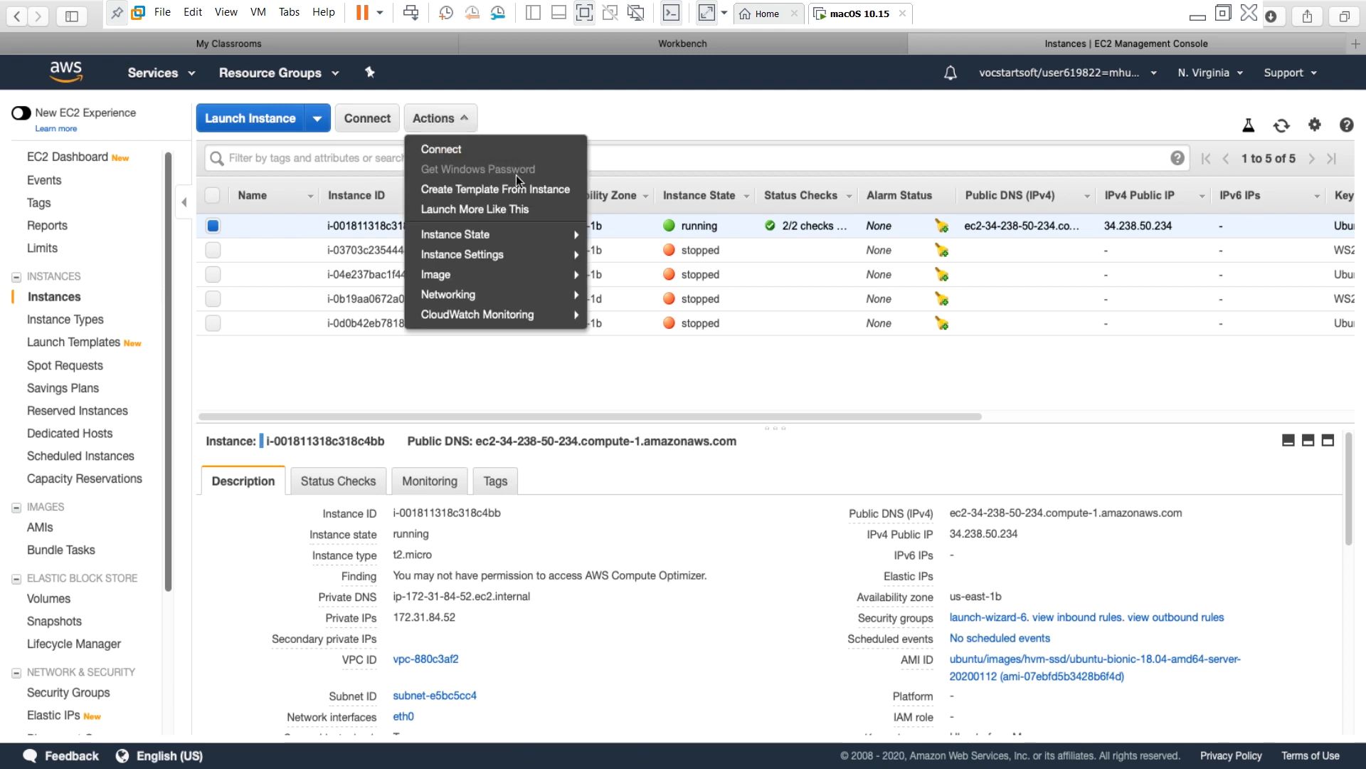
mouse_move(454, 234)
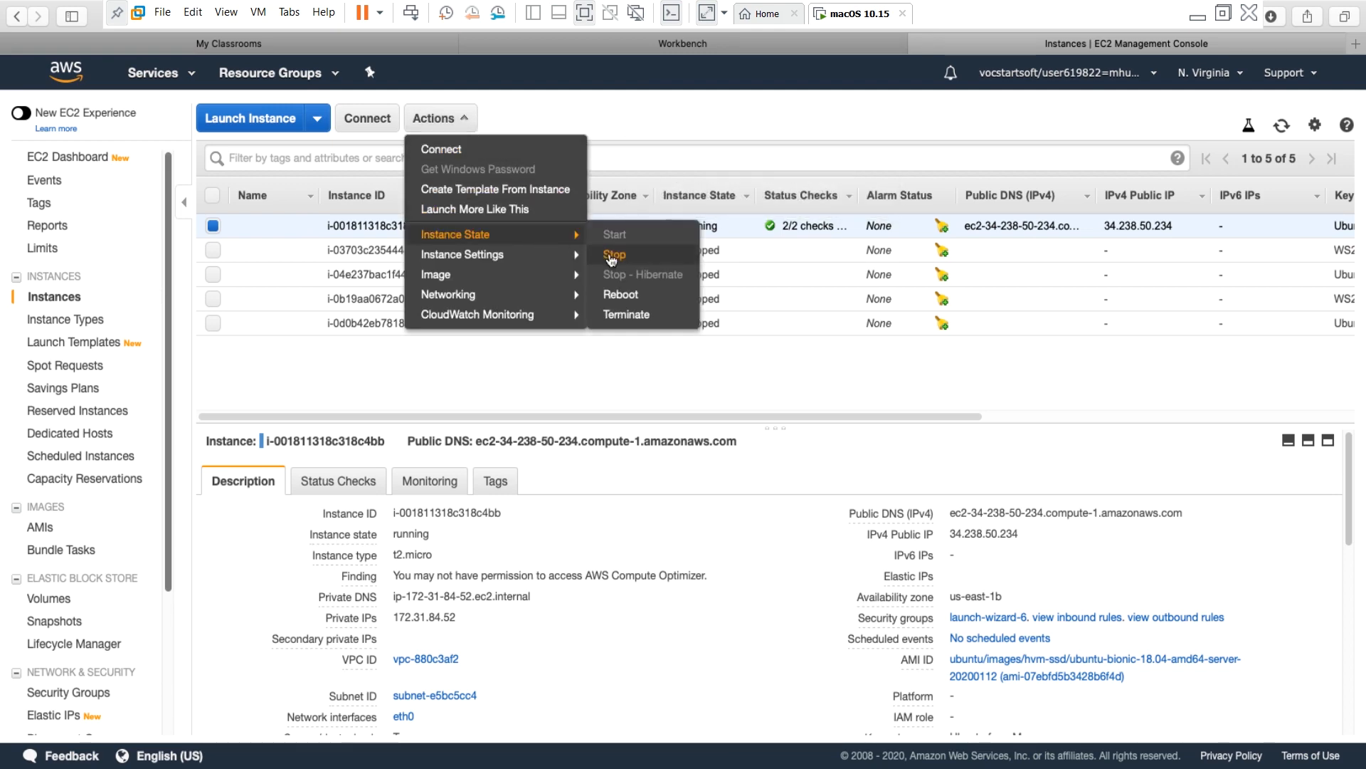
left_click(615, 255)
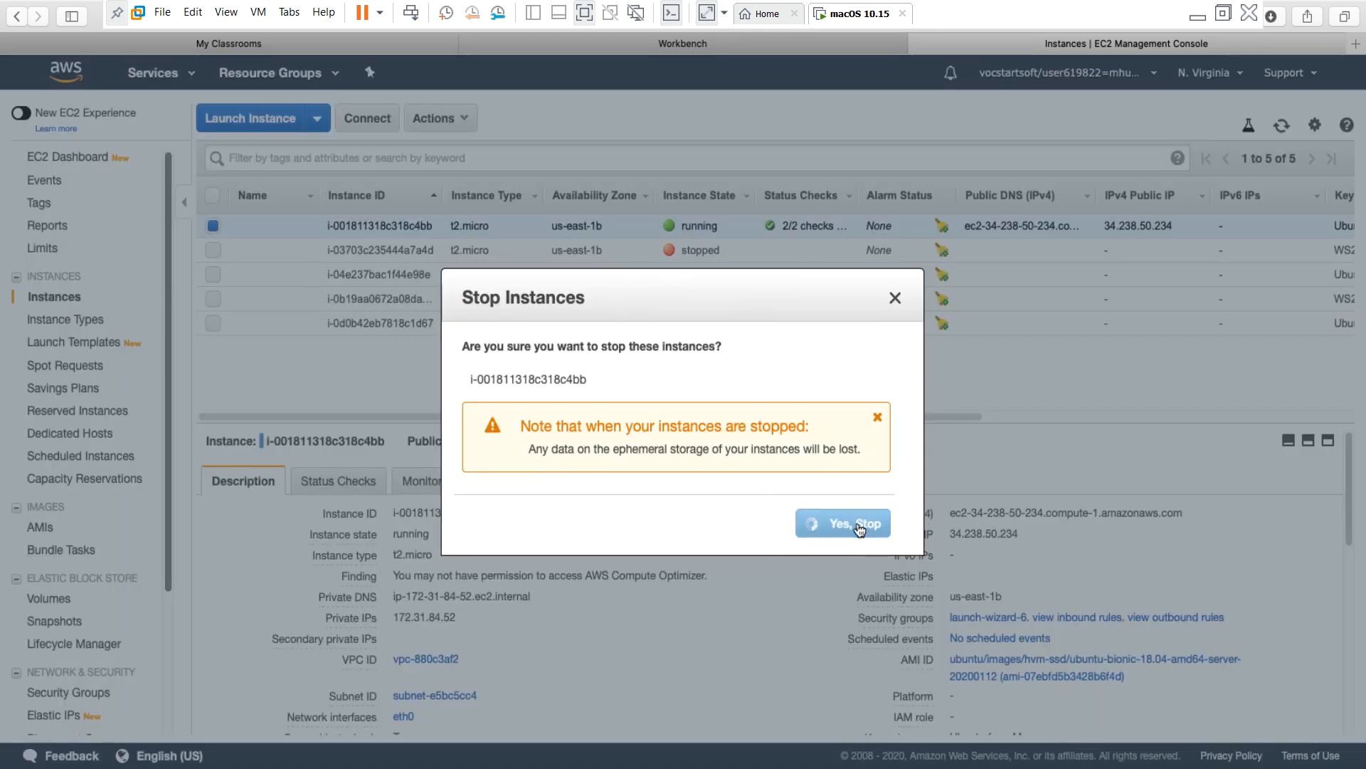
left_click(842, 523)
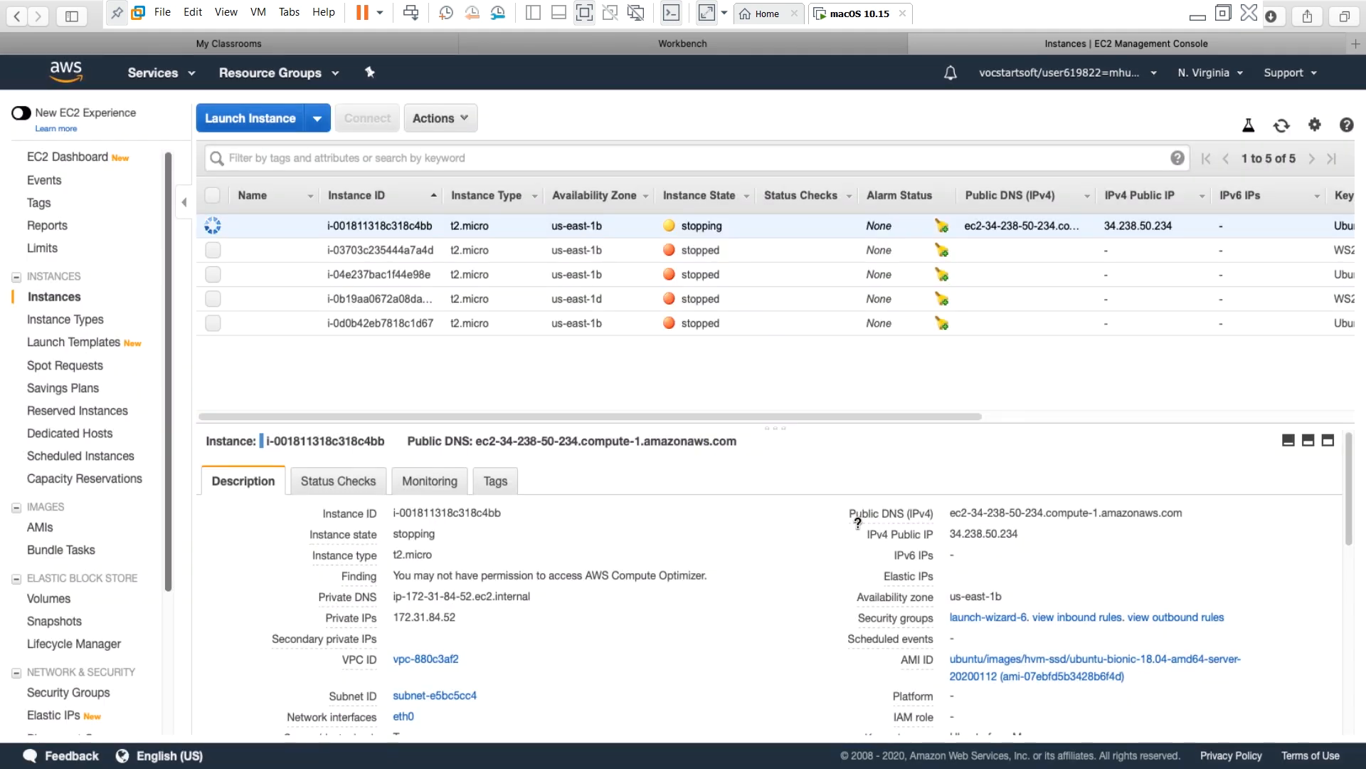